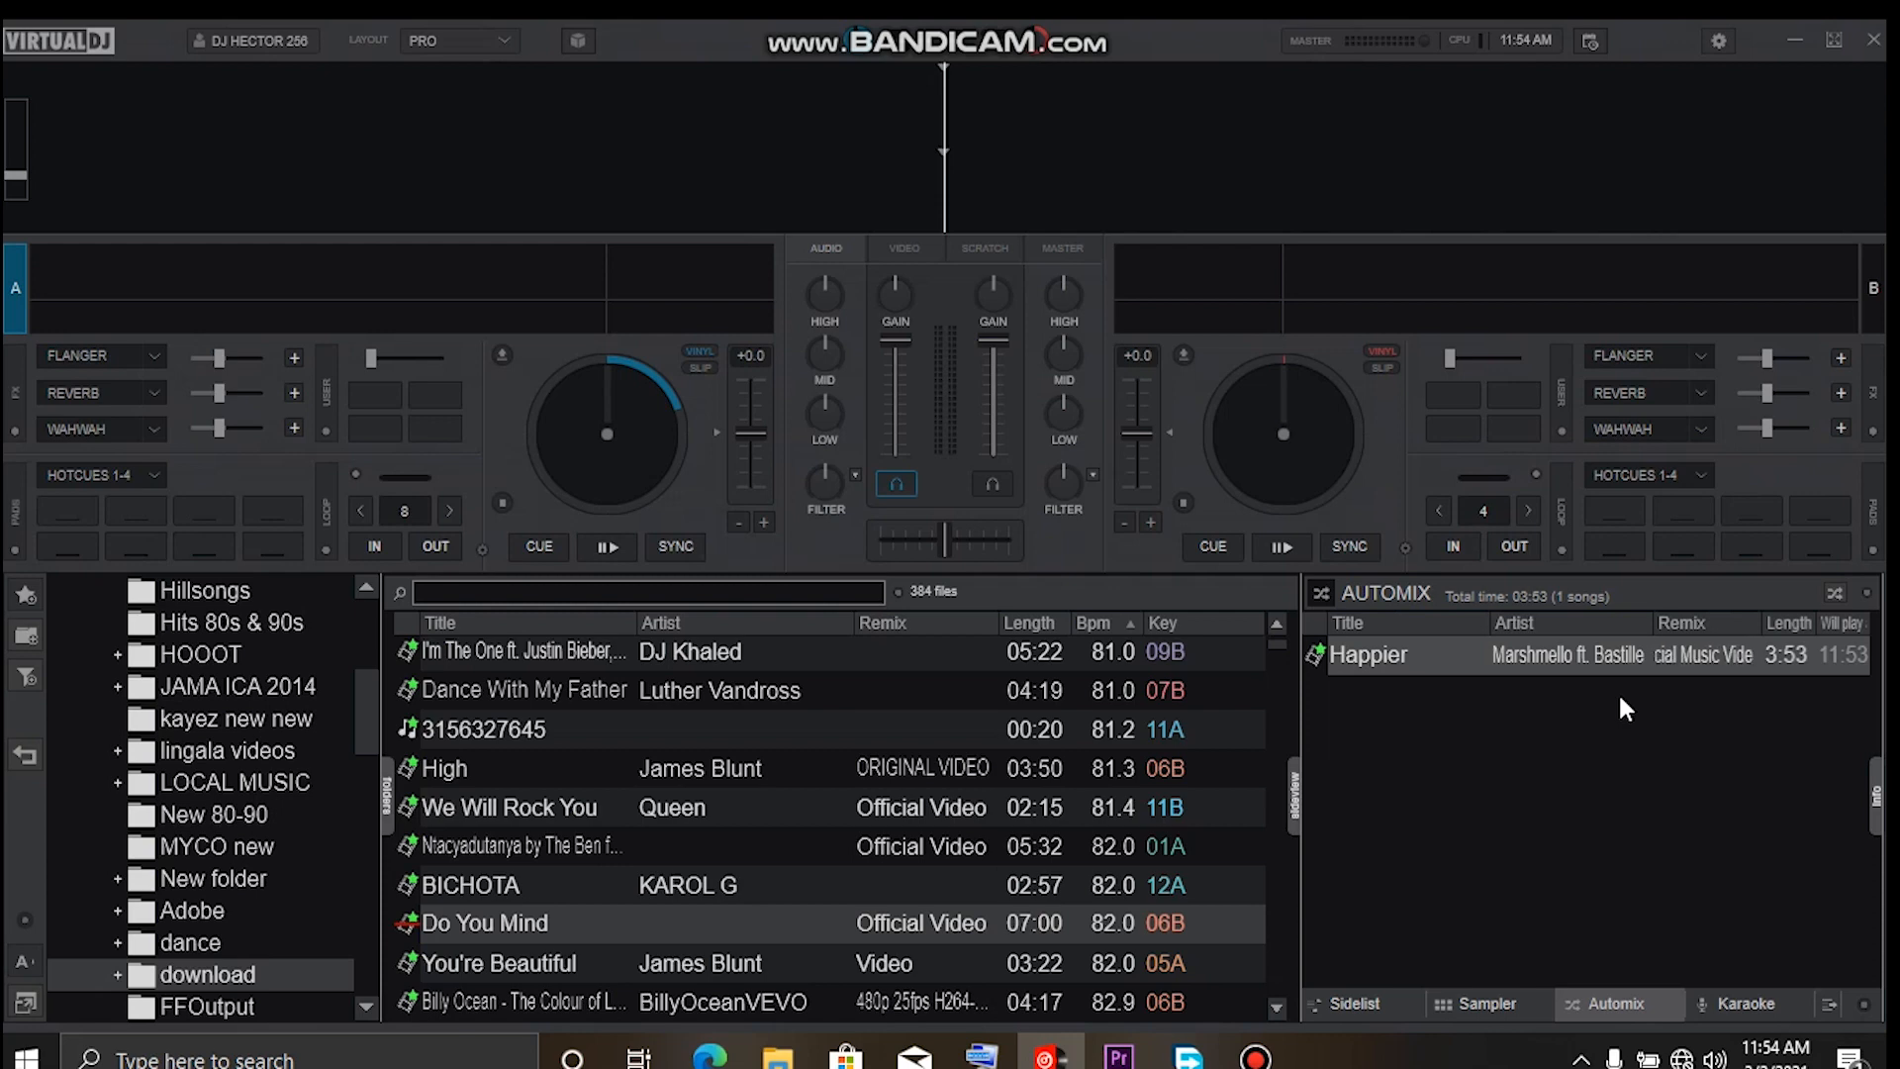
mouse_move(1572, 679)
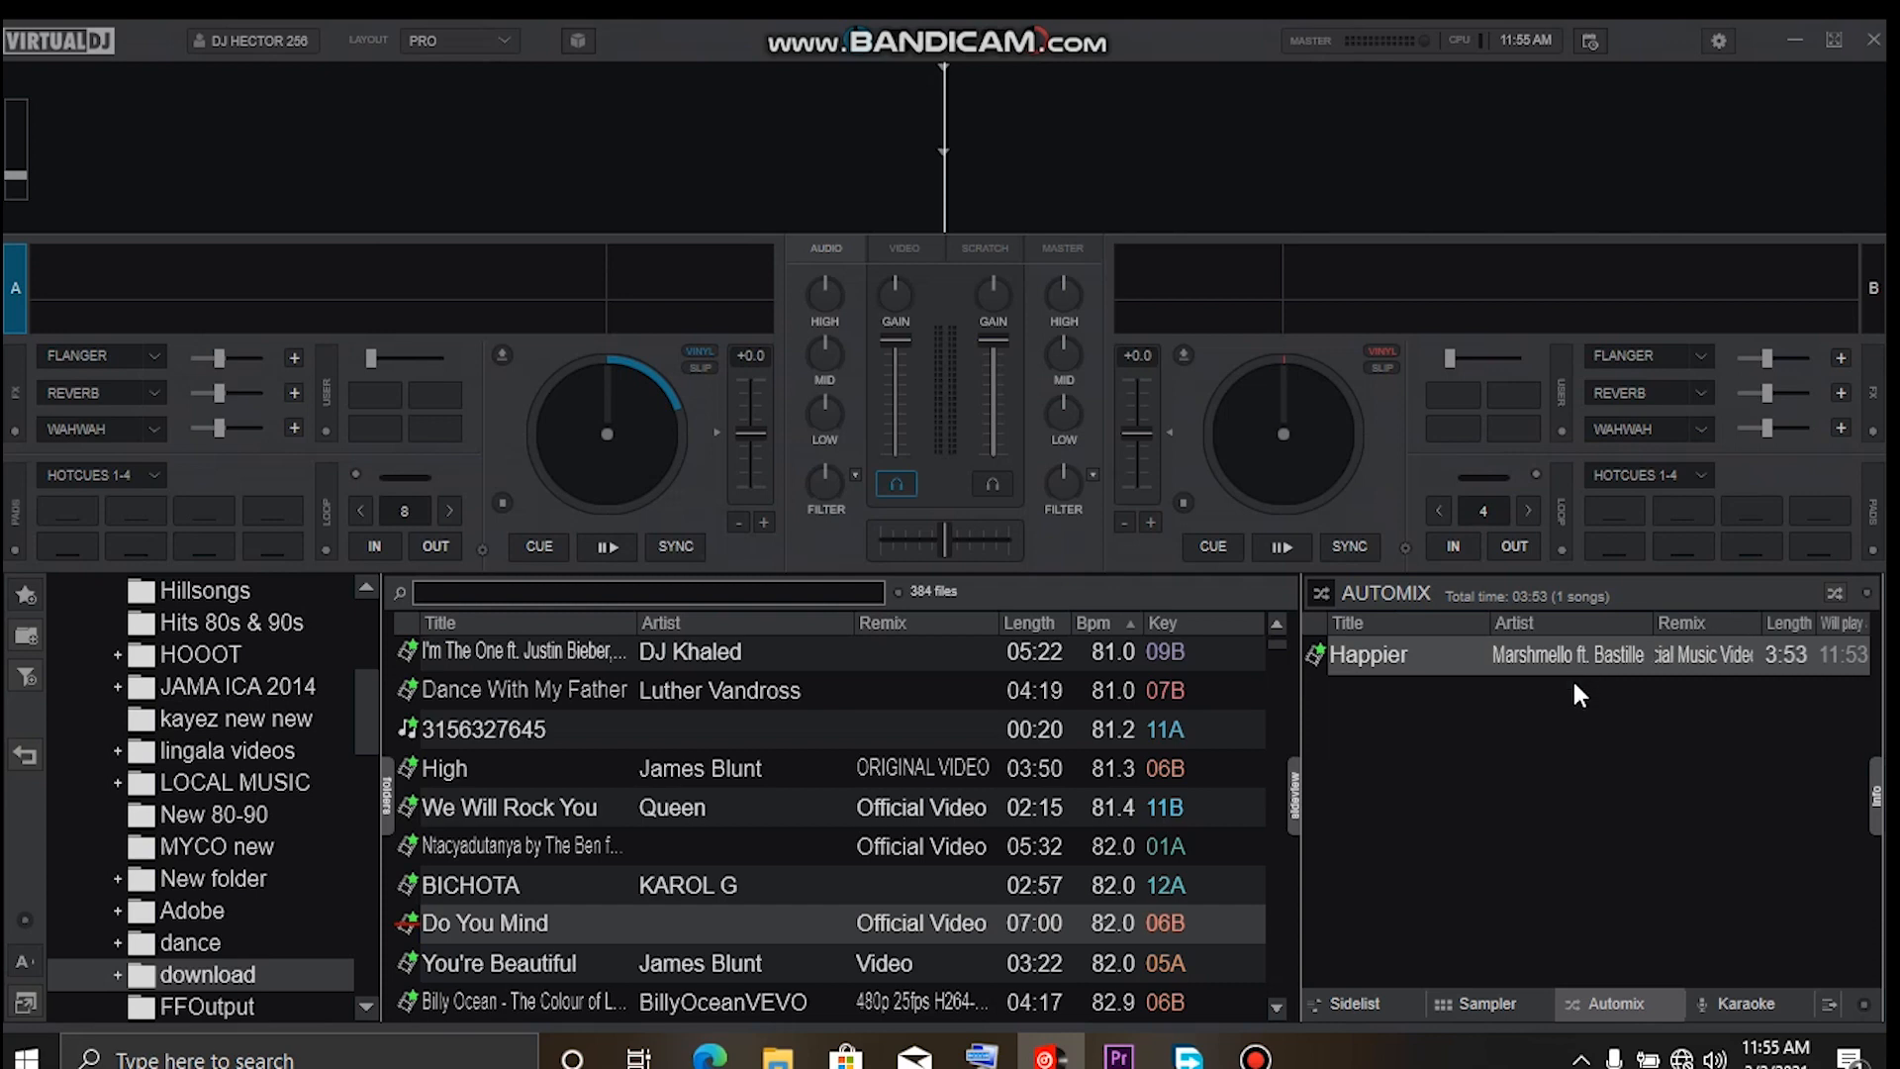
mouse_move(1580, 716)
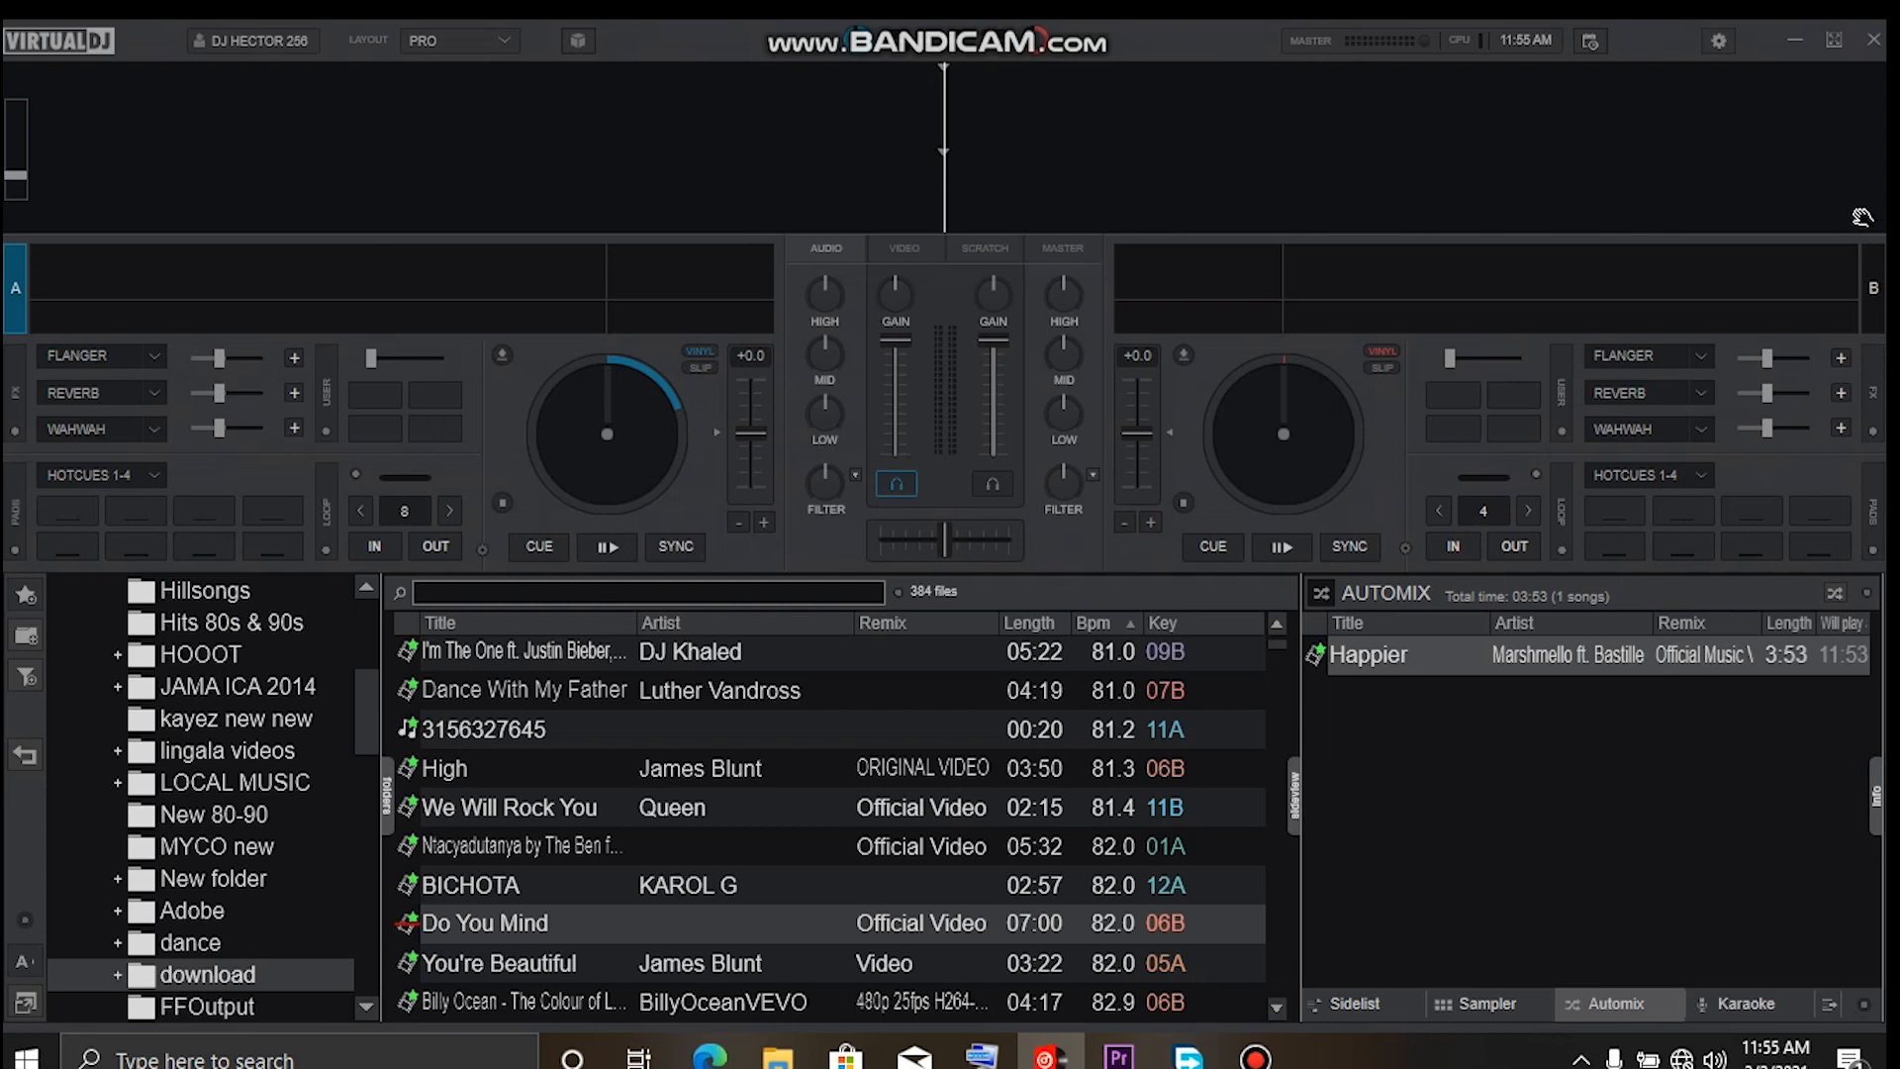
mouse_move(1741, 64)
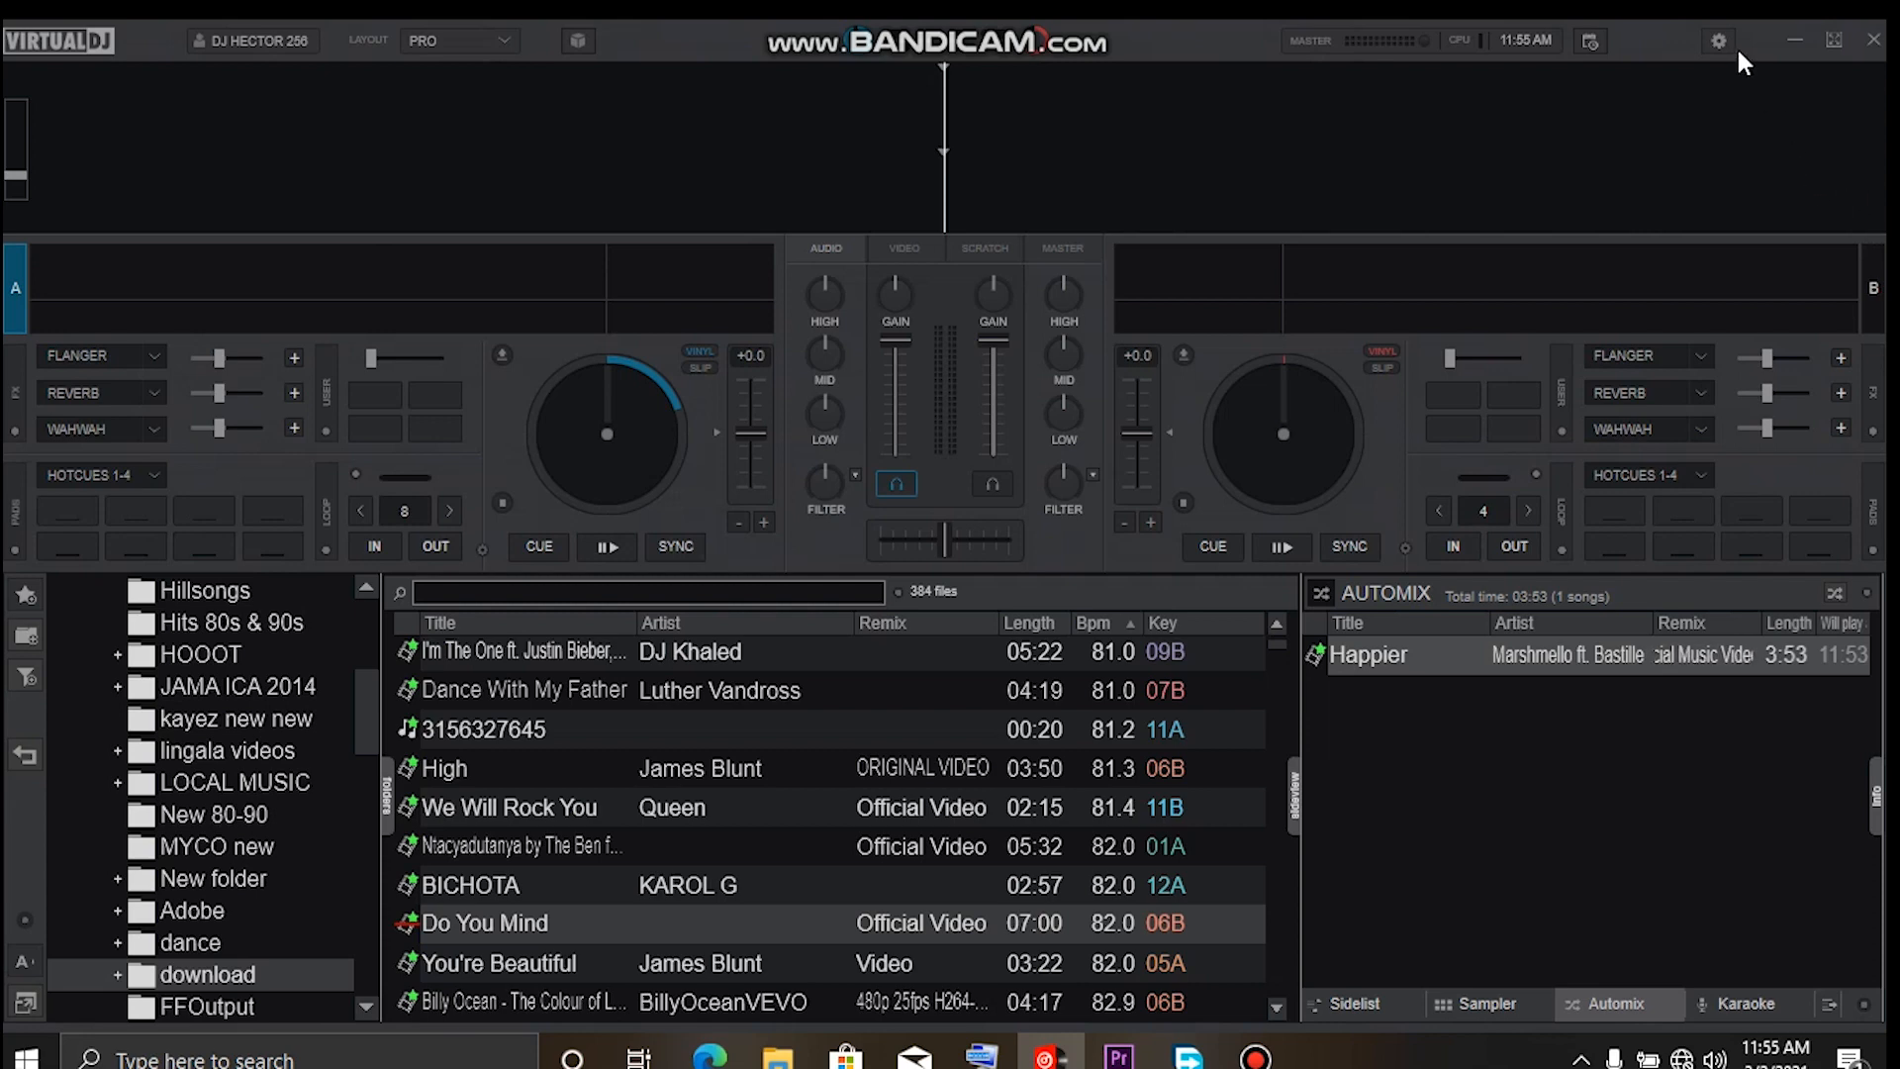
mouse_move(1718, 40)
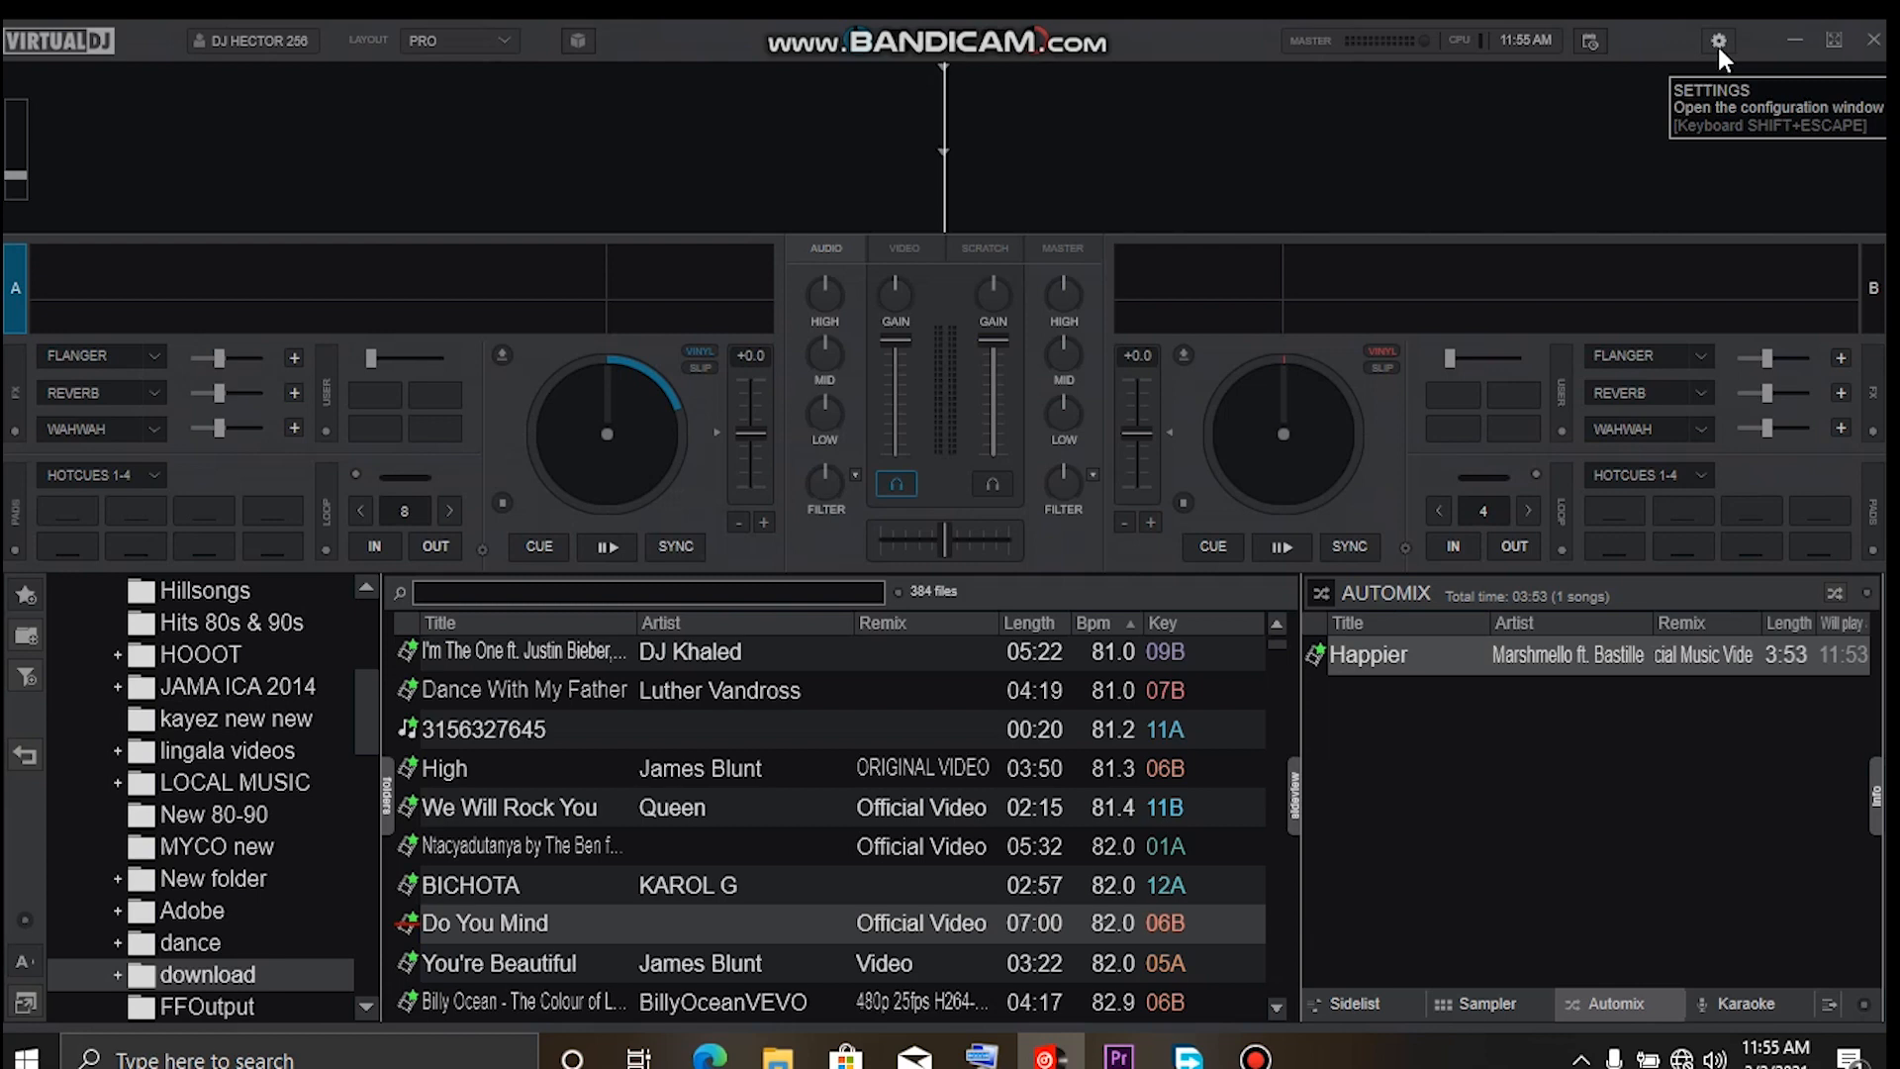
mouse_move(1728, 93)
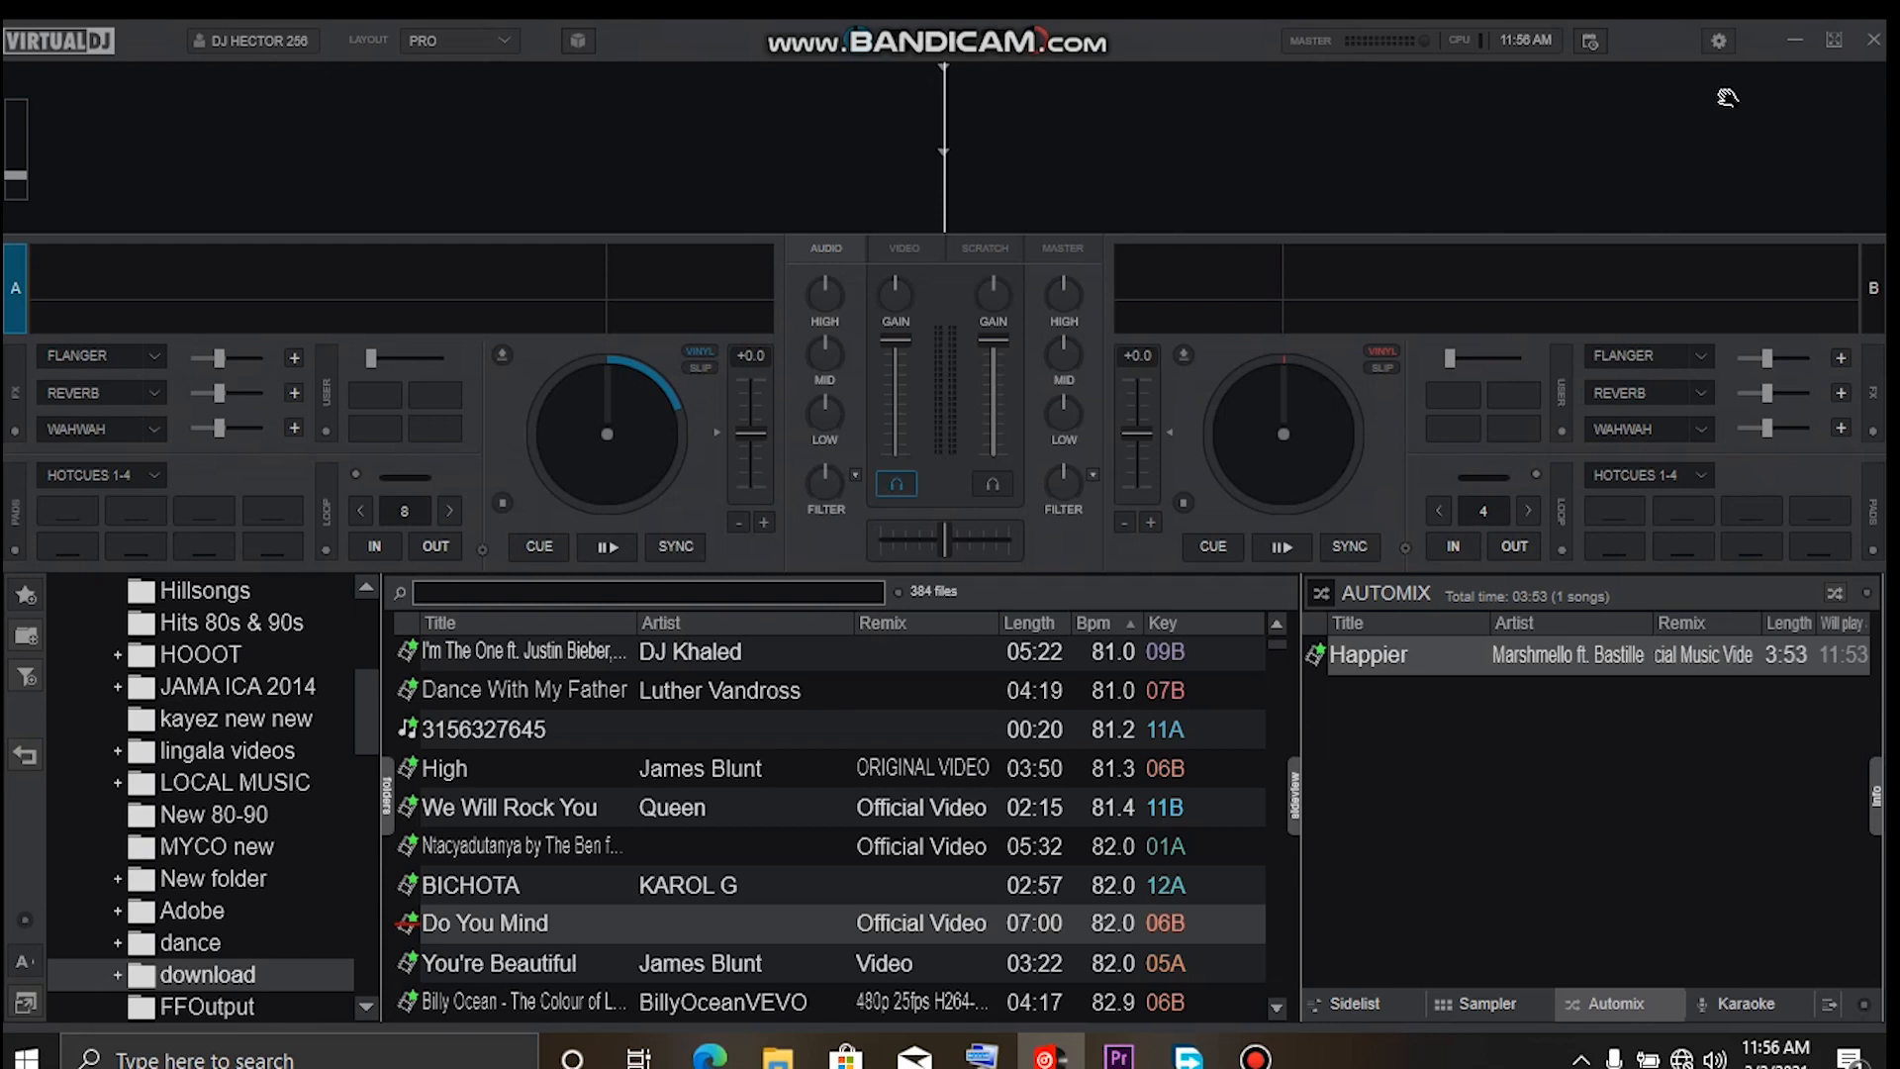
mouse_move(1724, 35)
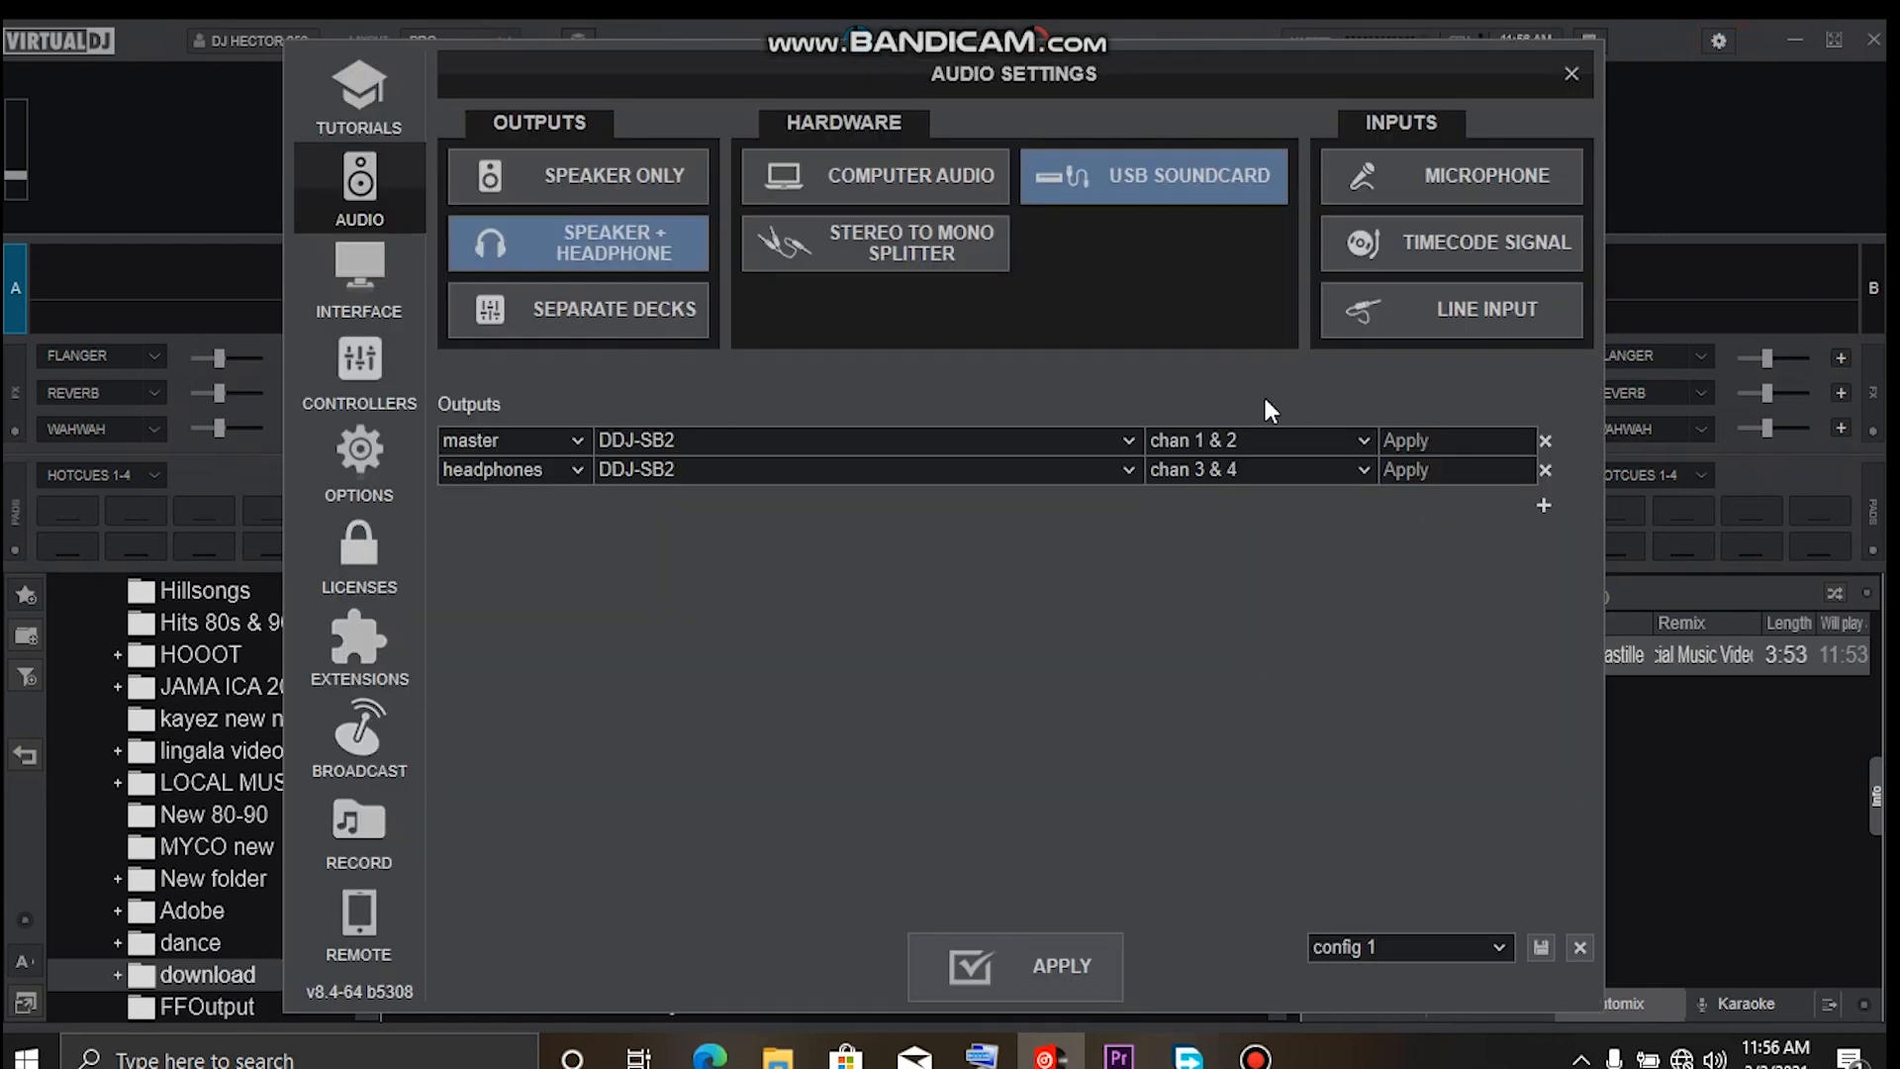
mouse_move(525, 126)
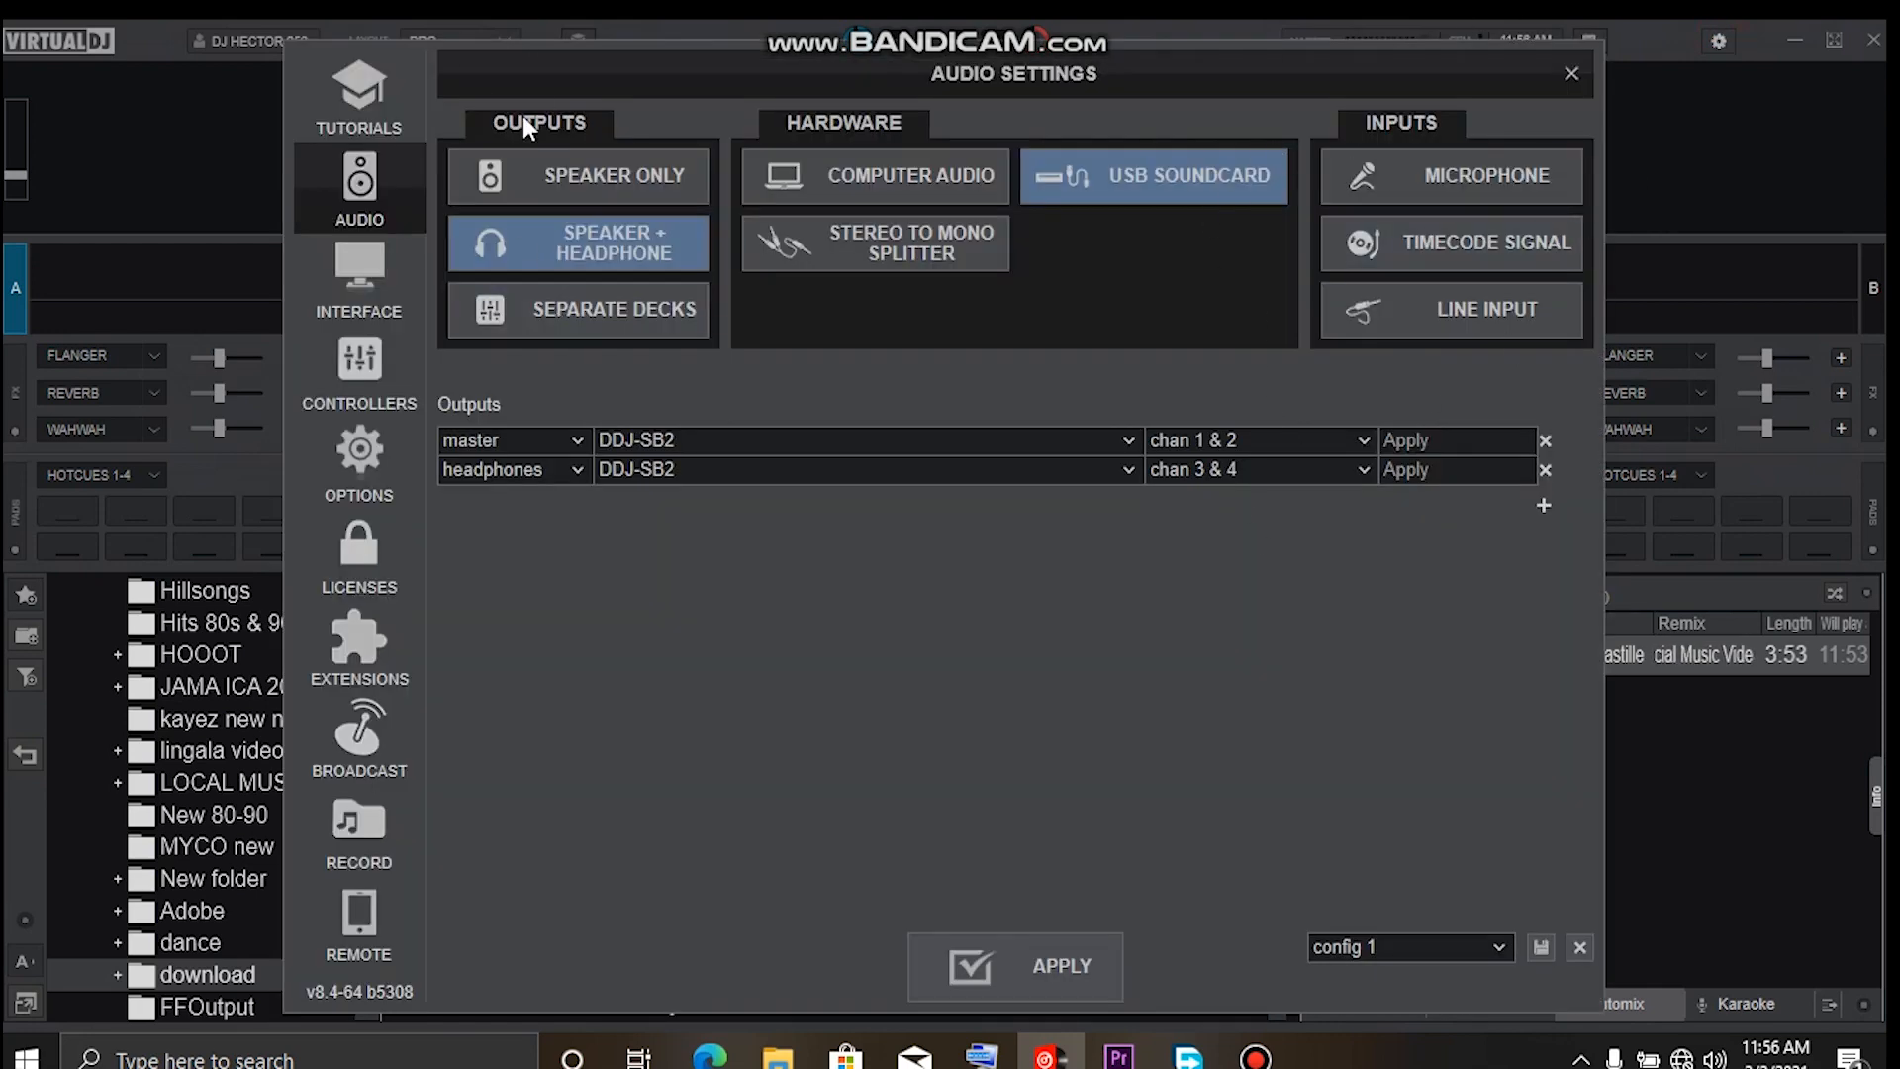
mouse_move(380, 382)
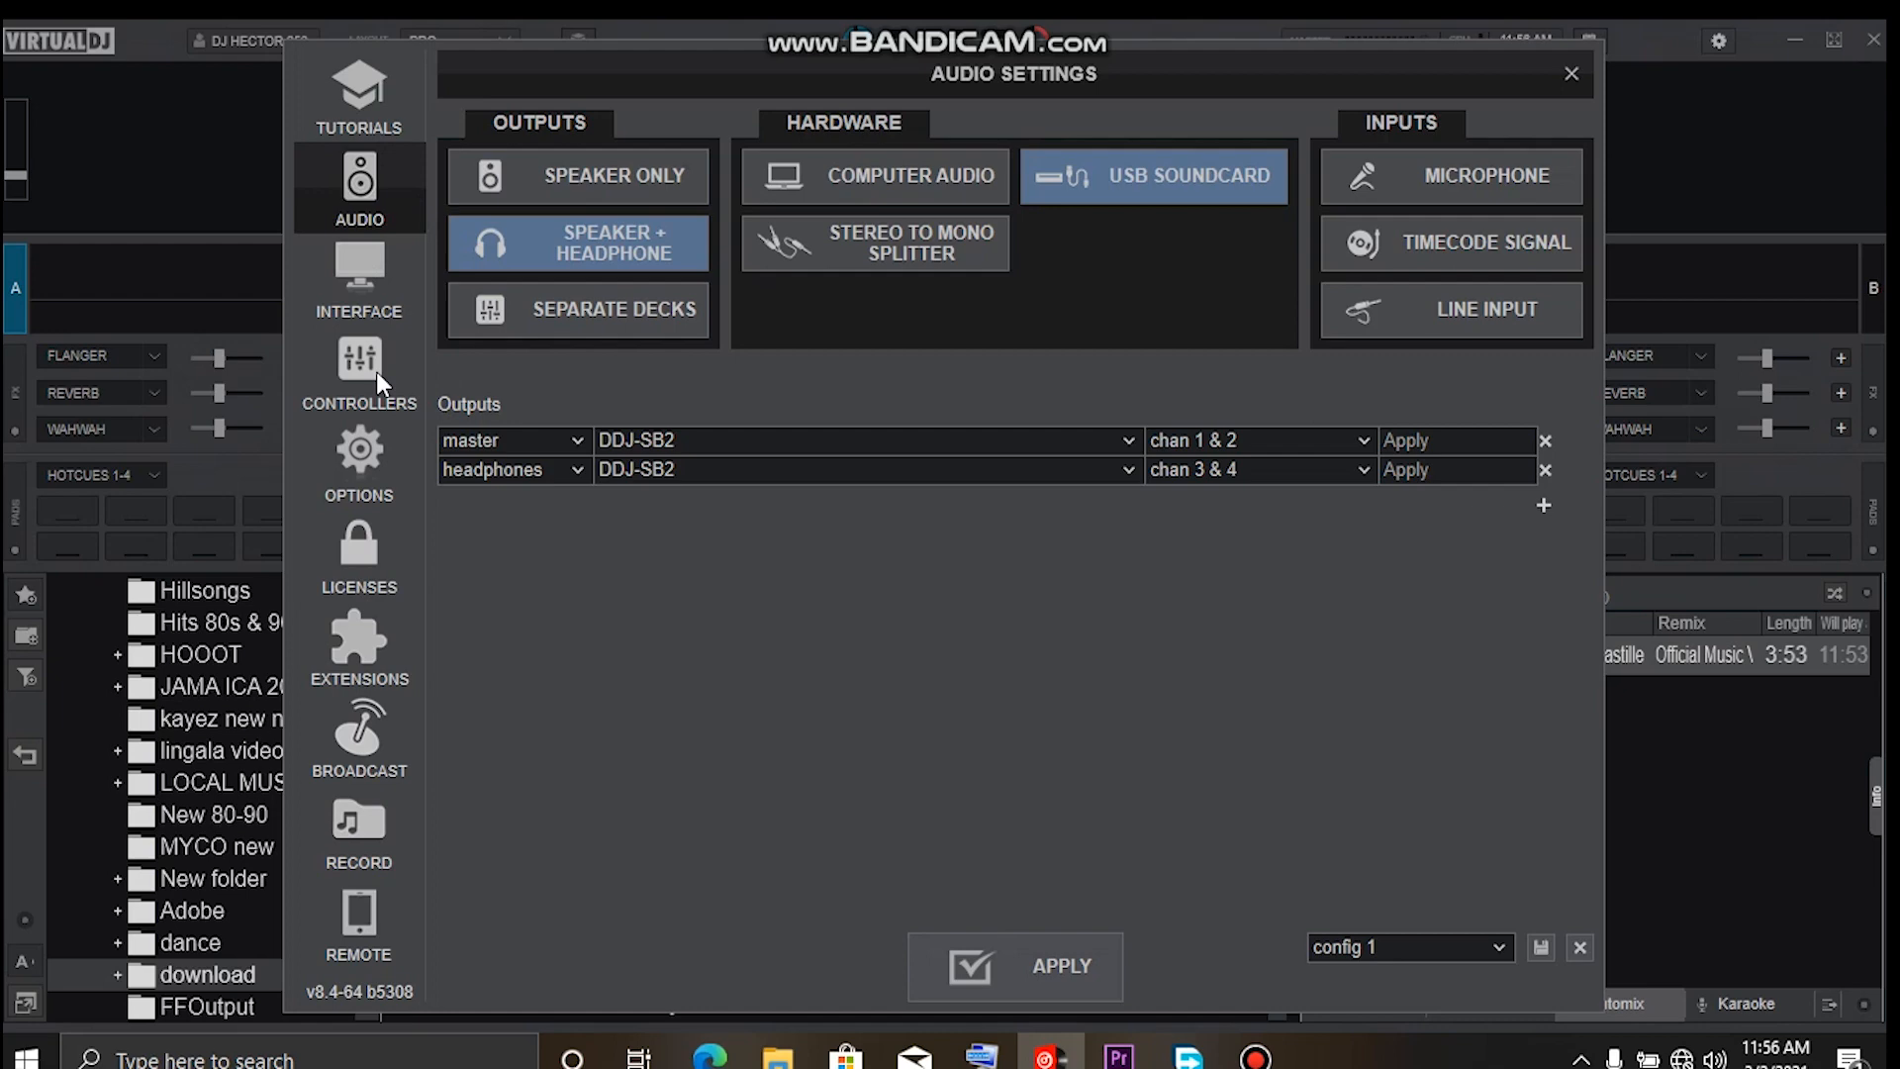
mouse_move(372, 396)
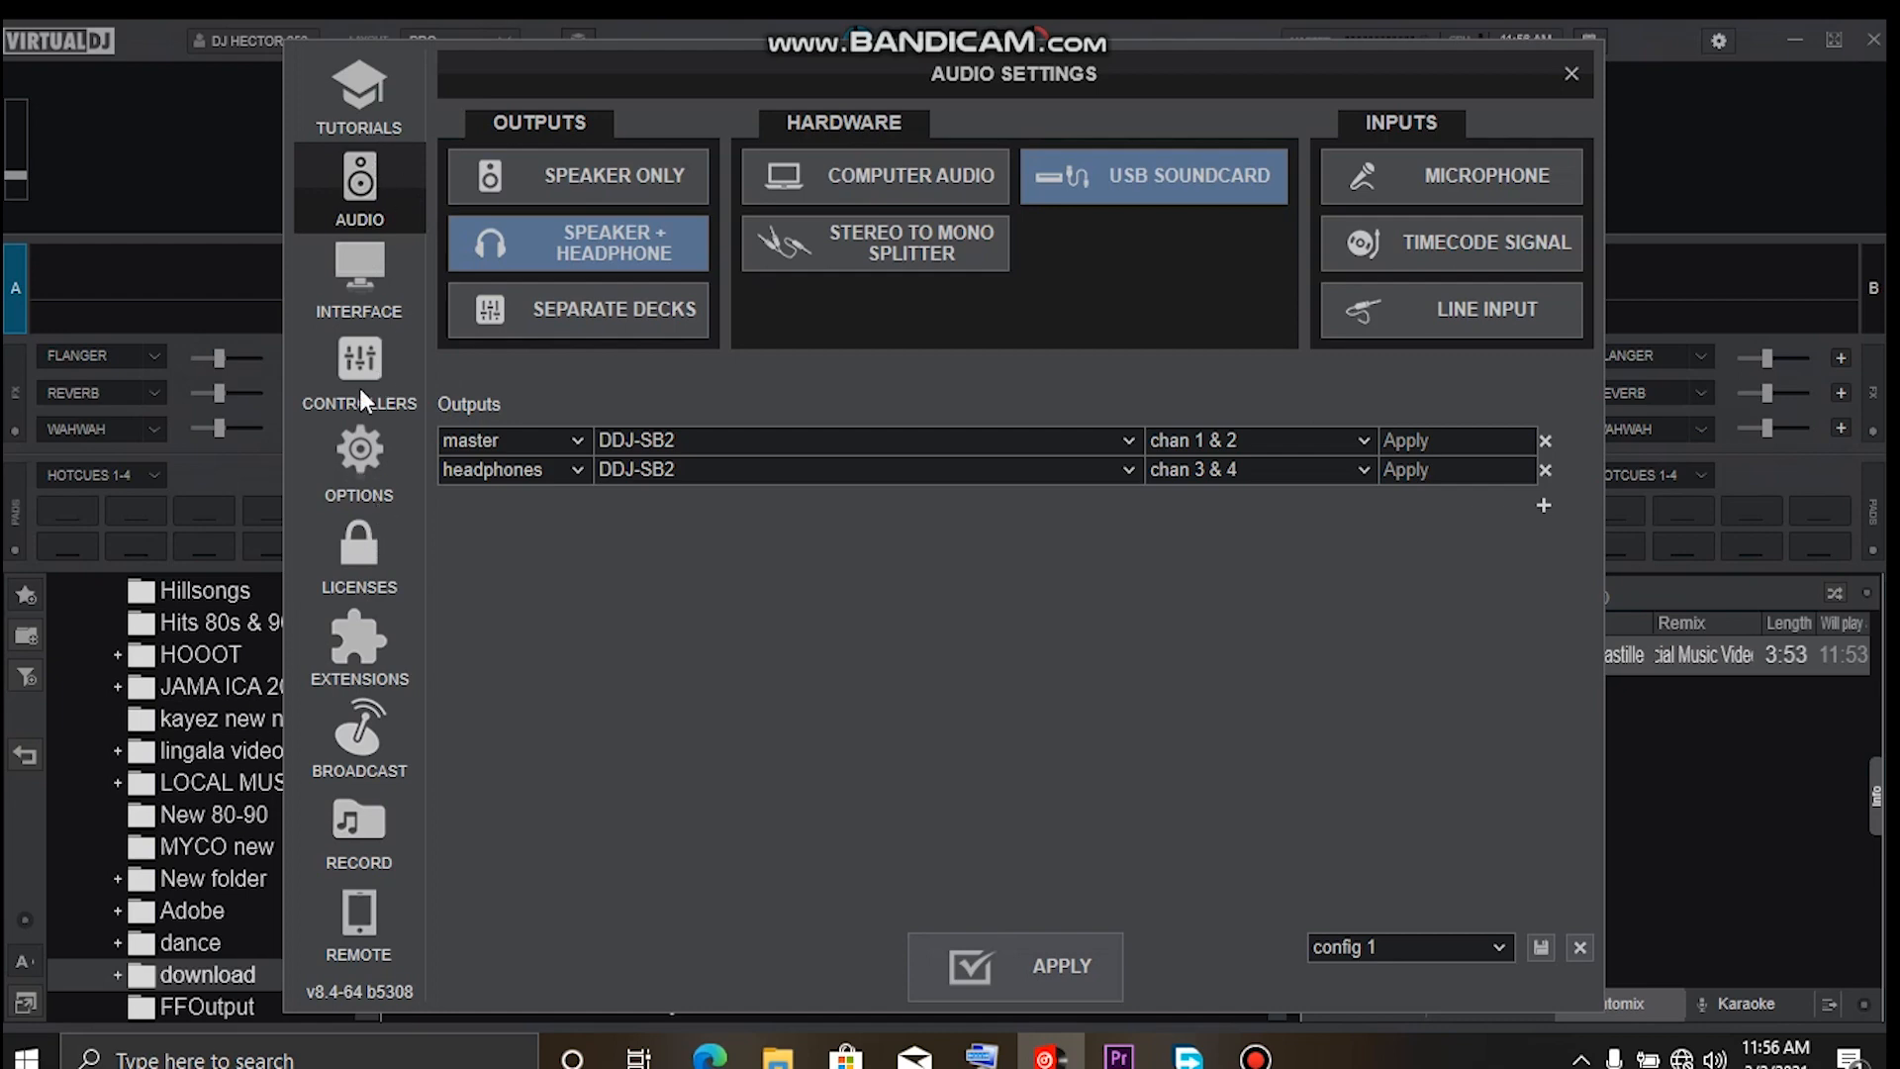
From the factory default keyboard mapping, assign the LEFT key the load action and close settings.
left_click(358, 372)
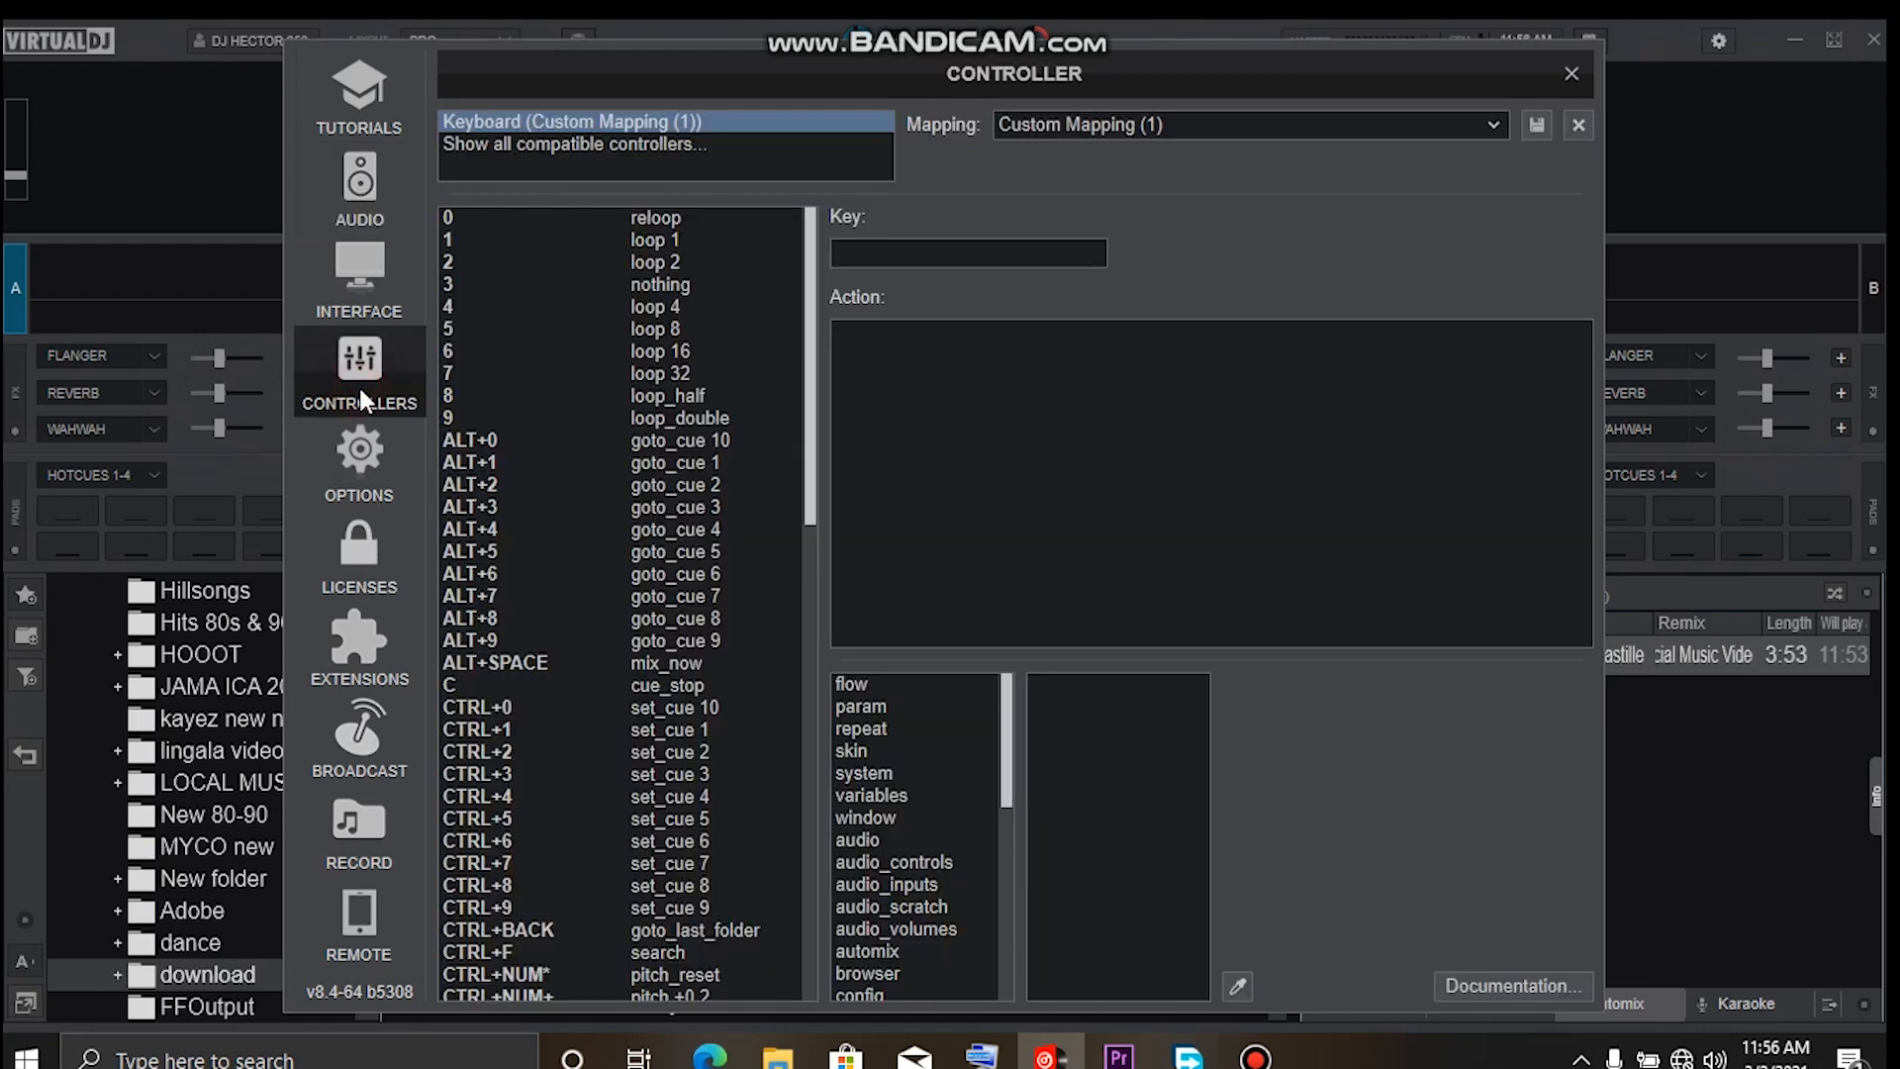
mouse_move(605, 174)
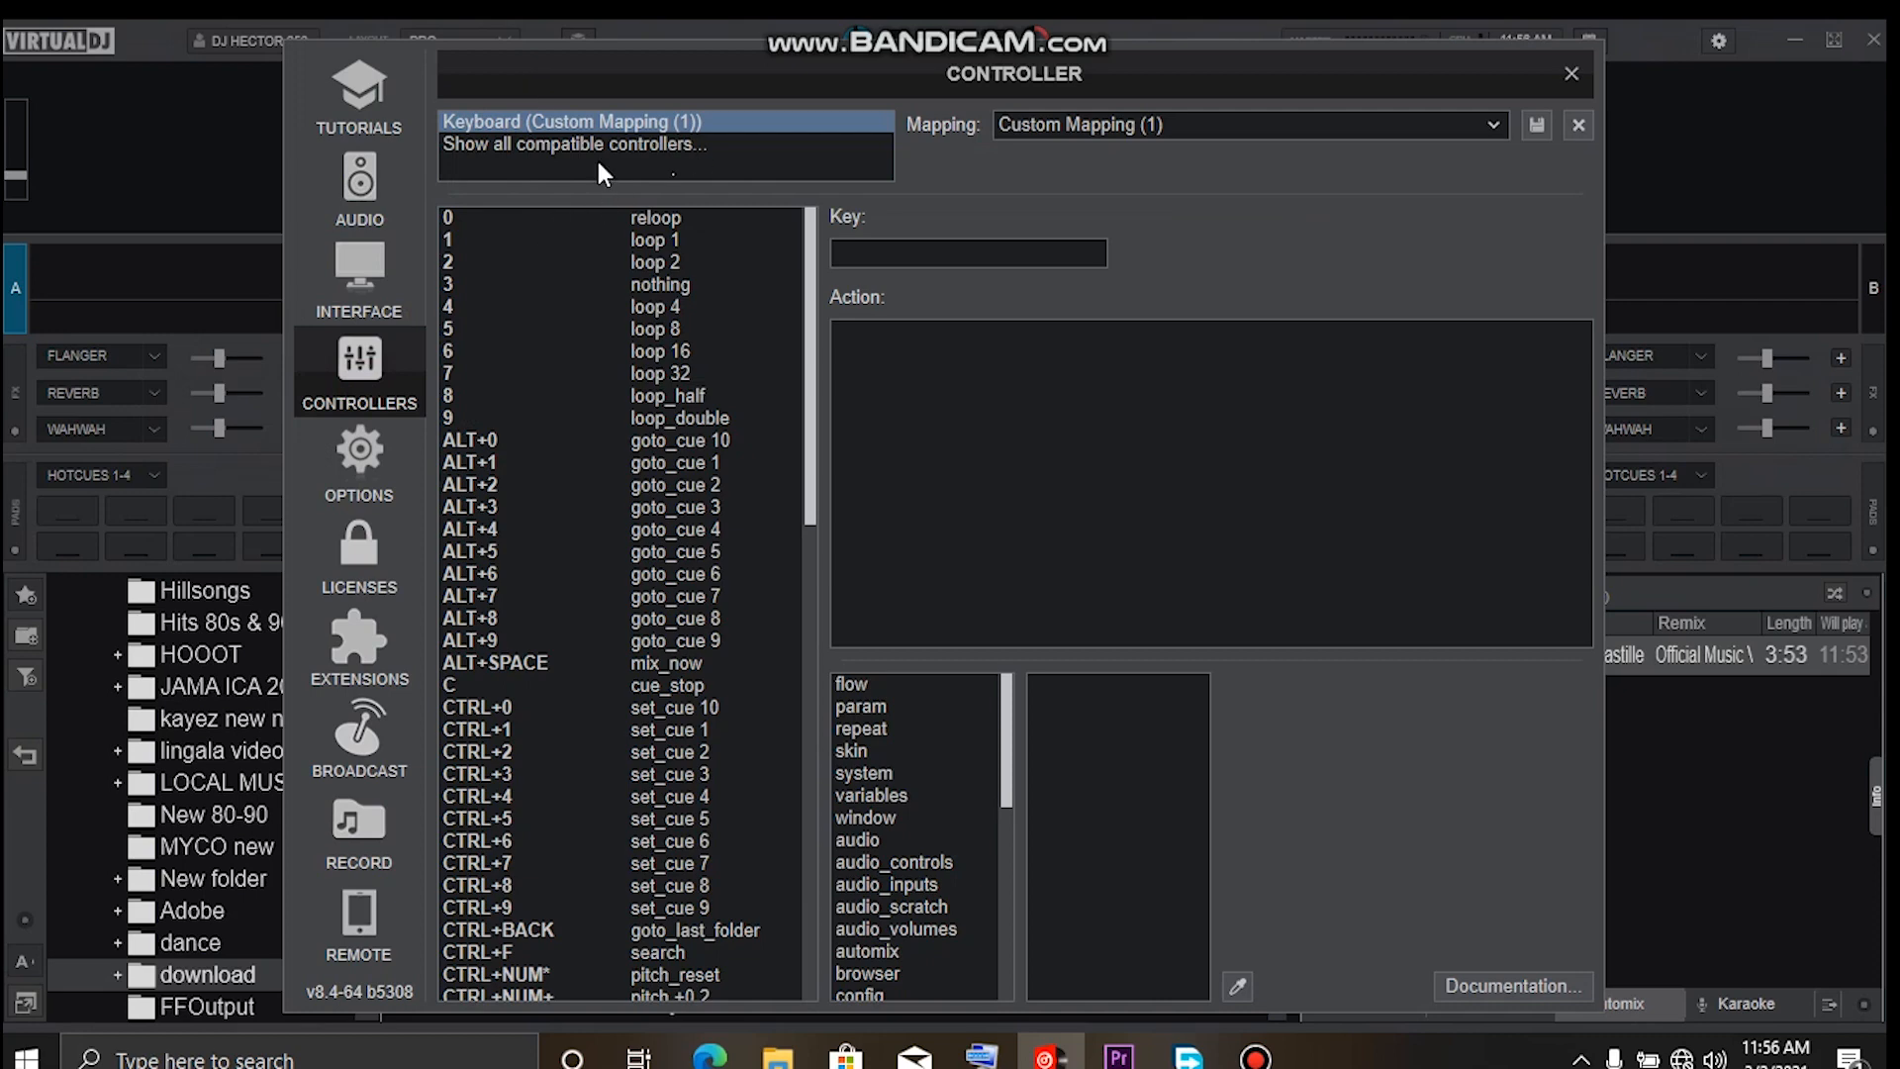
mouse_move(1508, 149)
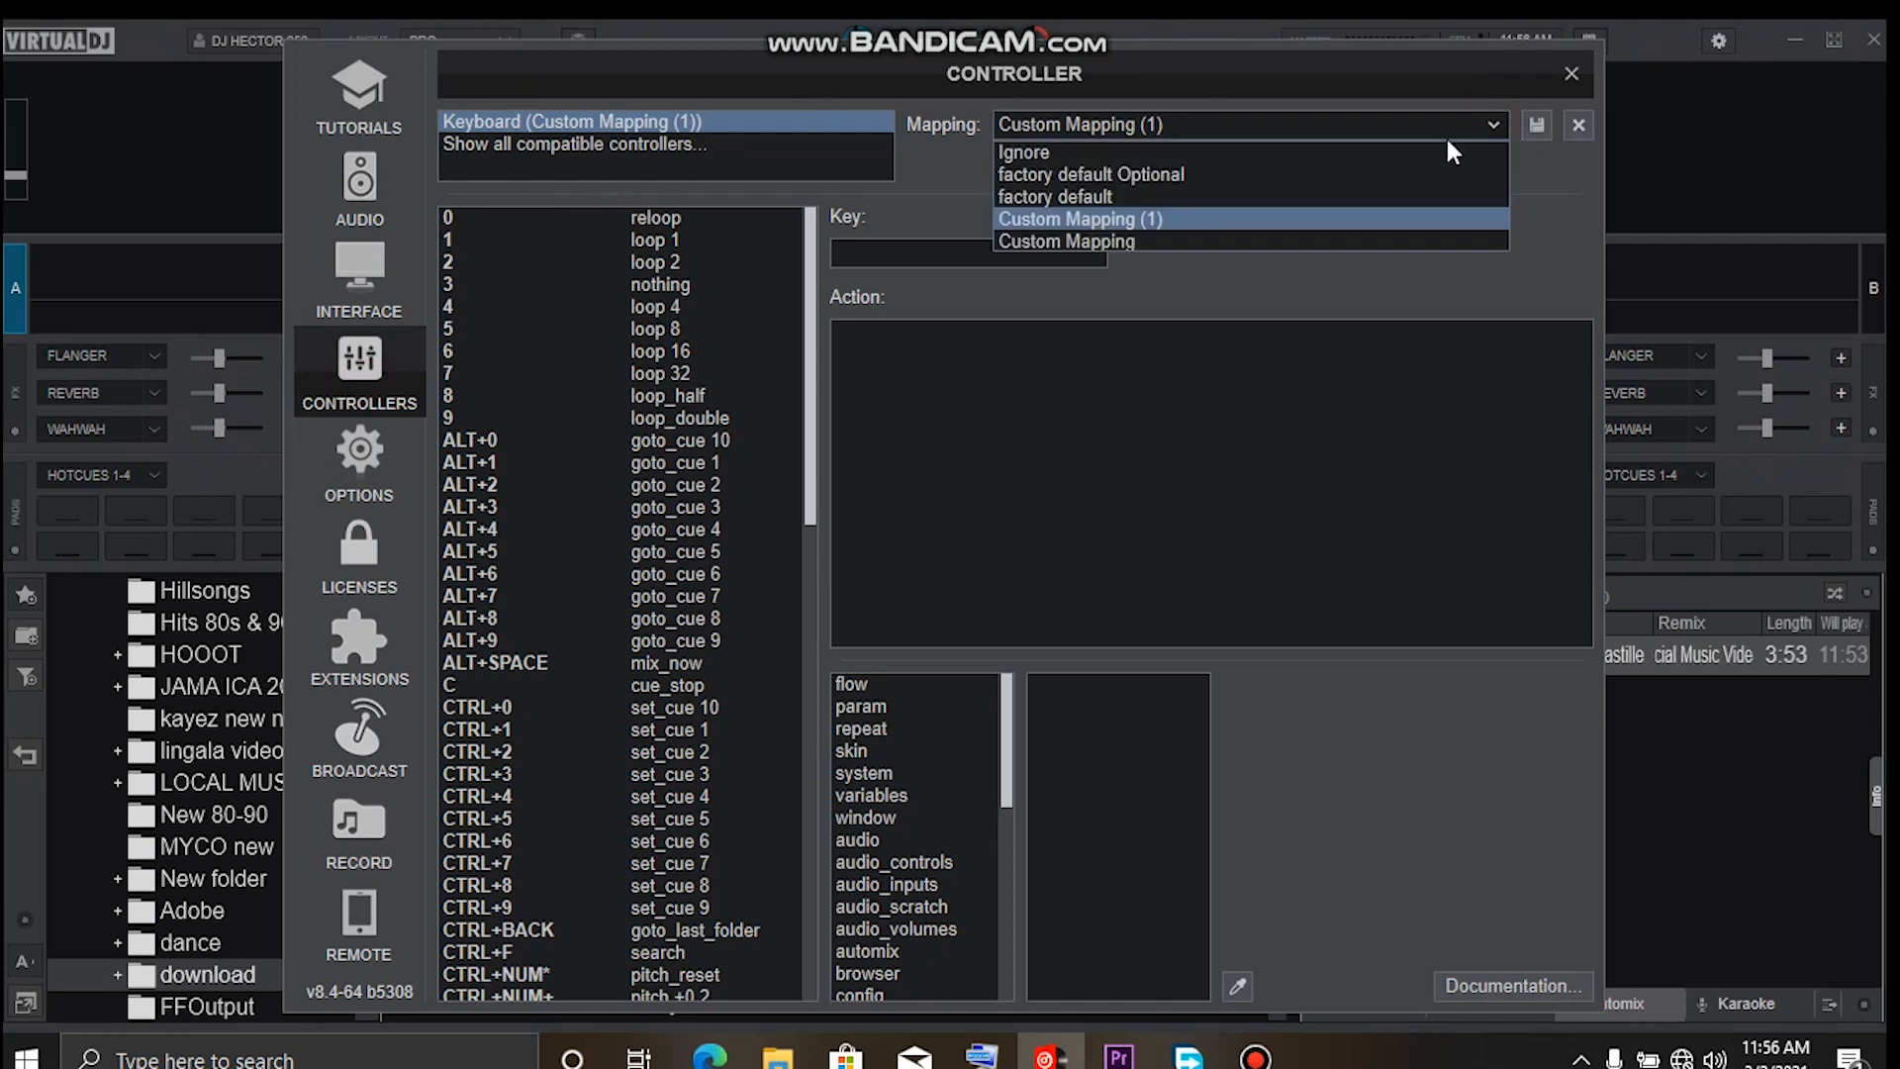
left_click(1055, 196)
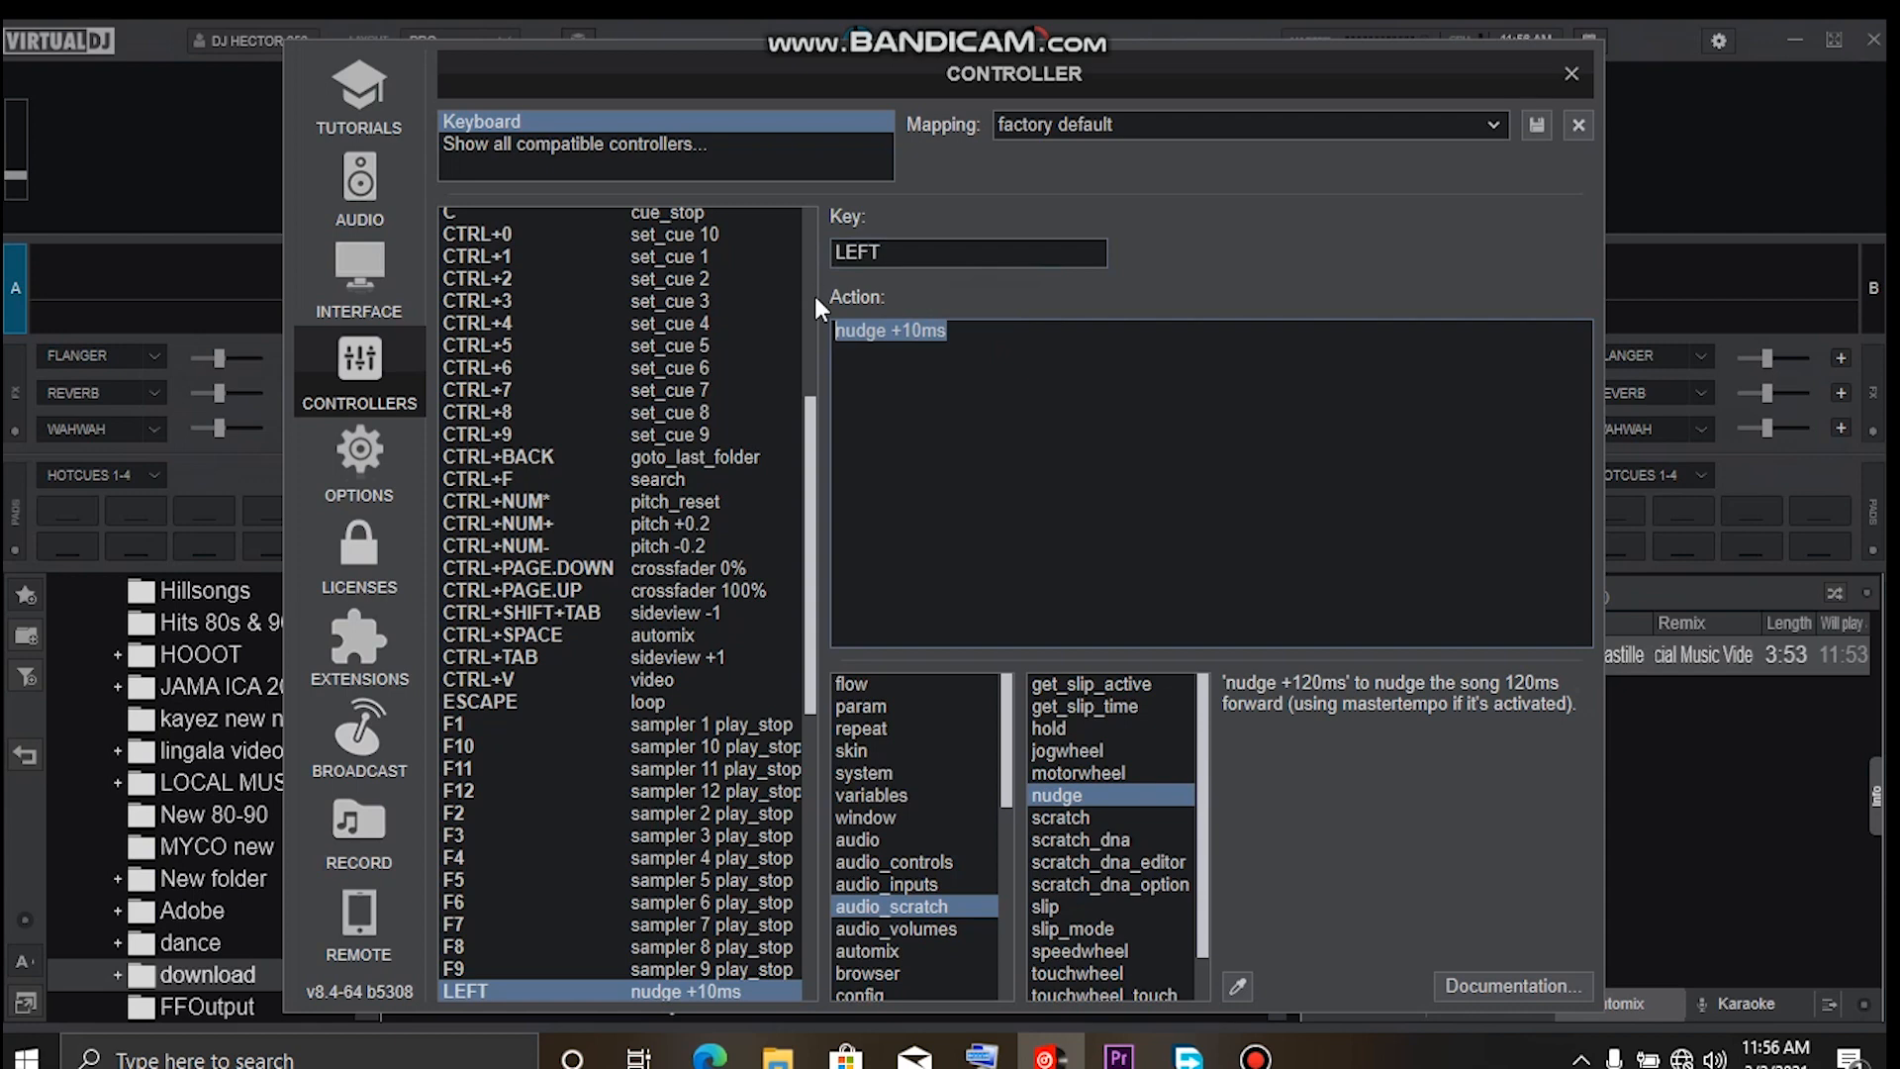
left_click(1049, 683)
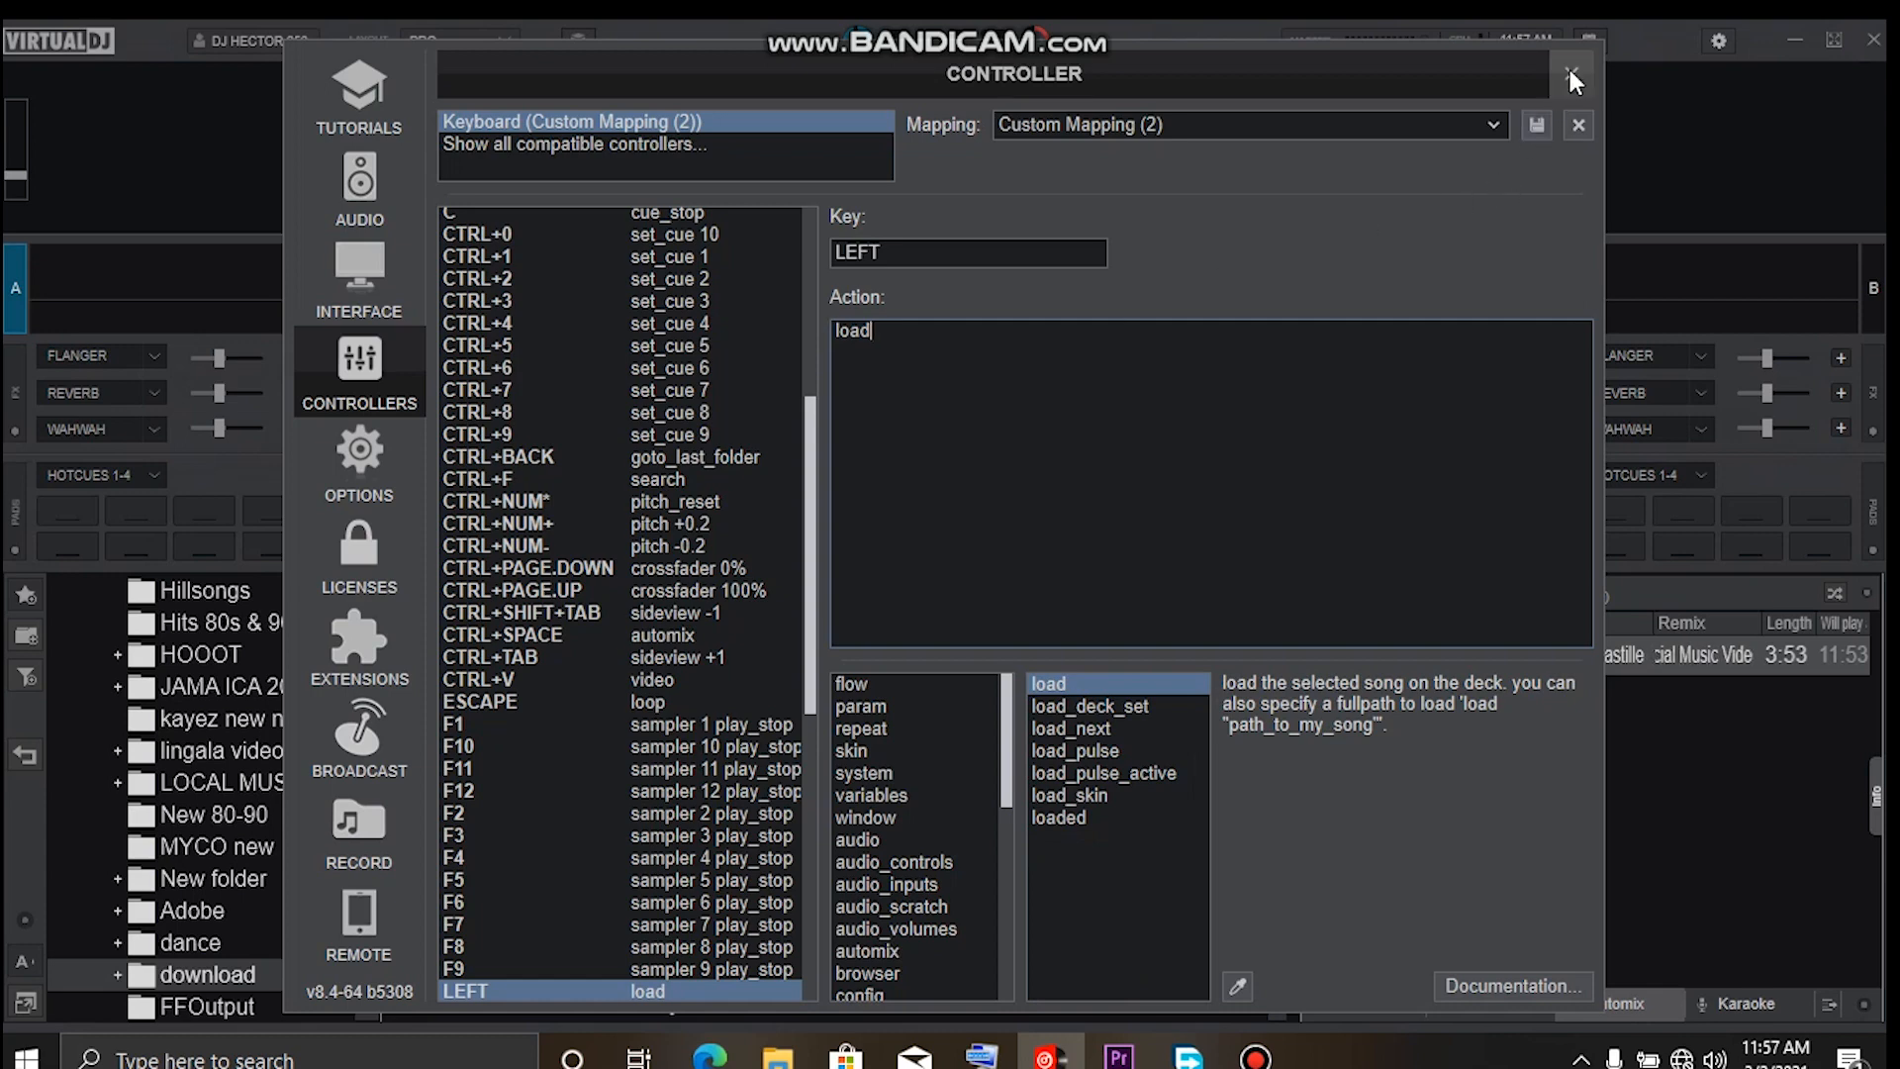
left_click(1574, 74)
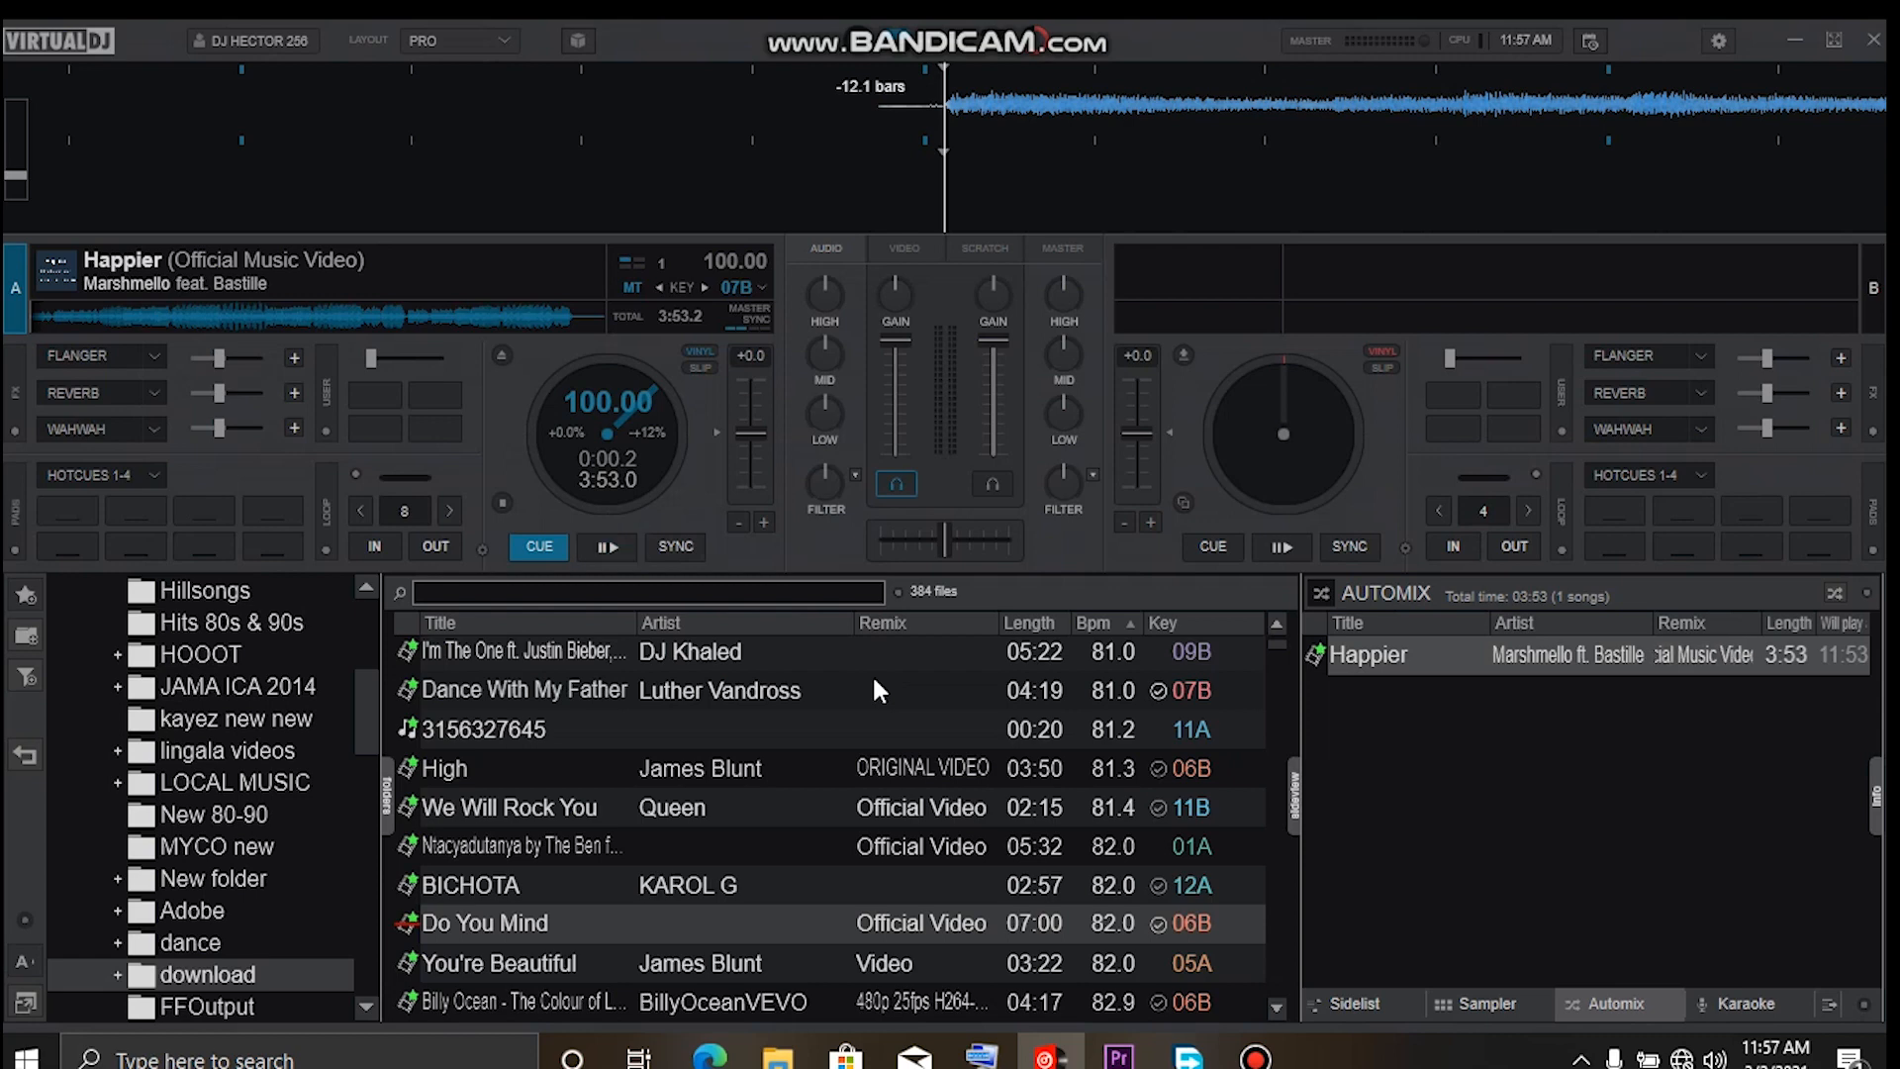
Load the selected song Happier onto deck A using the Left arrow shortcut.
left_click(991, 483)
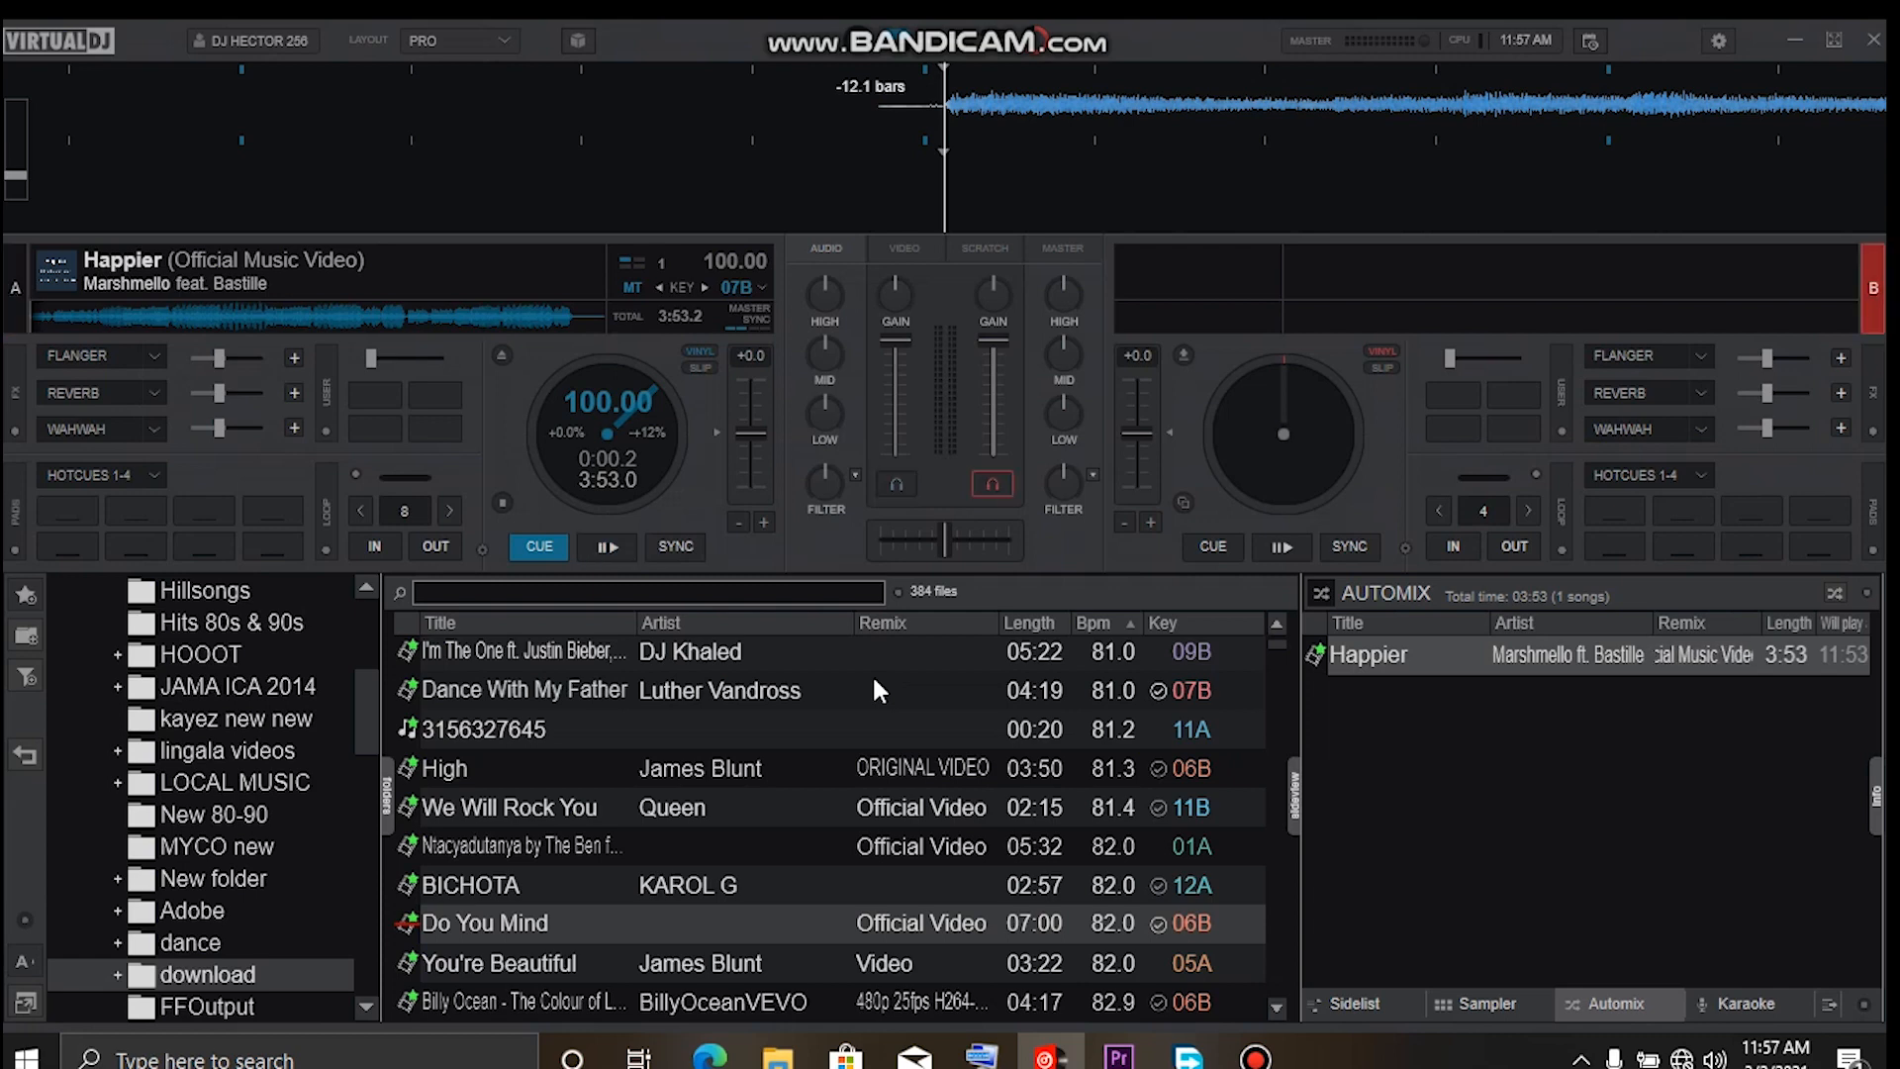
left_click(894, 483)
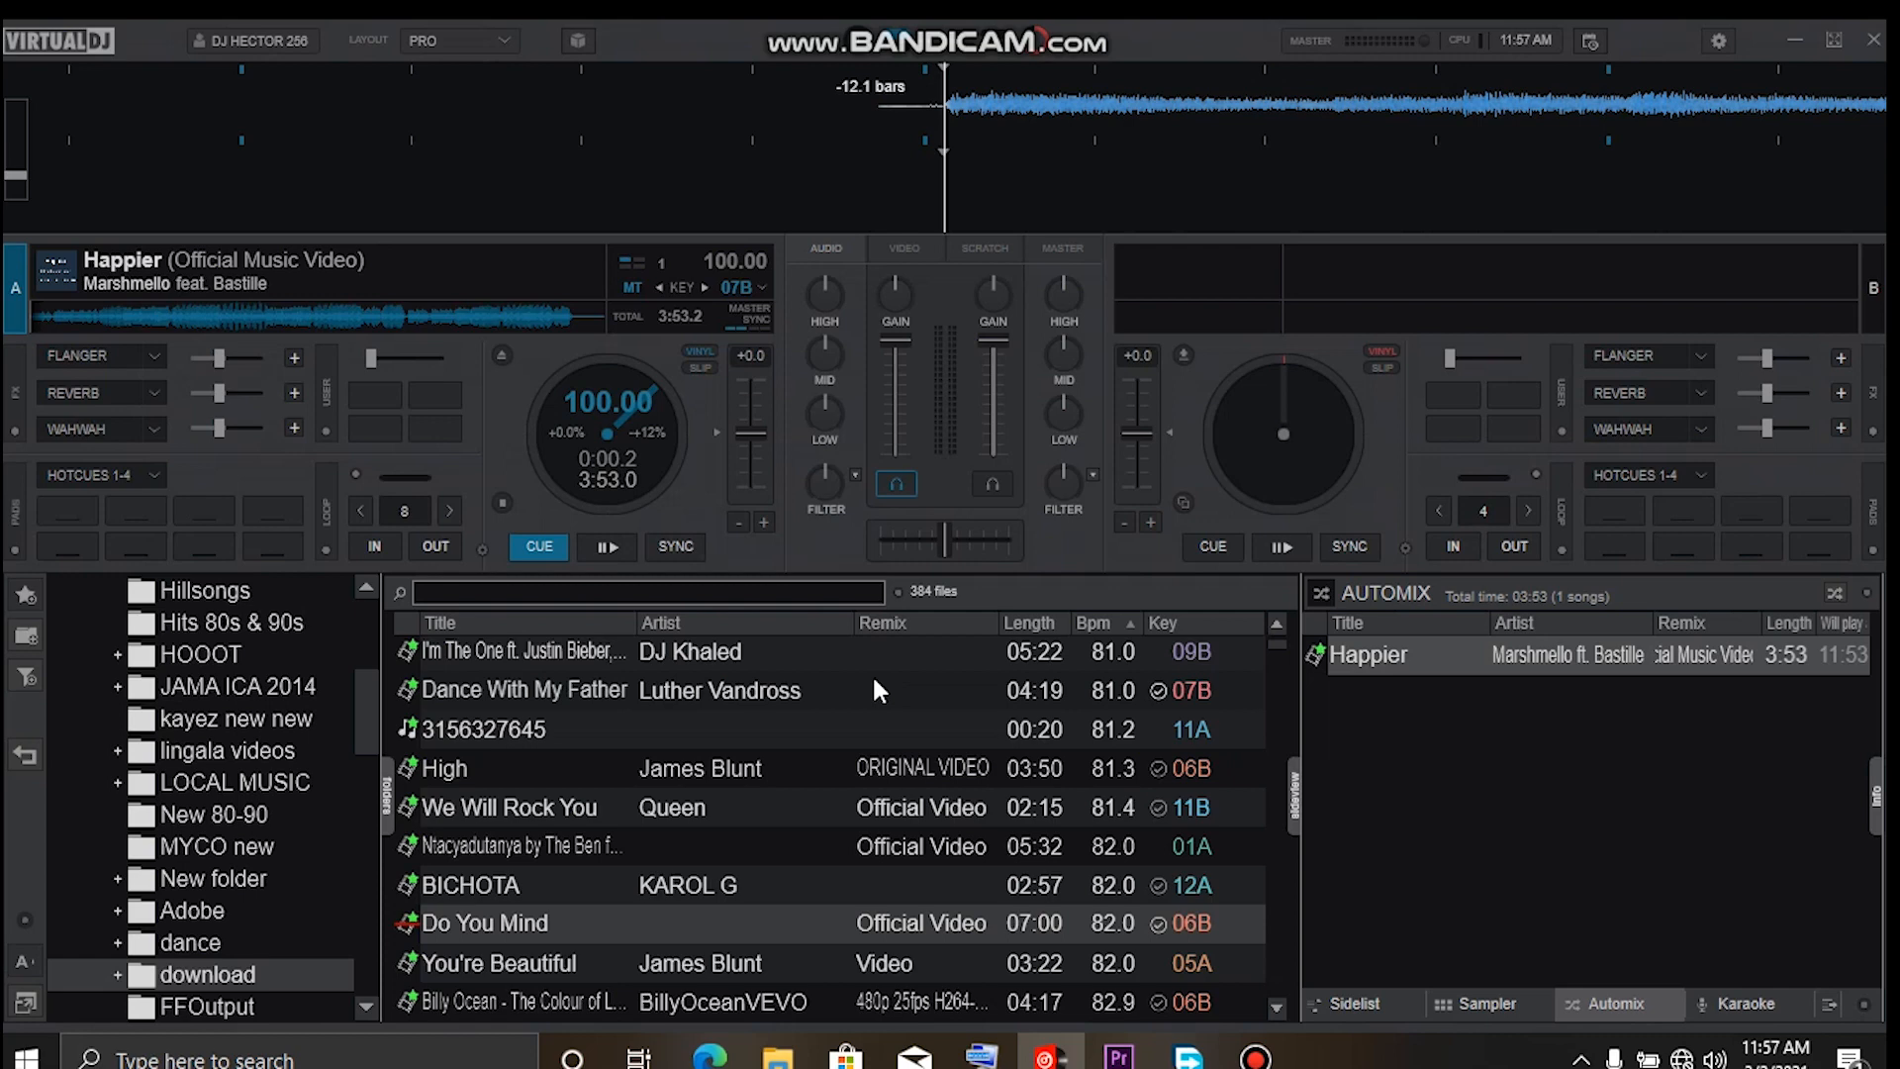
mouse_move(897, 708)
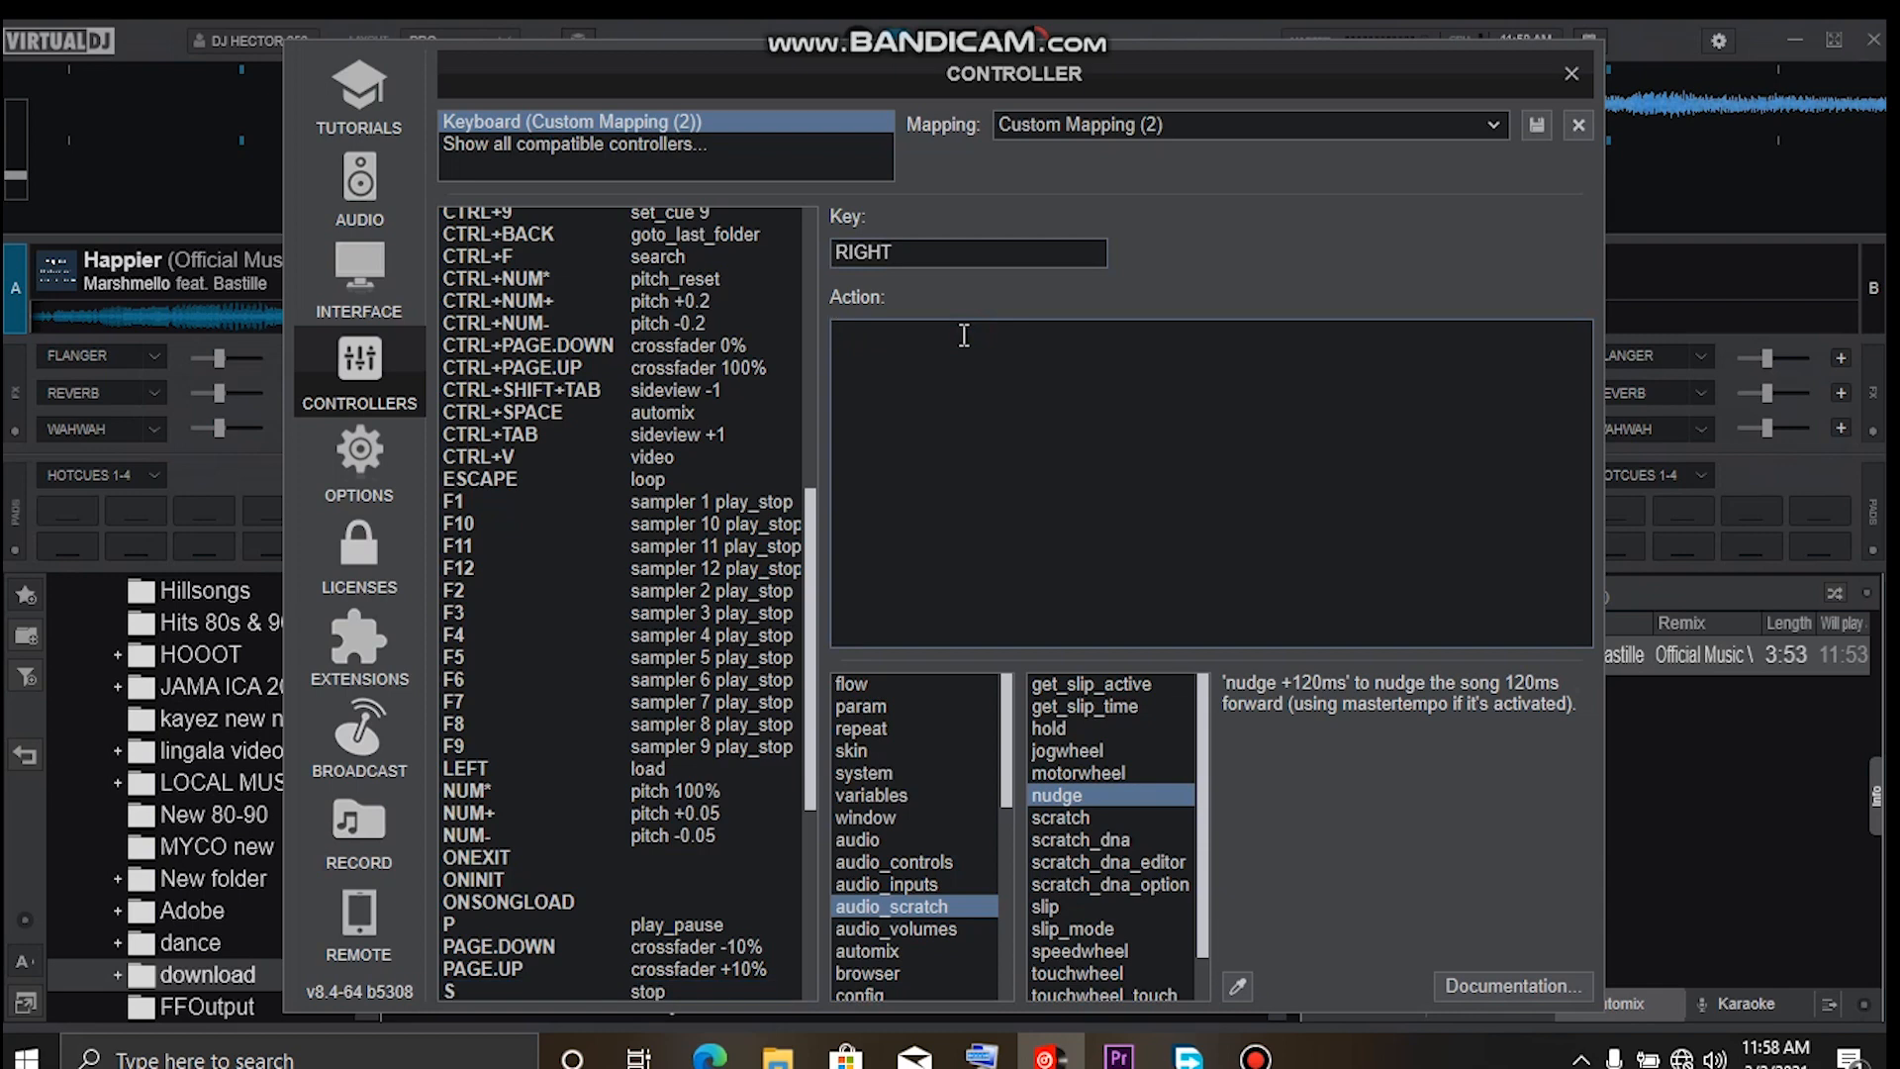
Assign the RIGHT key the 'deck active select' action and confirm saving the mapping.
scroll("down", 3)
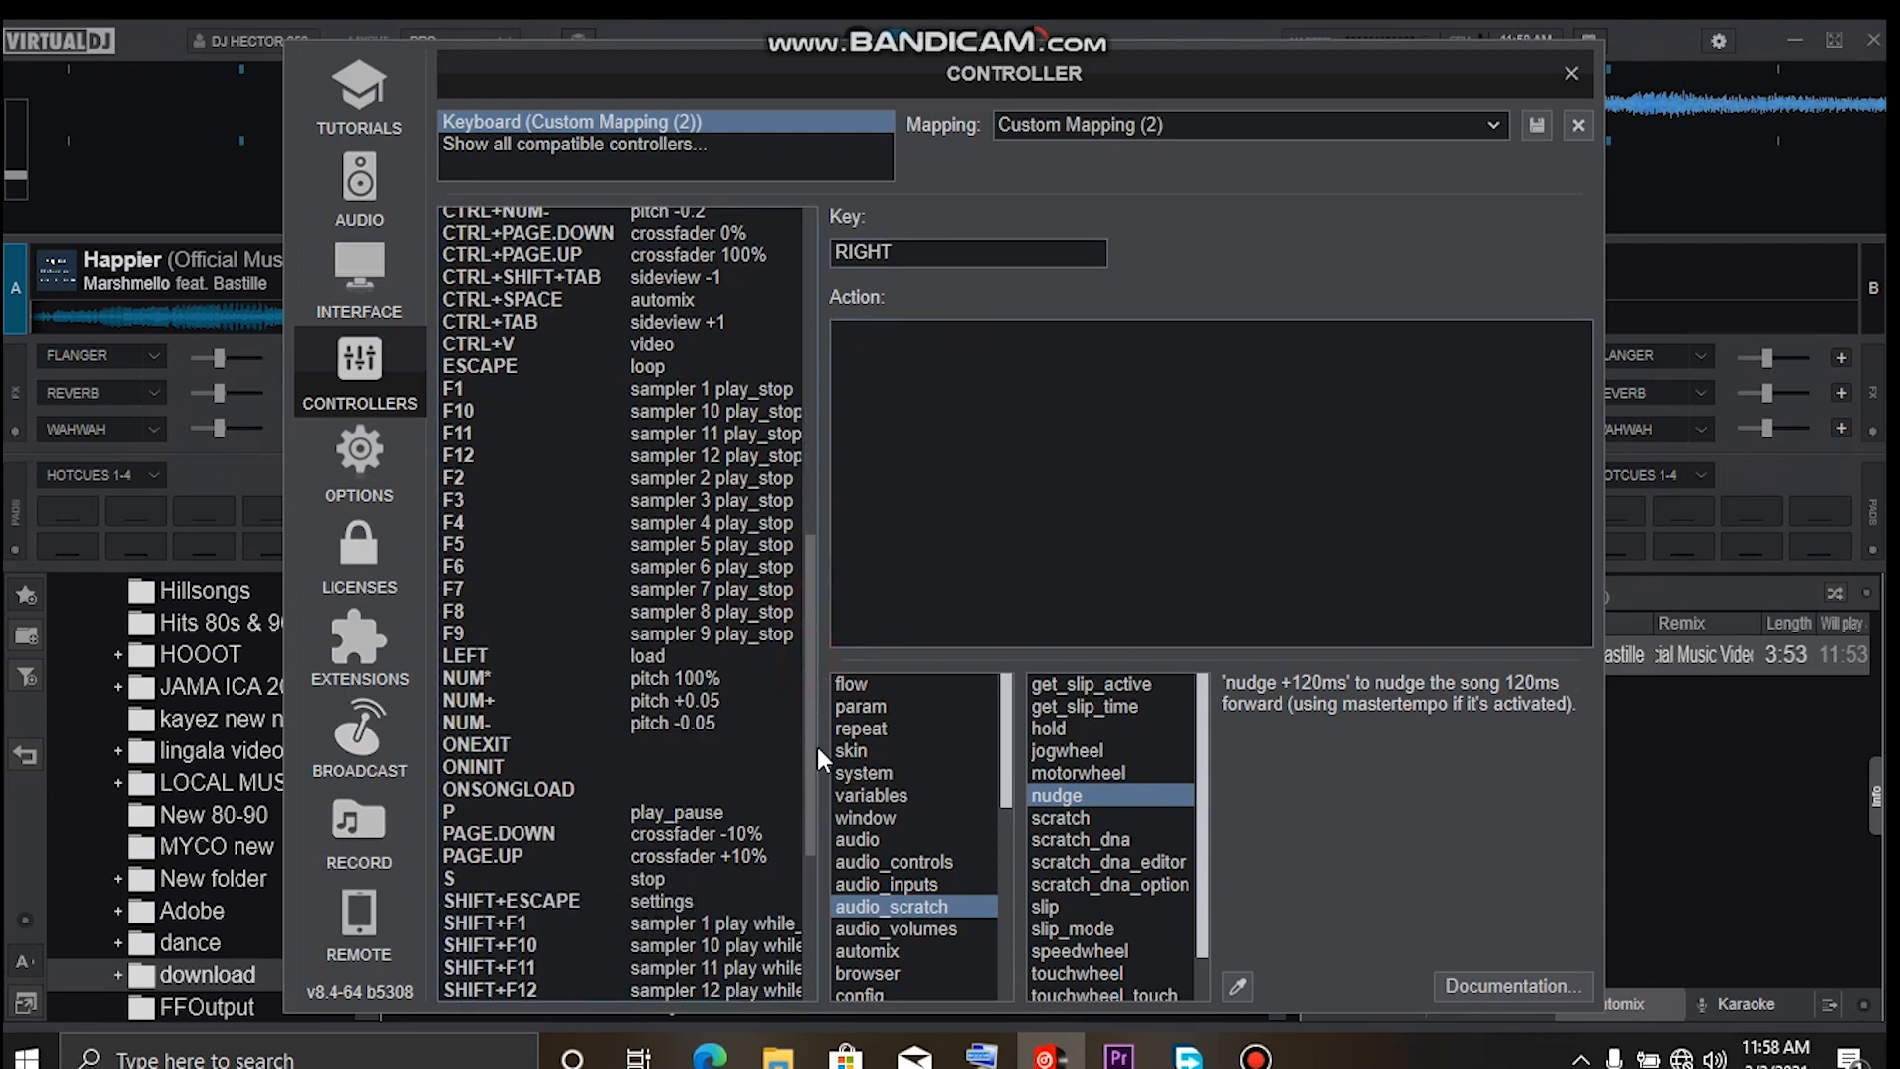
scroll("down", 3)
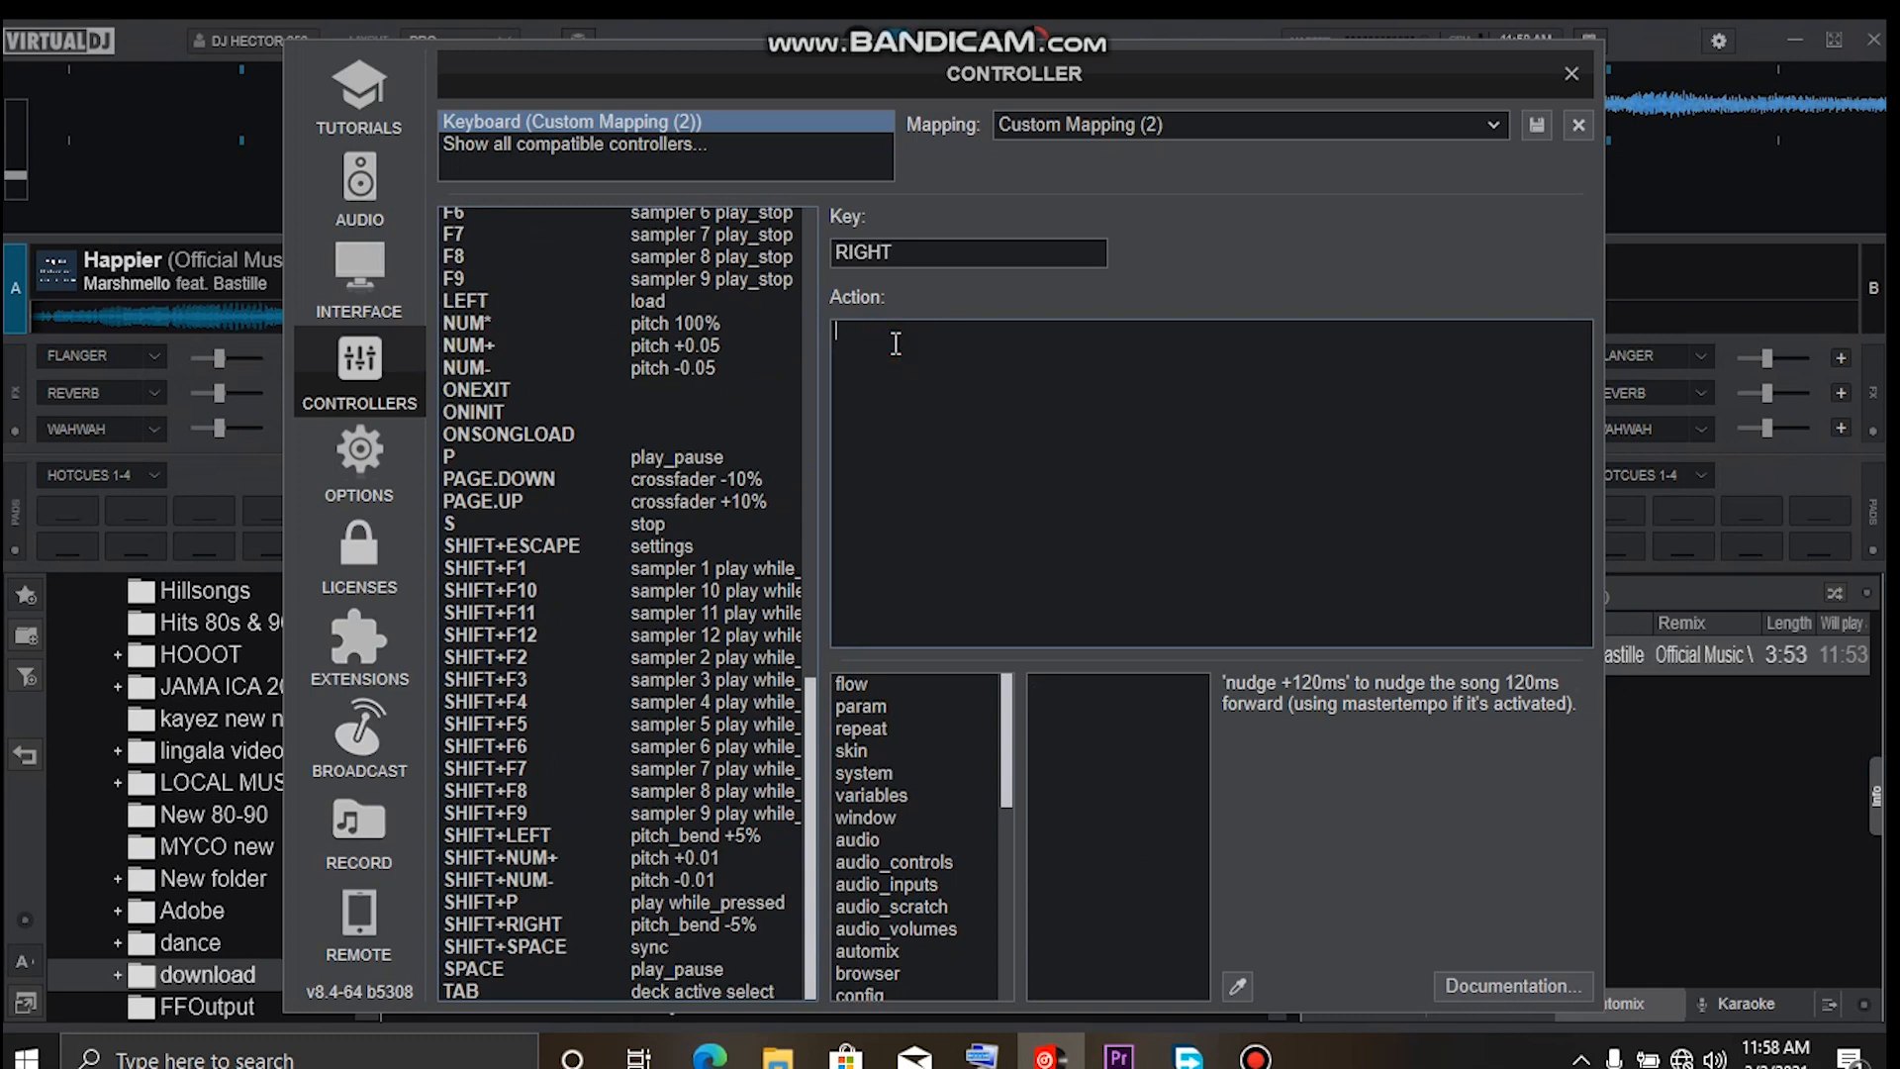
type("deck")
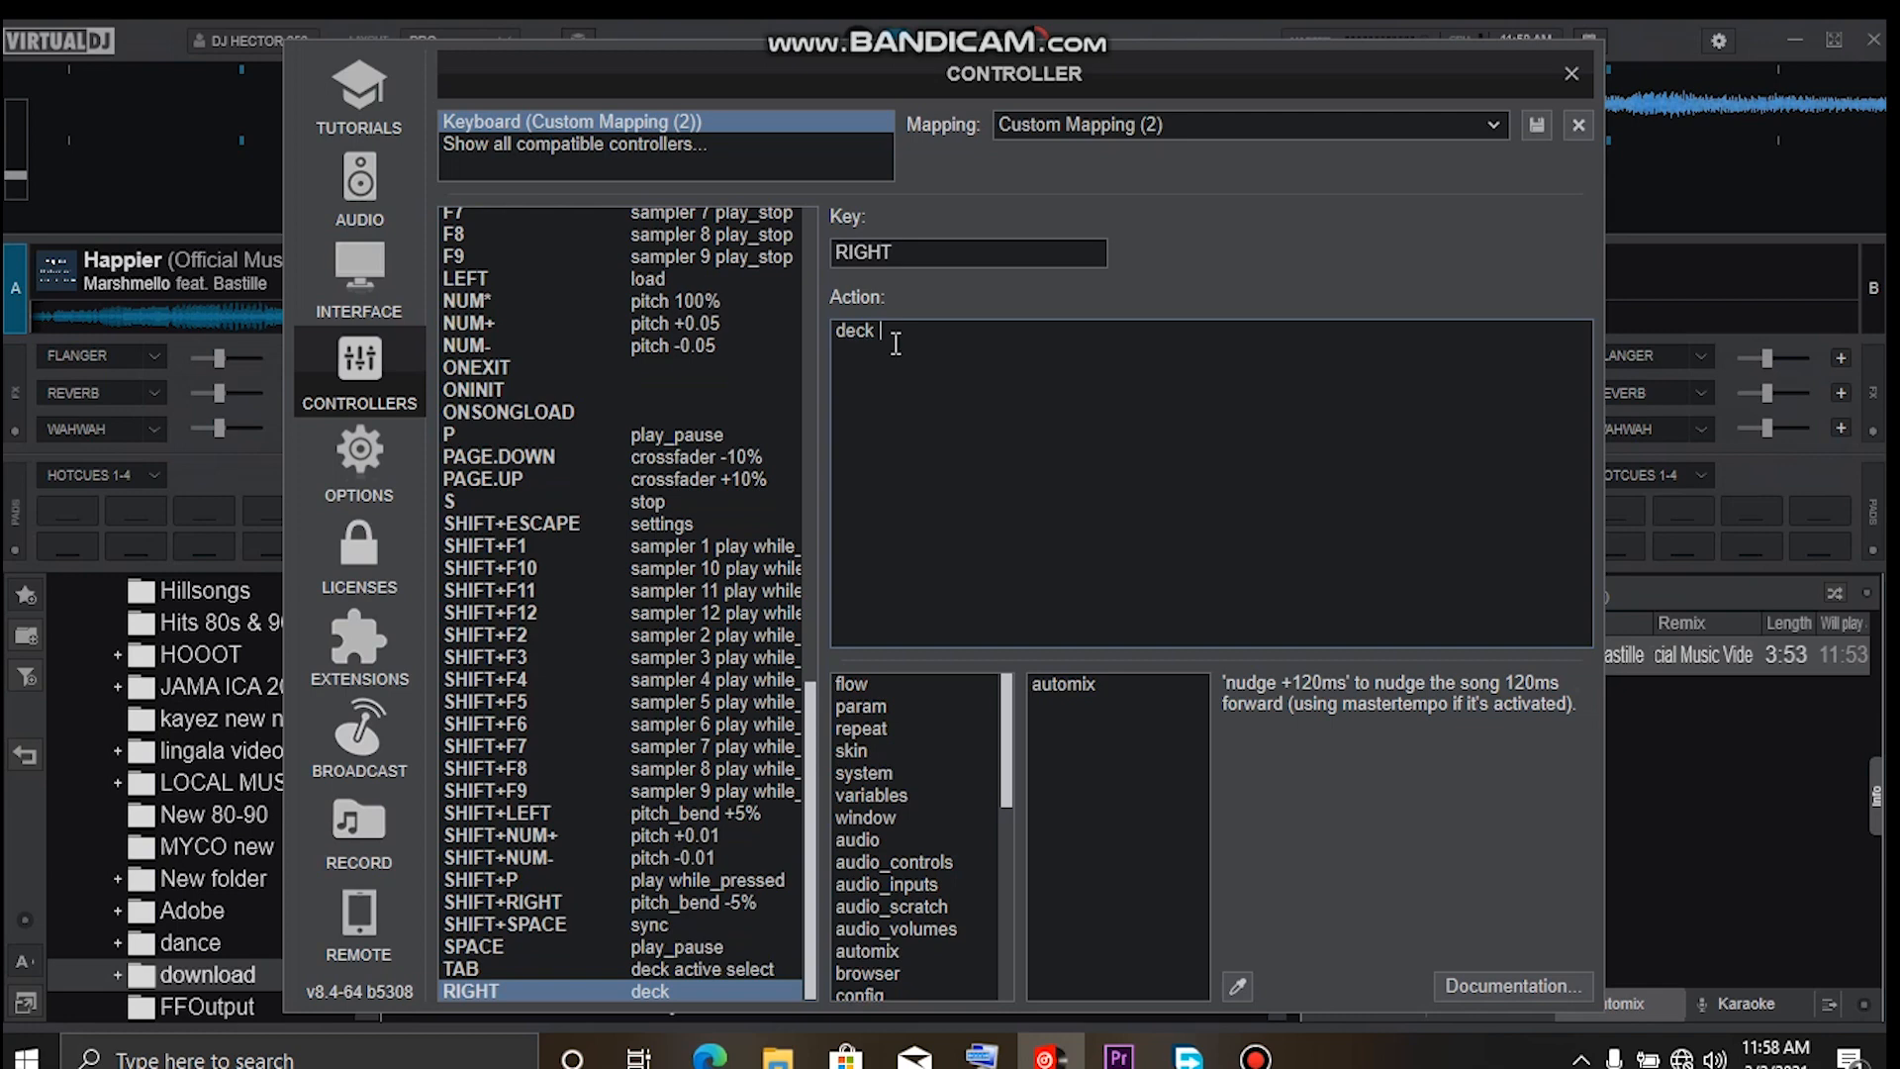
type("active")
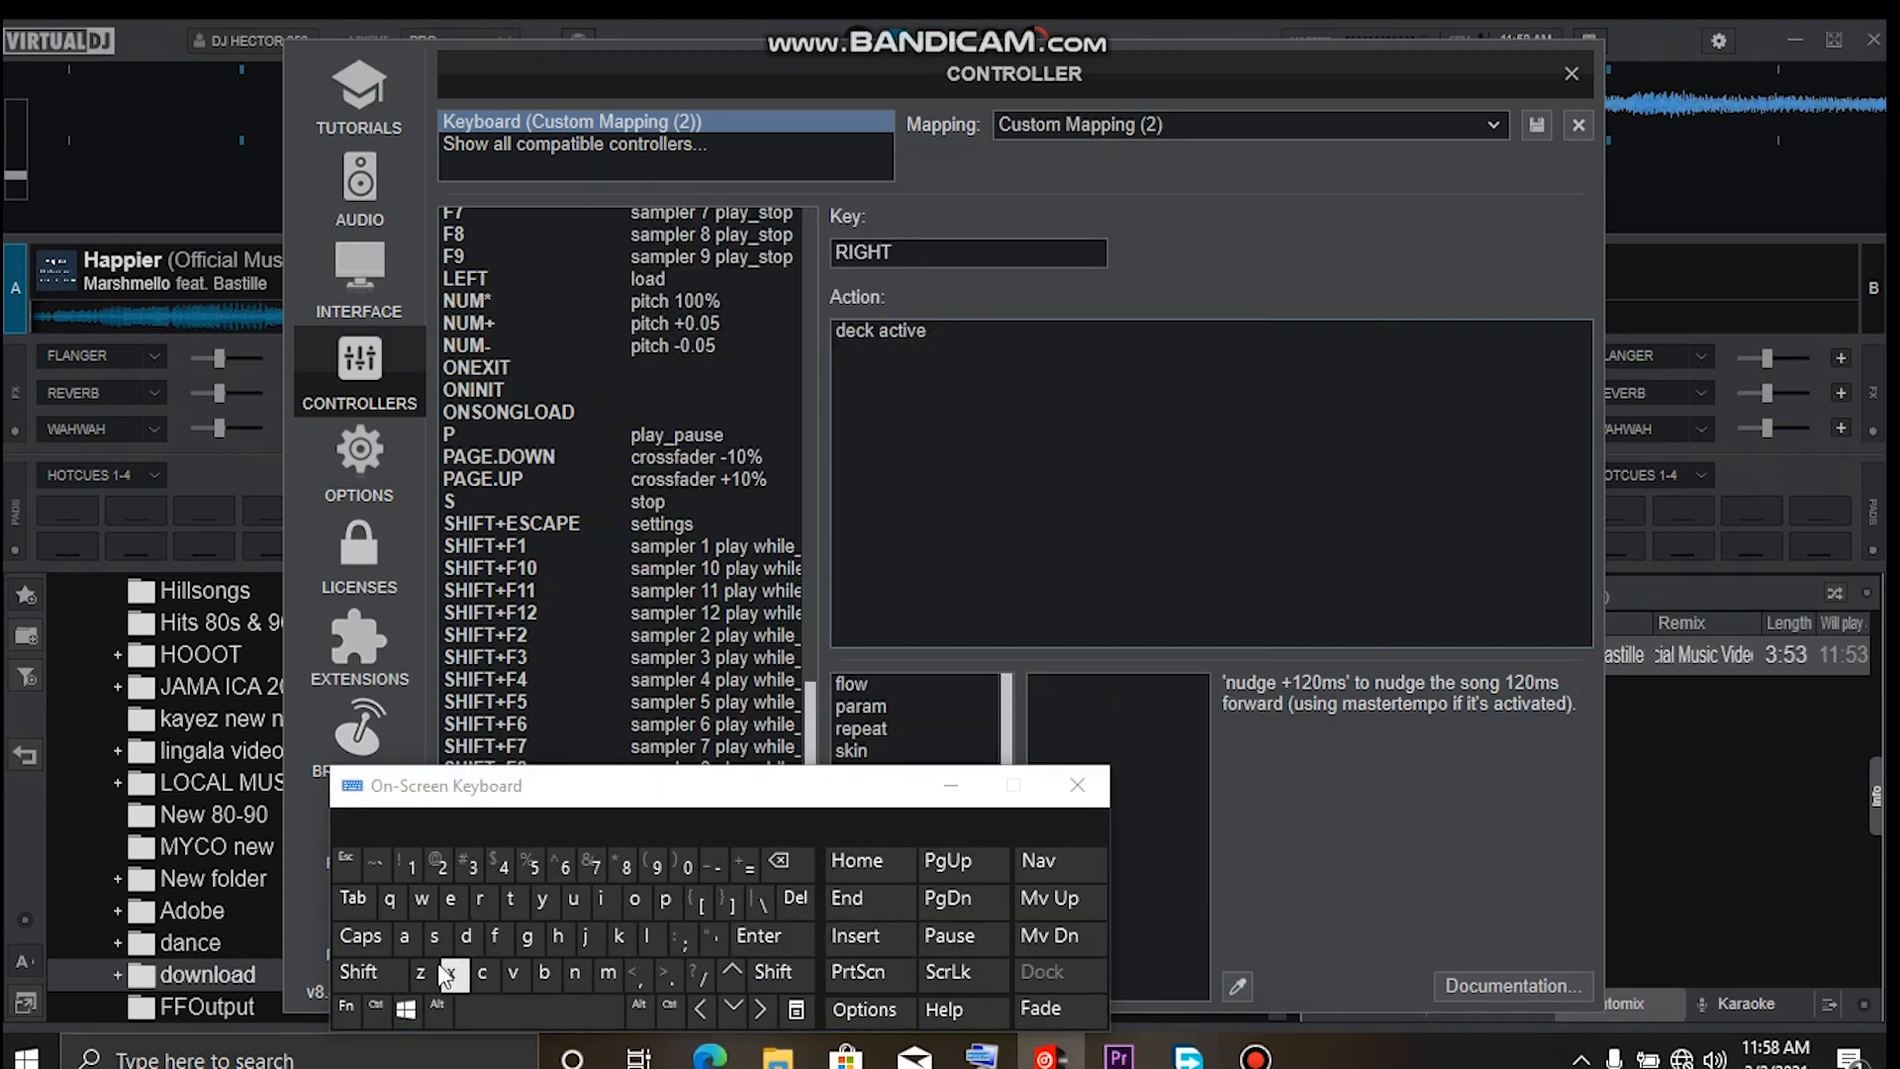
type("search")
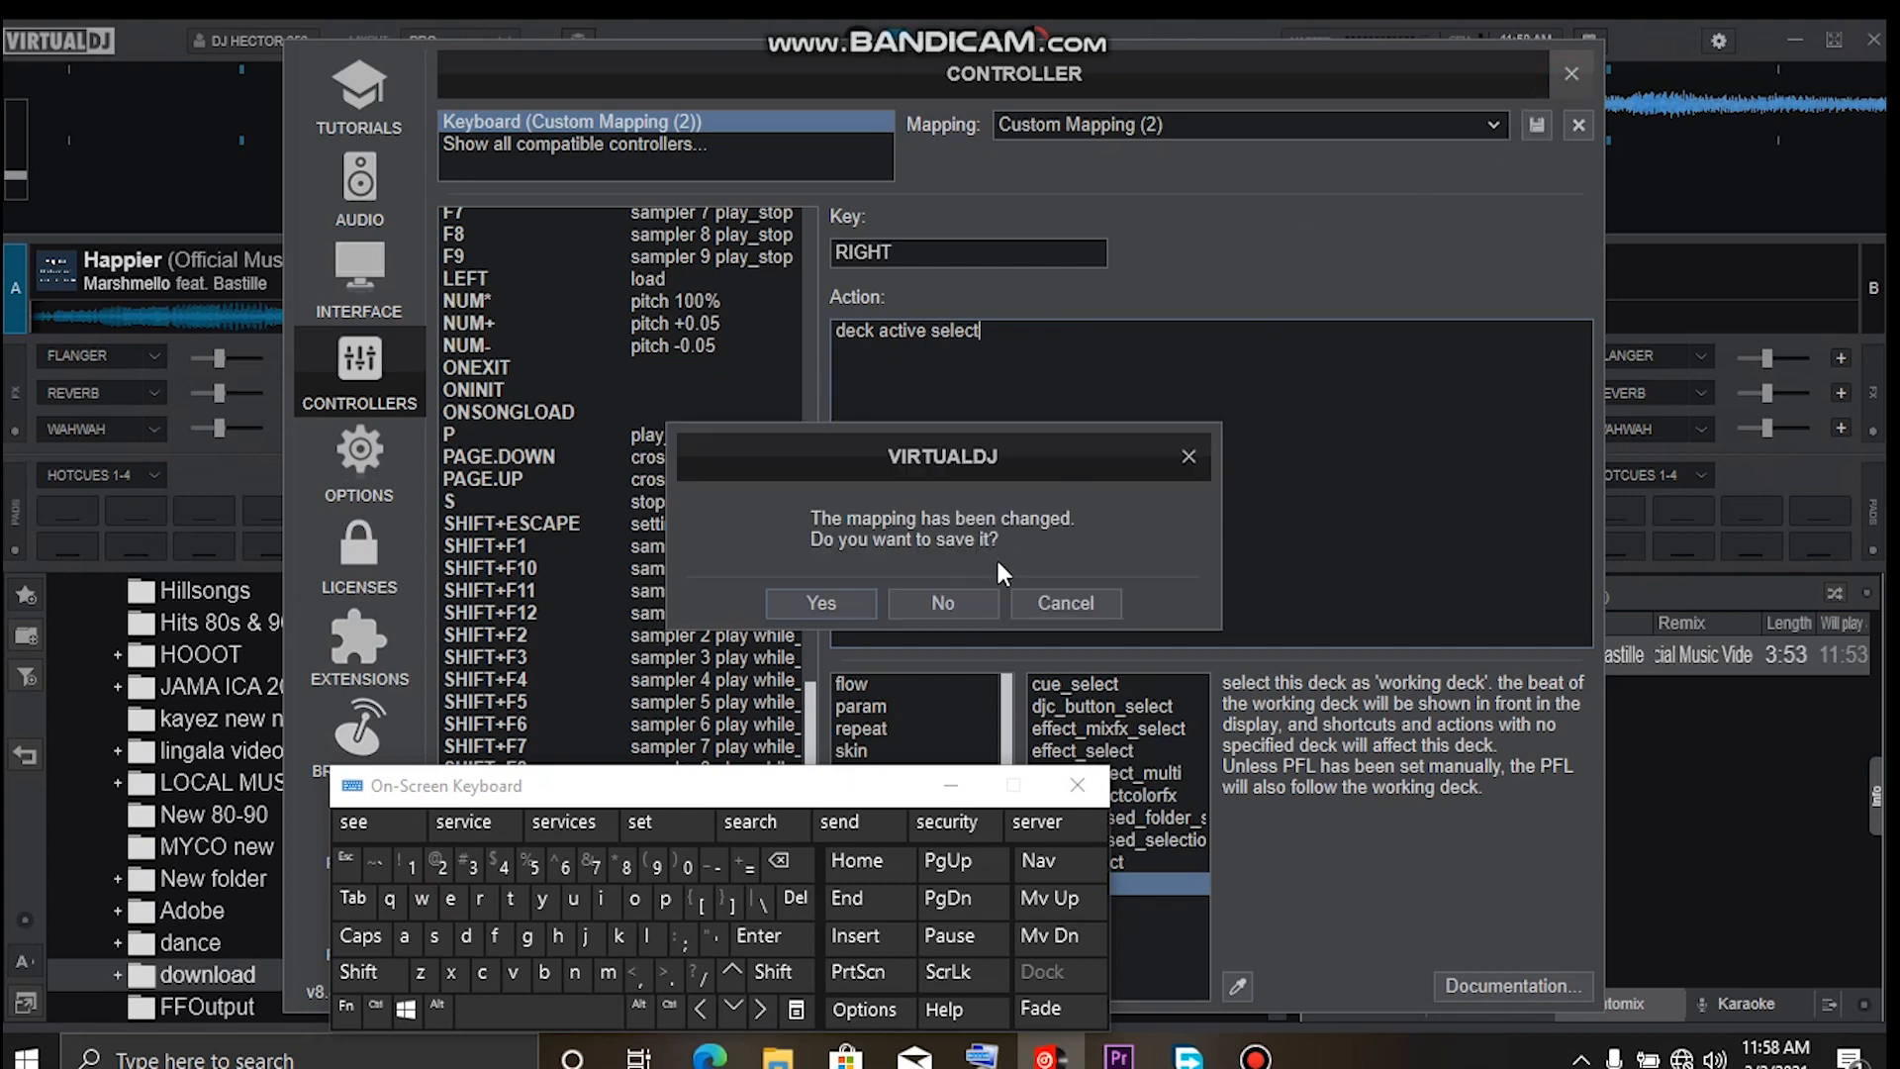
left_click(942, 602)
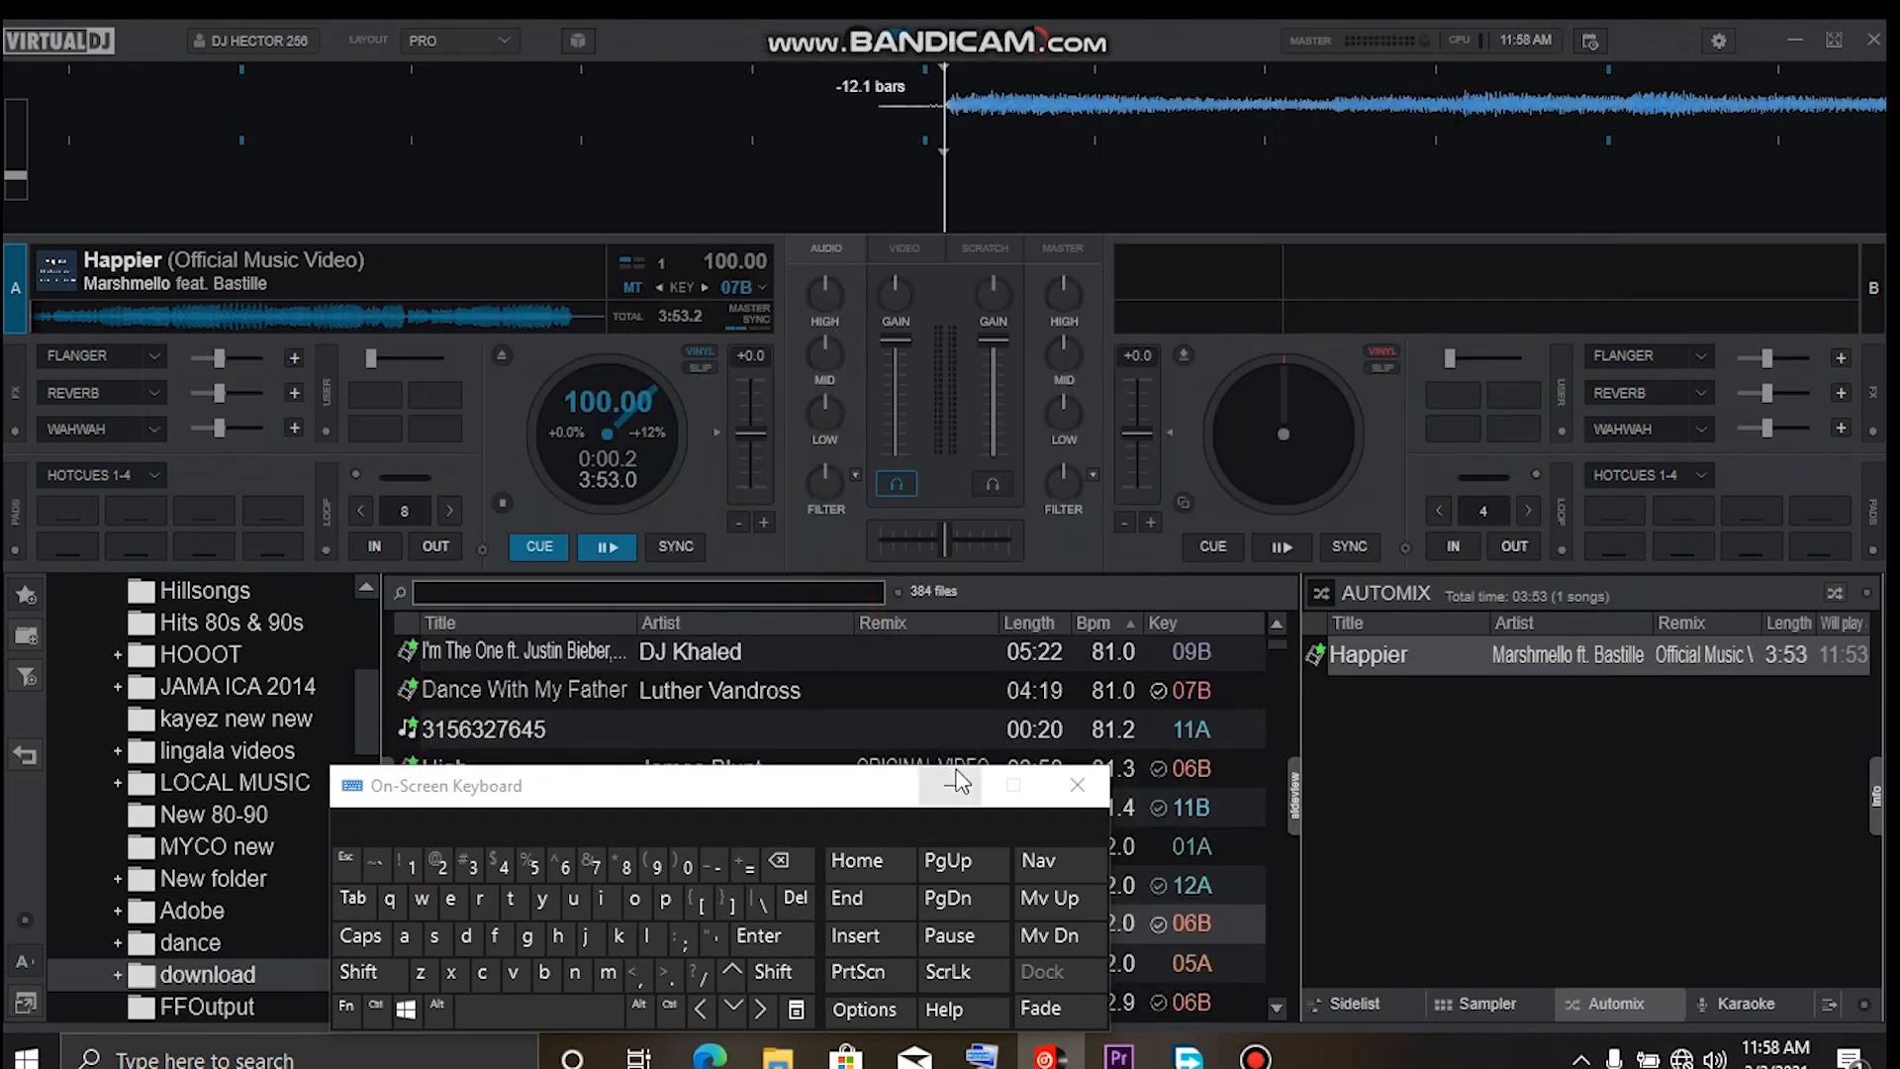
Hide the on-screen keyboard and select Jungle of Love in the browser.
left_click(1077, 786)
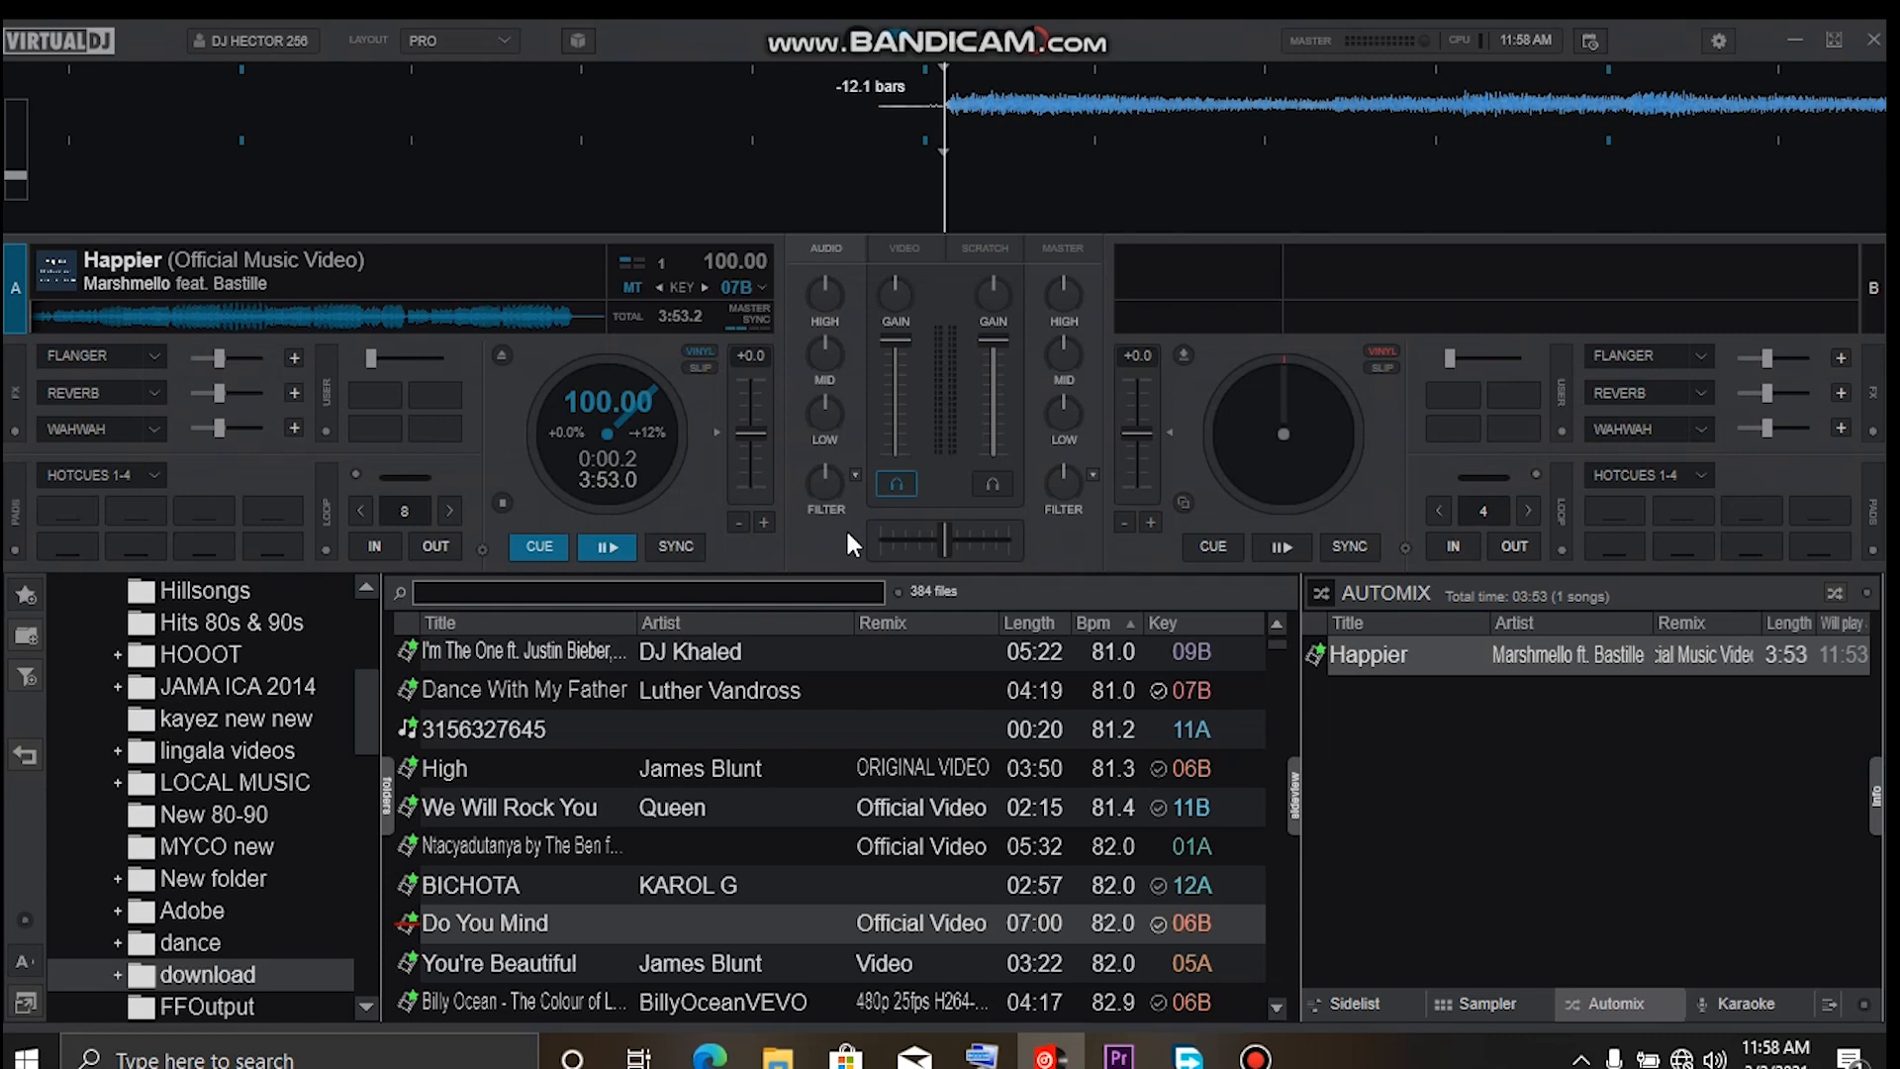
left_click(992, 483)
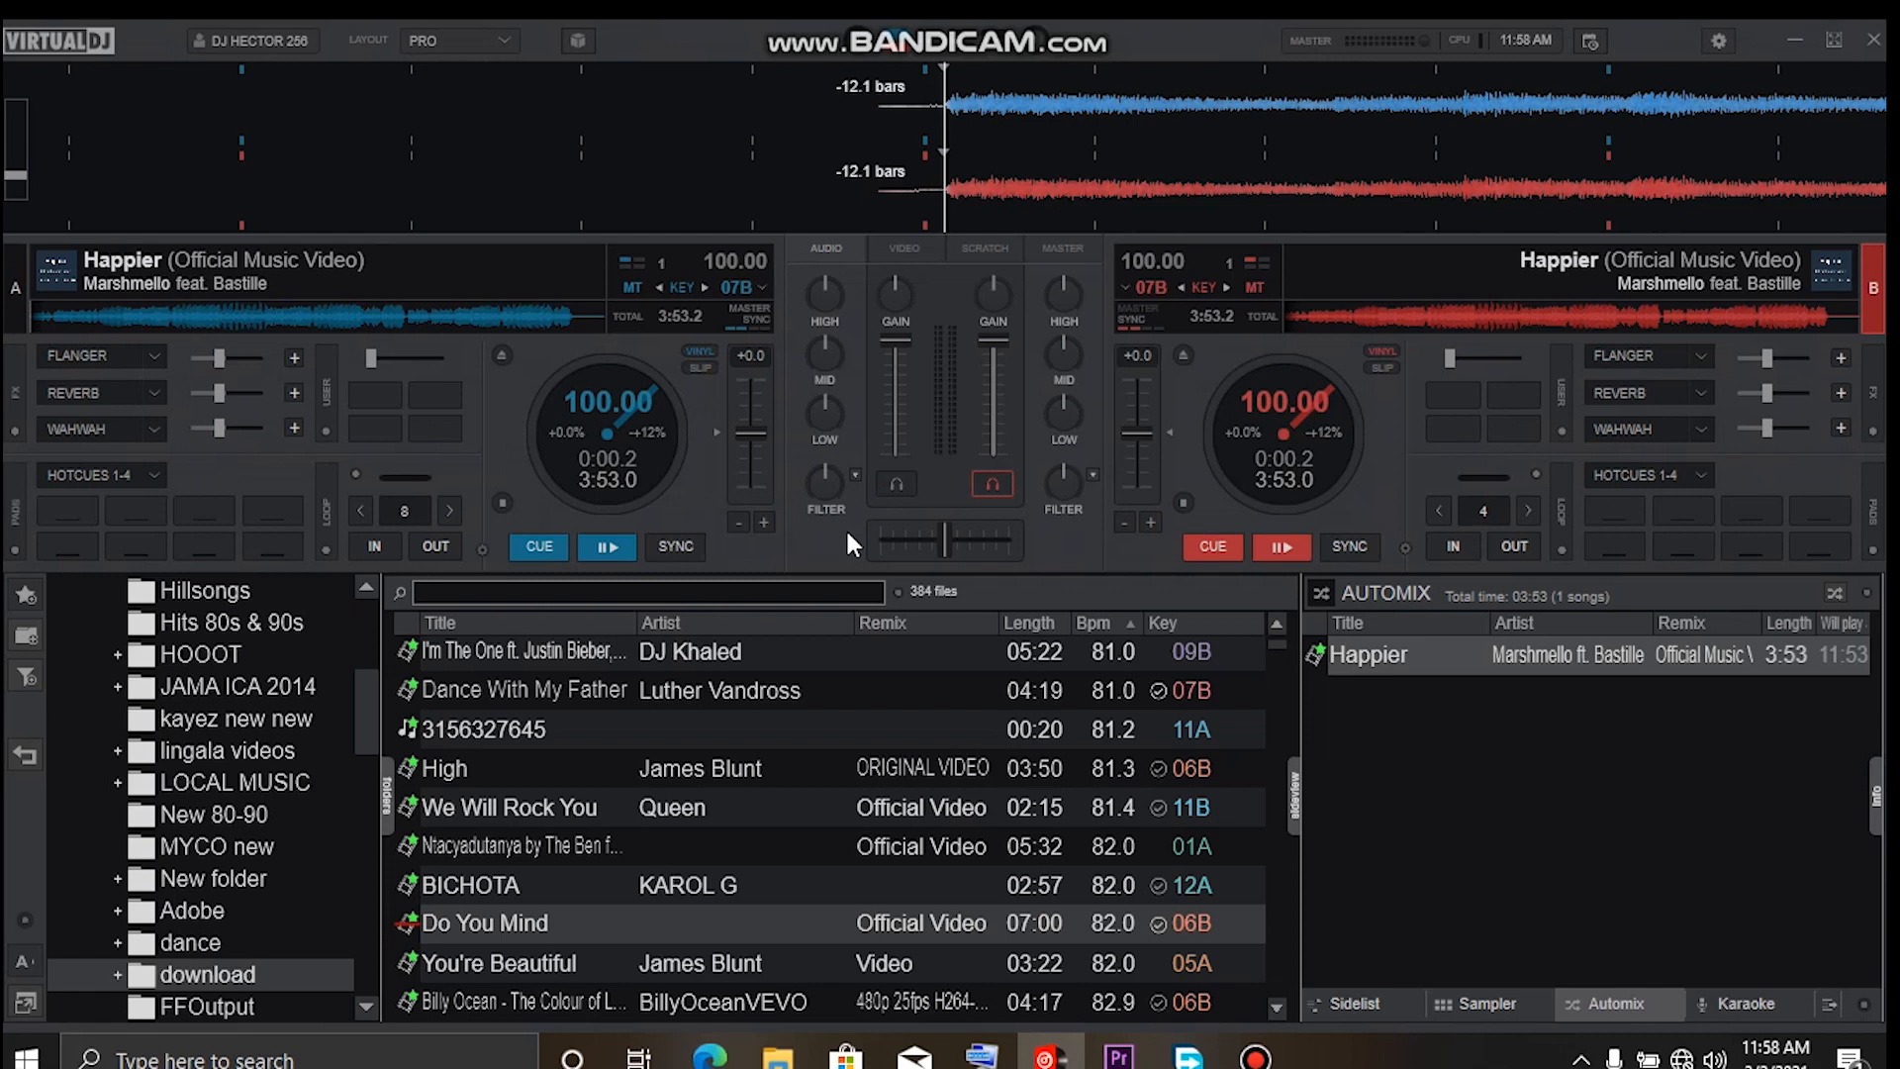
mouse_move(884, 693)
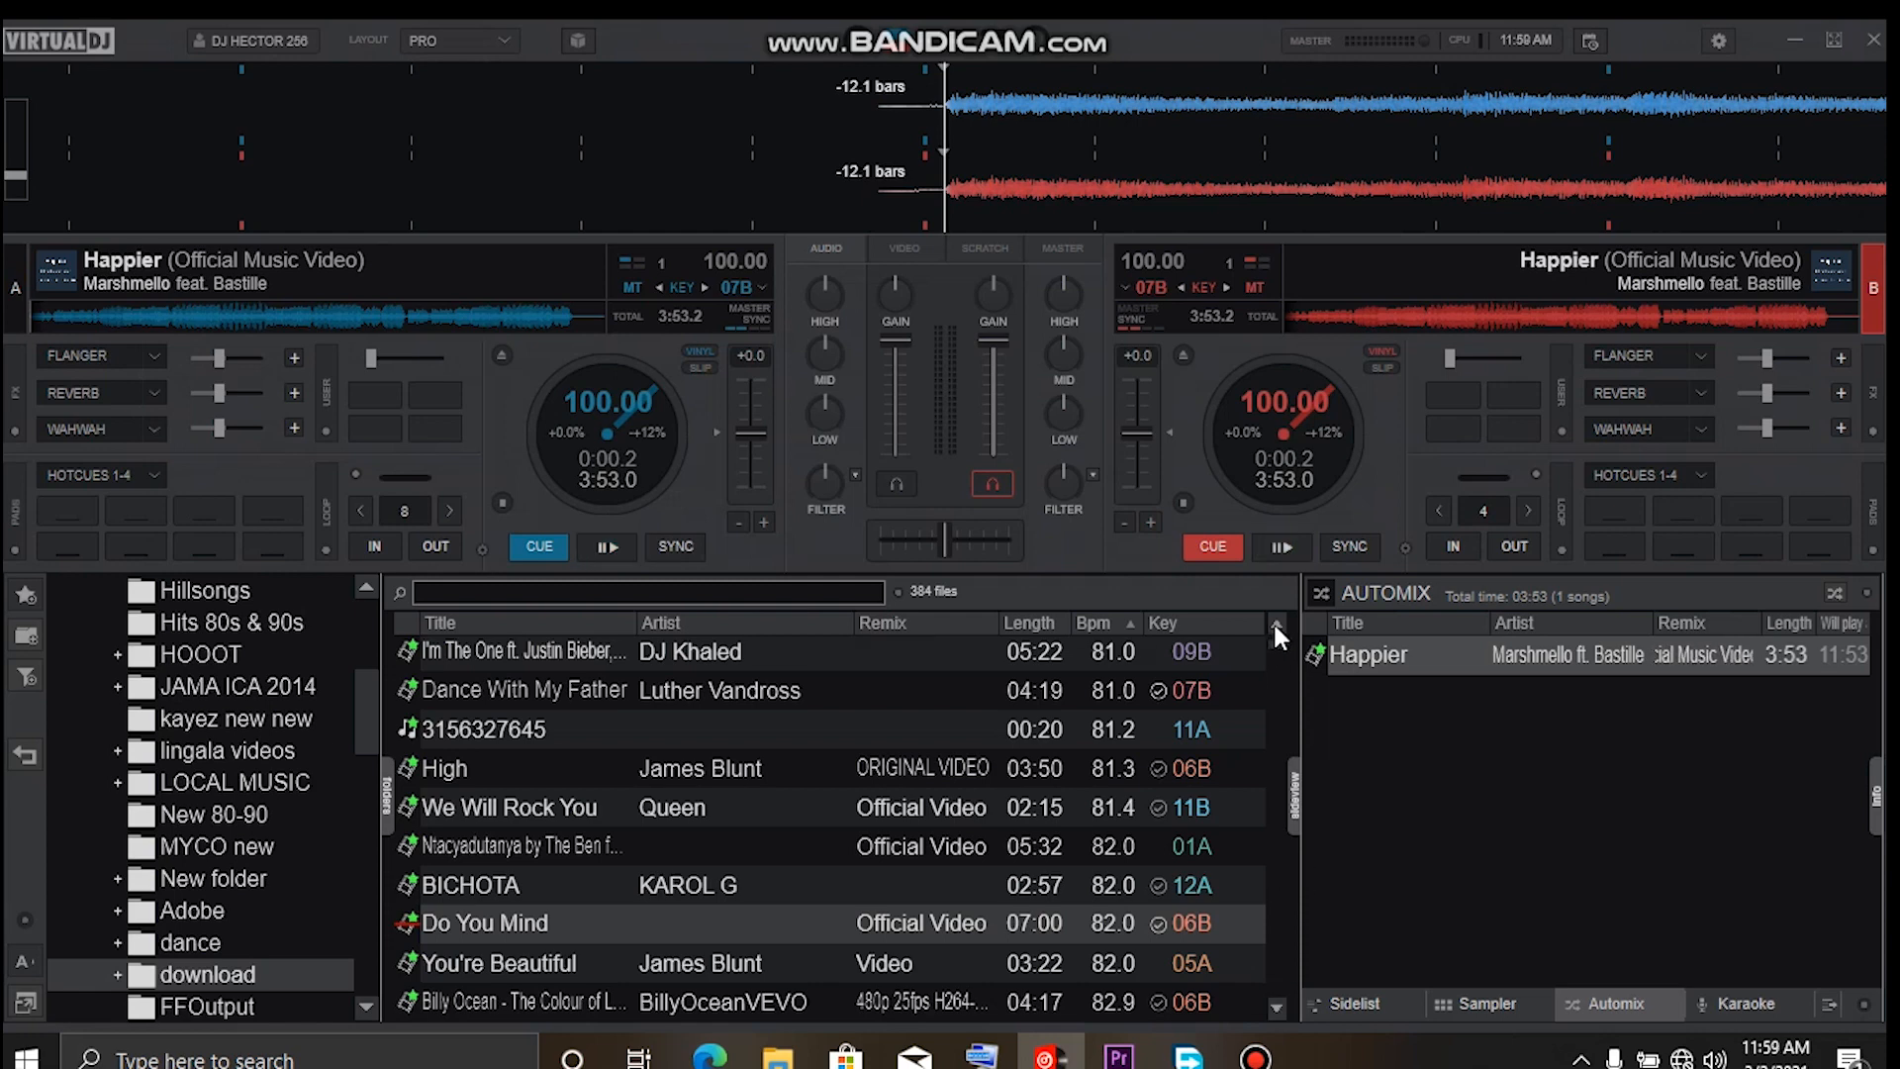
scroll("up", 3)
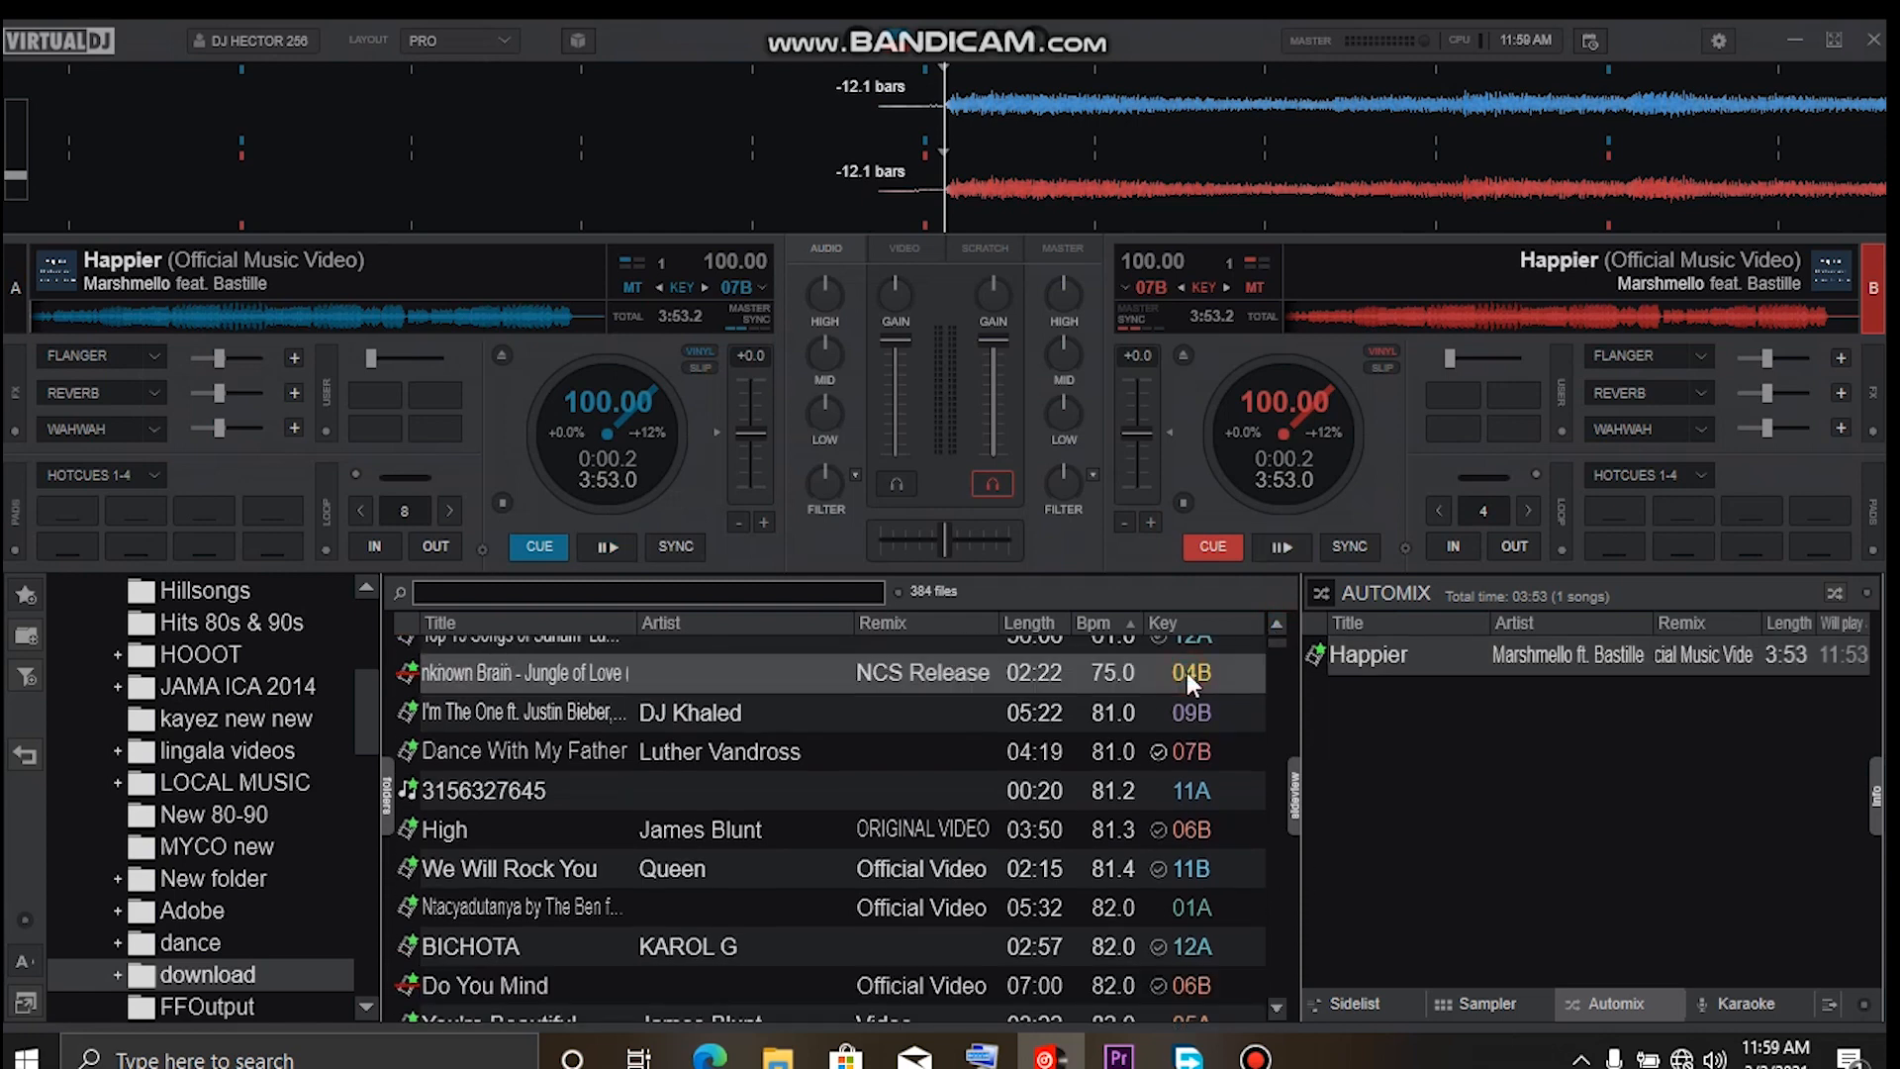
left_click(897, 483)
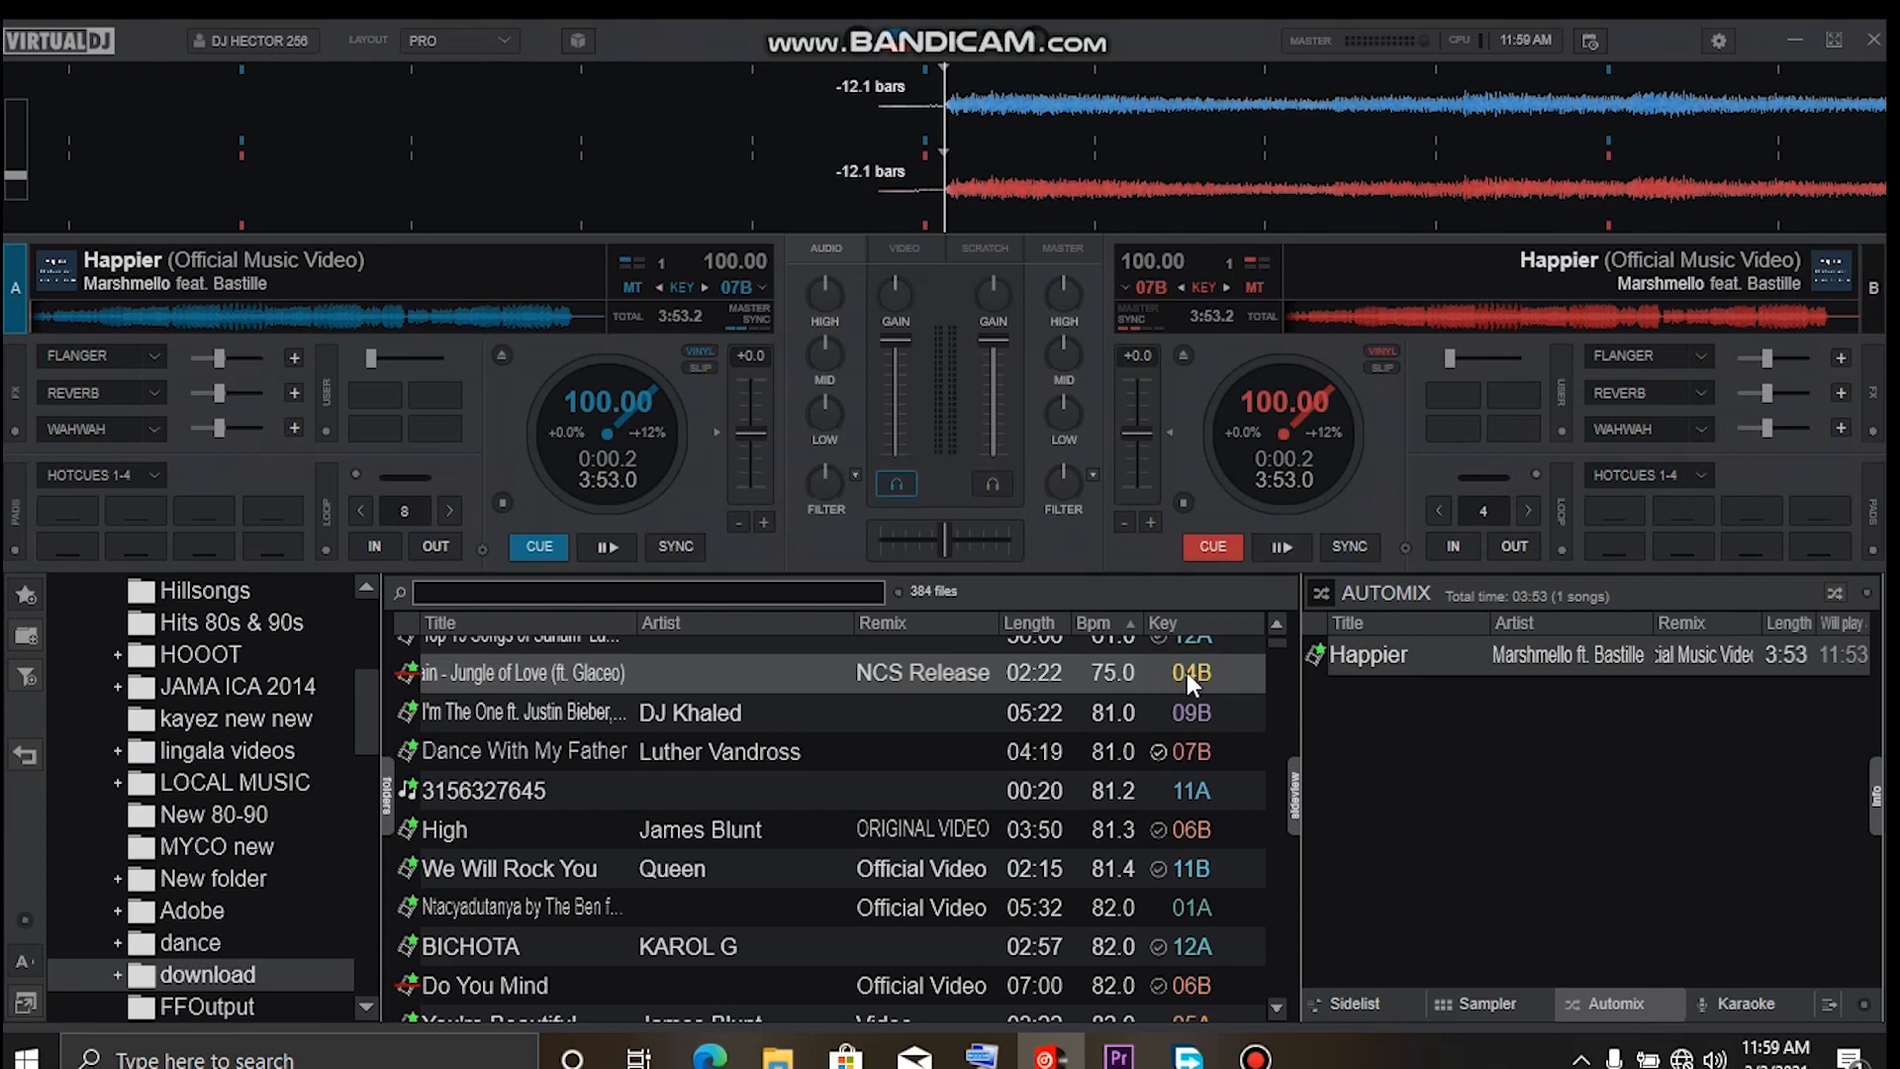
Load Jungle of Love onto deck A, switch the active deck, and load it onto deck B.
double_click(521, 673)
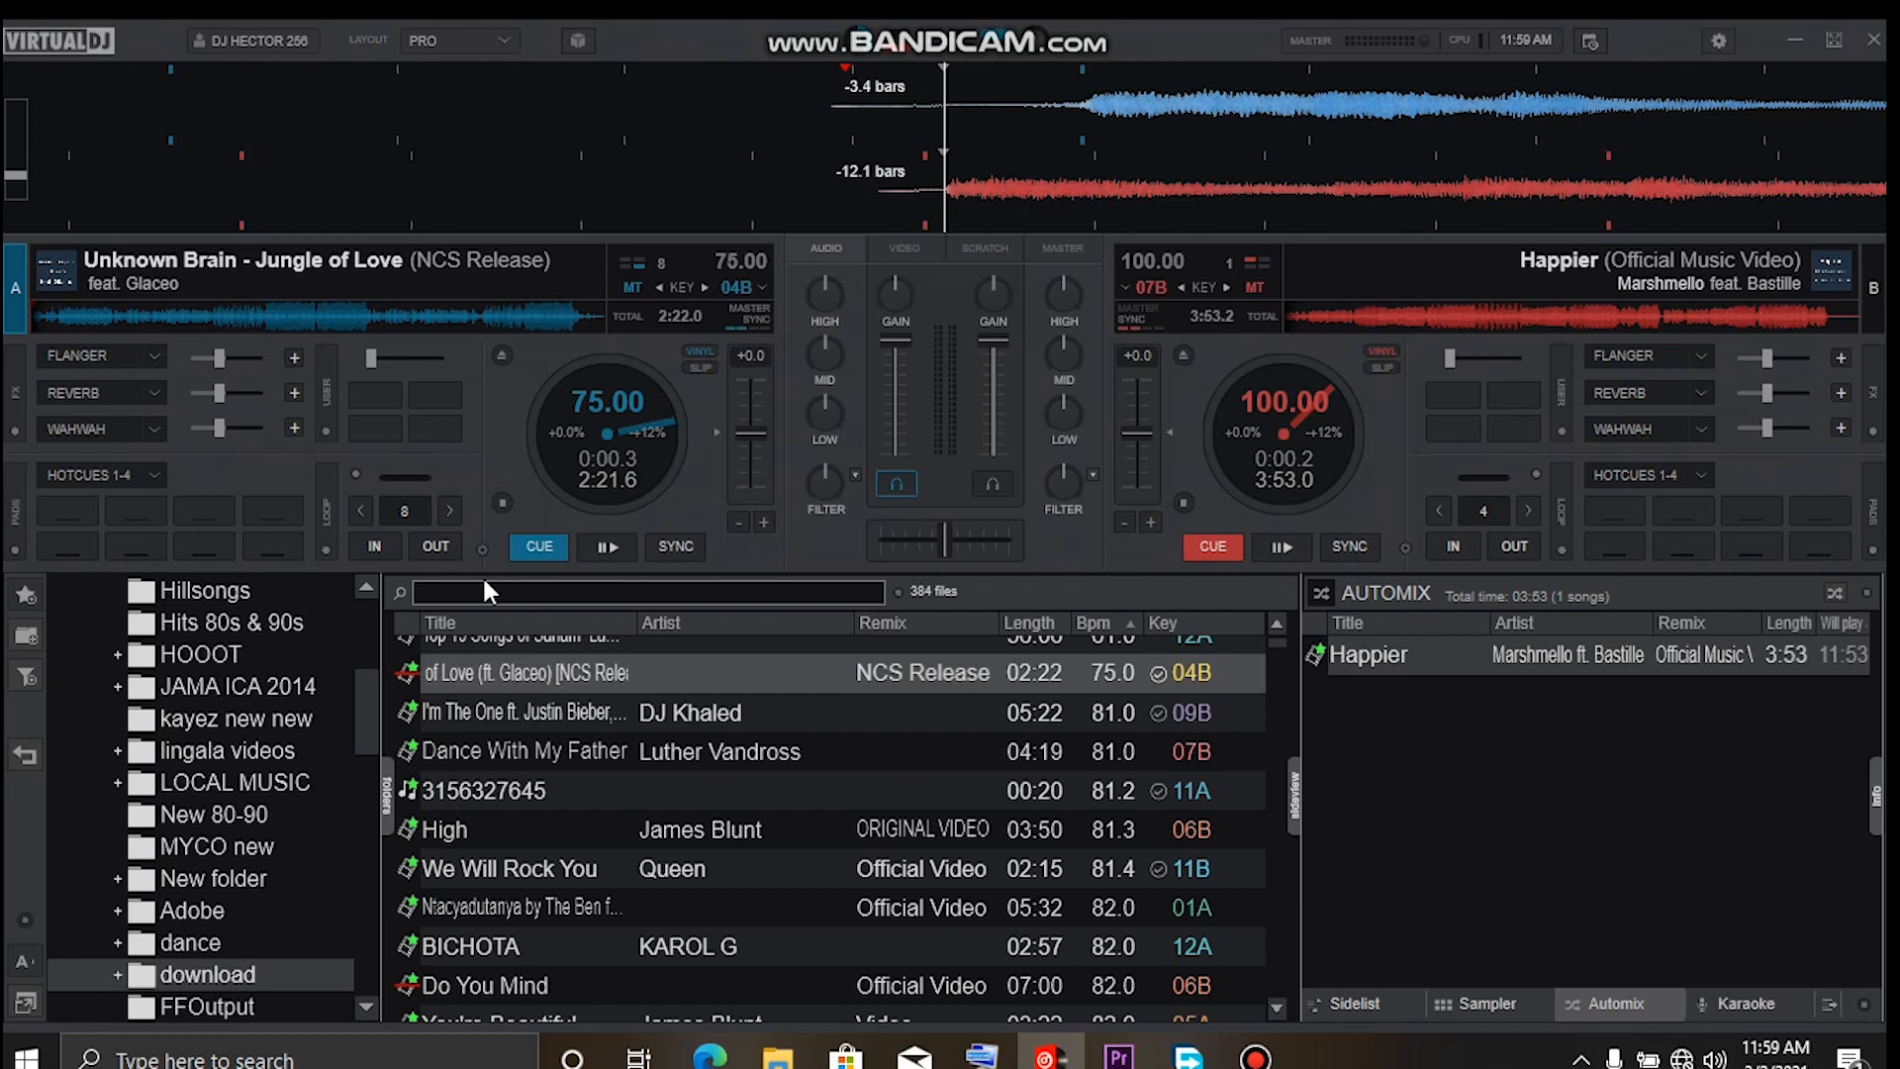
left_click(606, 547)
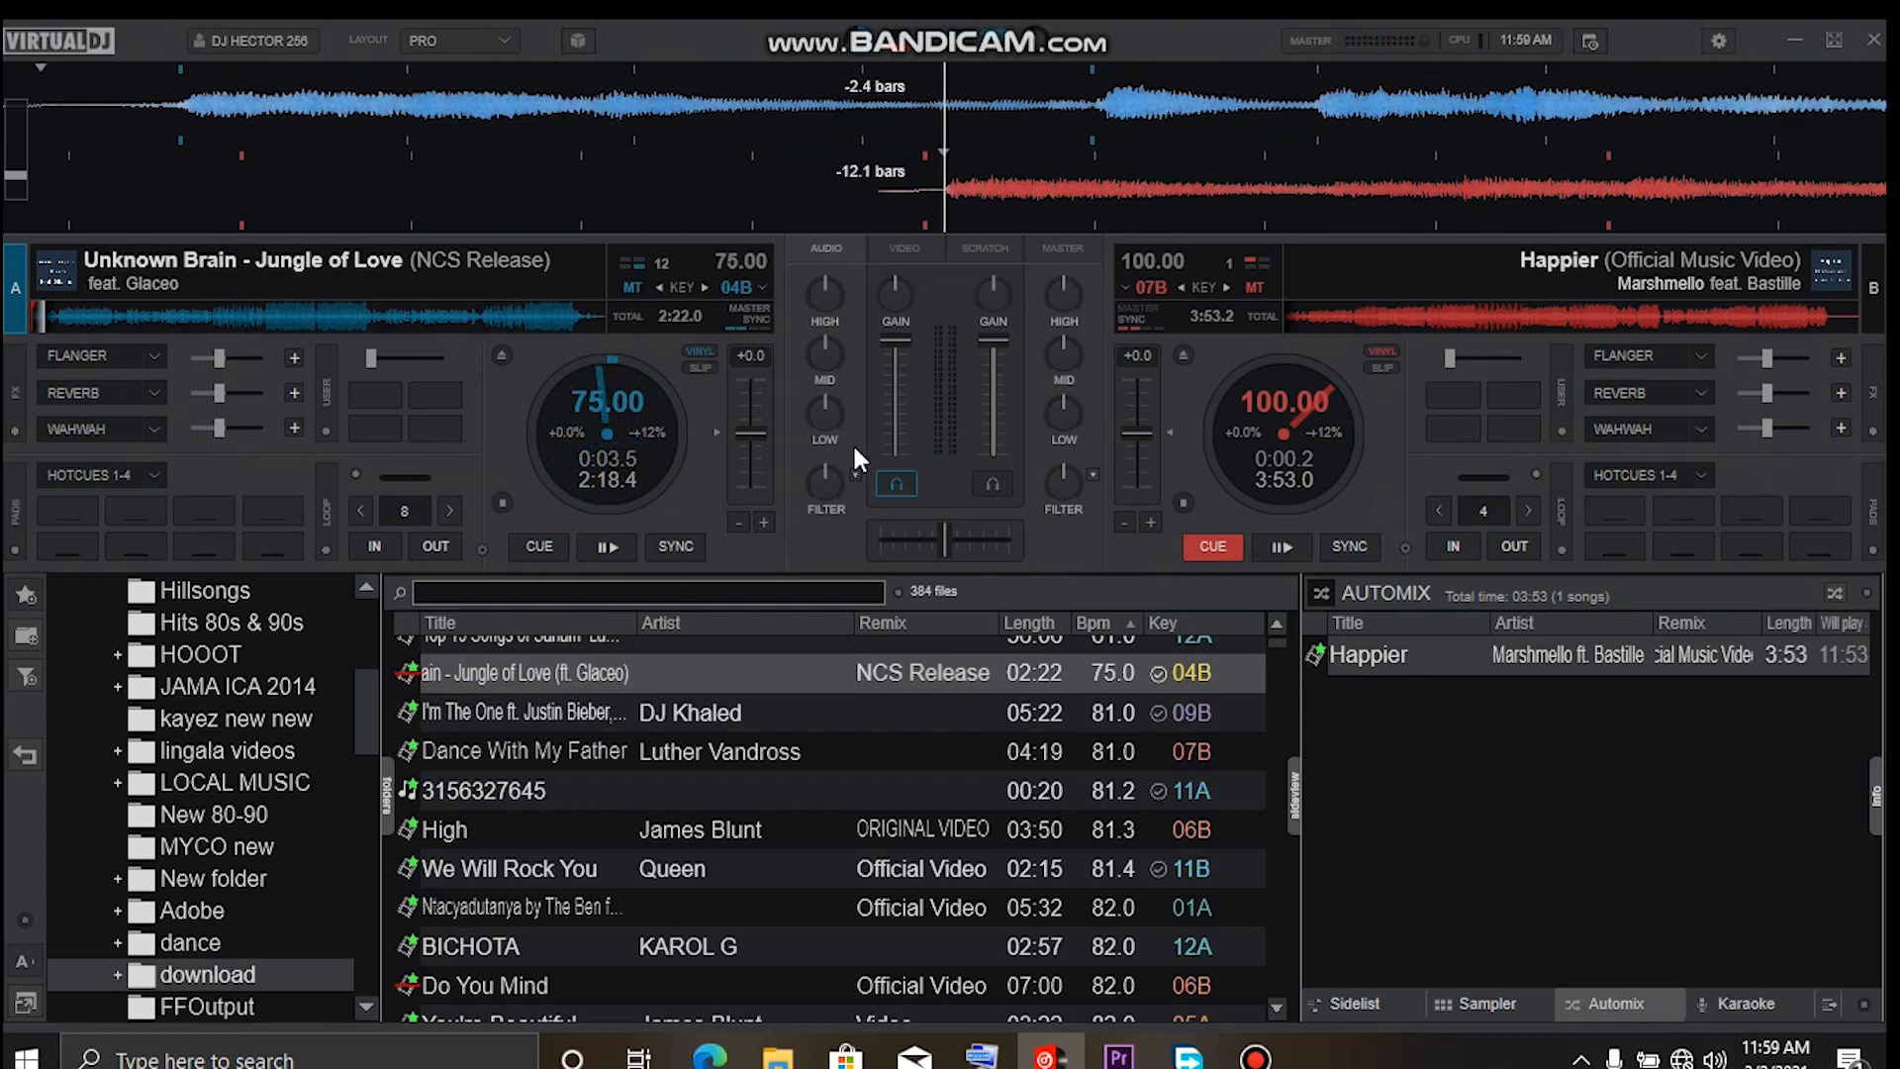
left_click(991, 483)
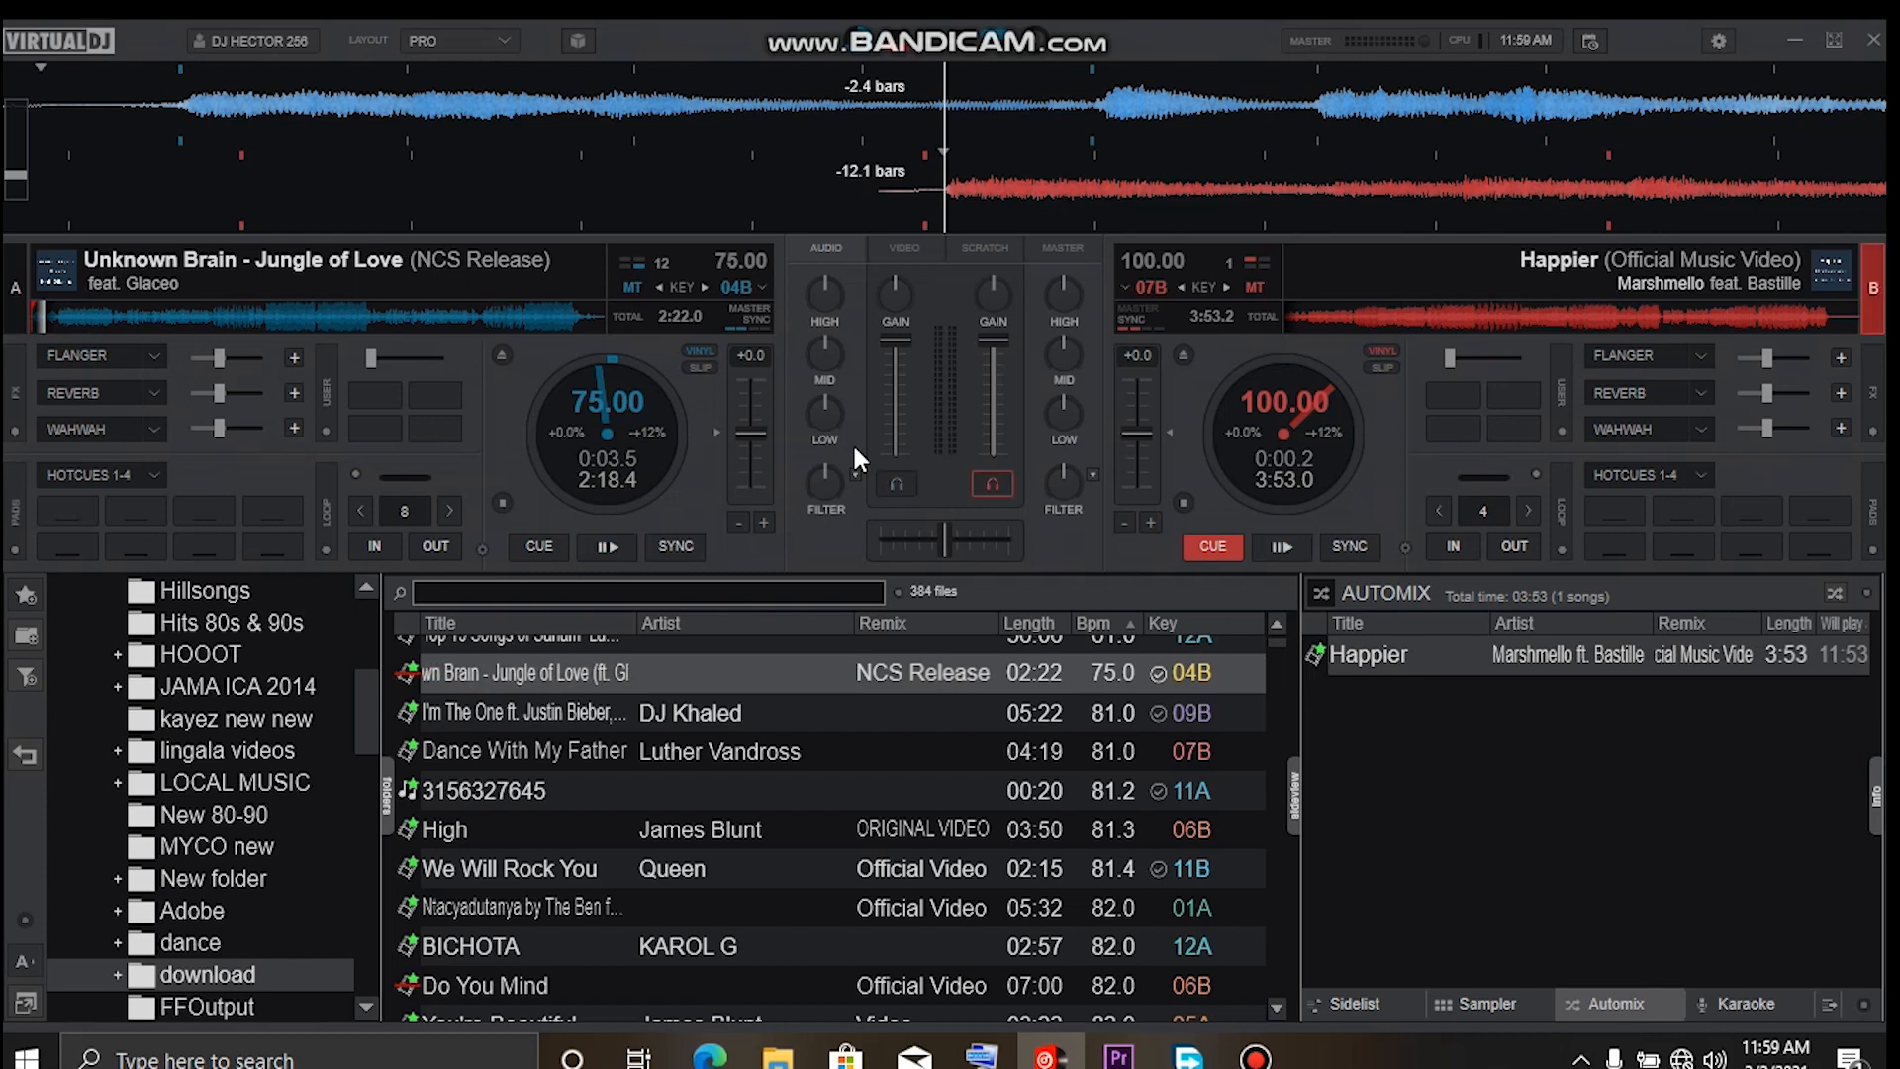
left_click(606, 546)
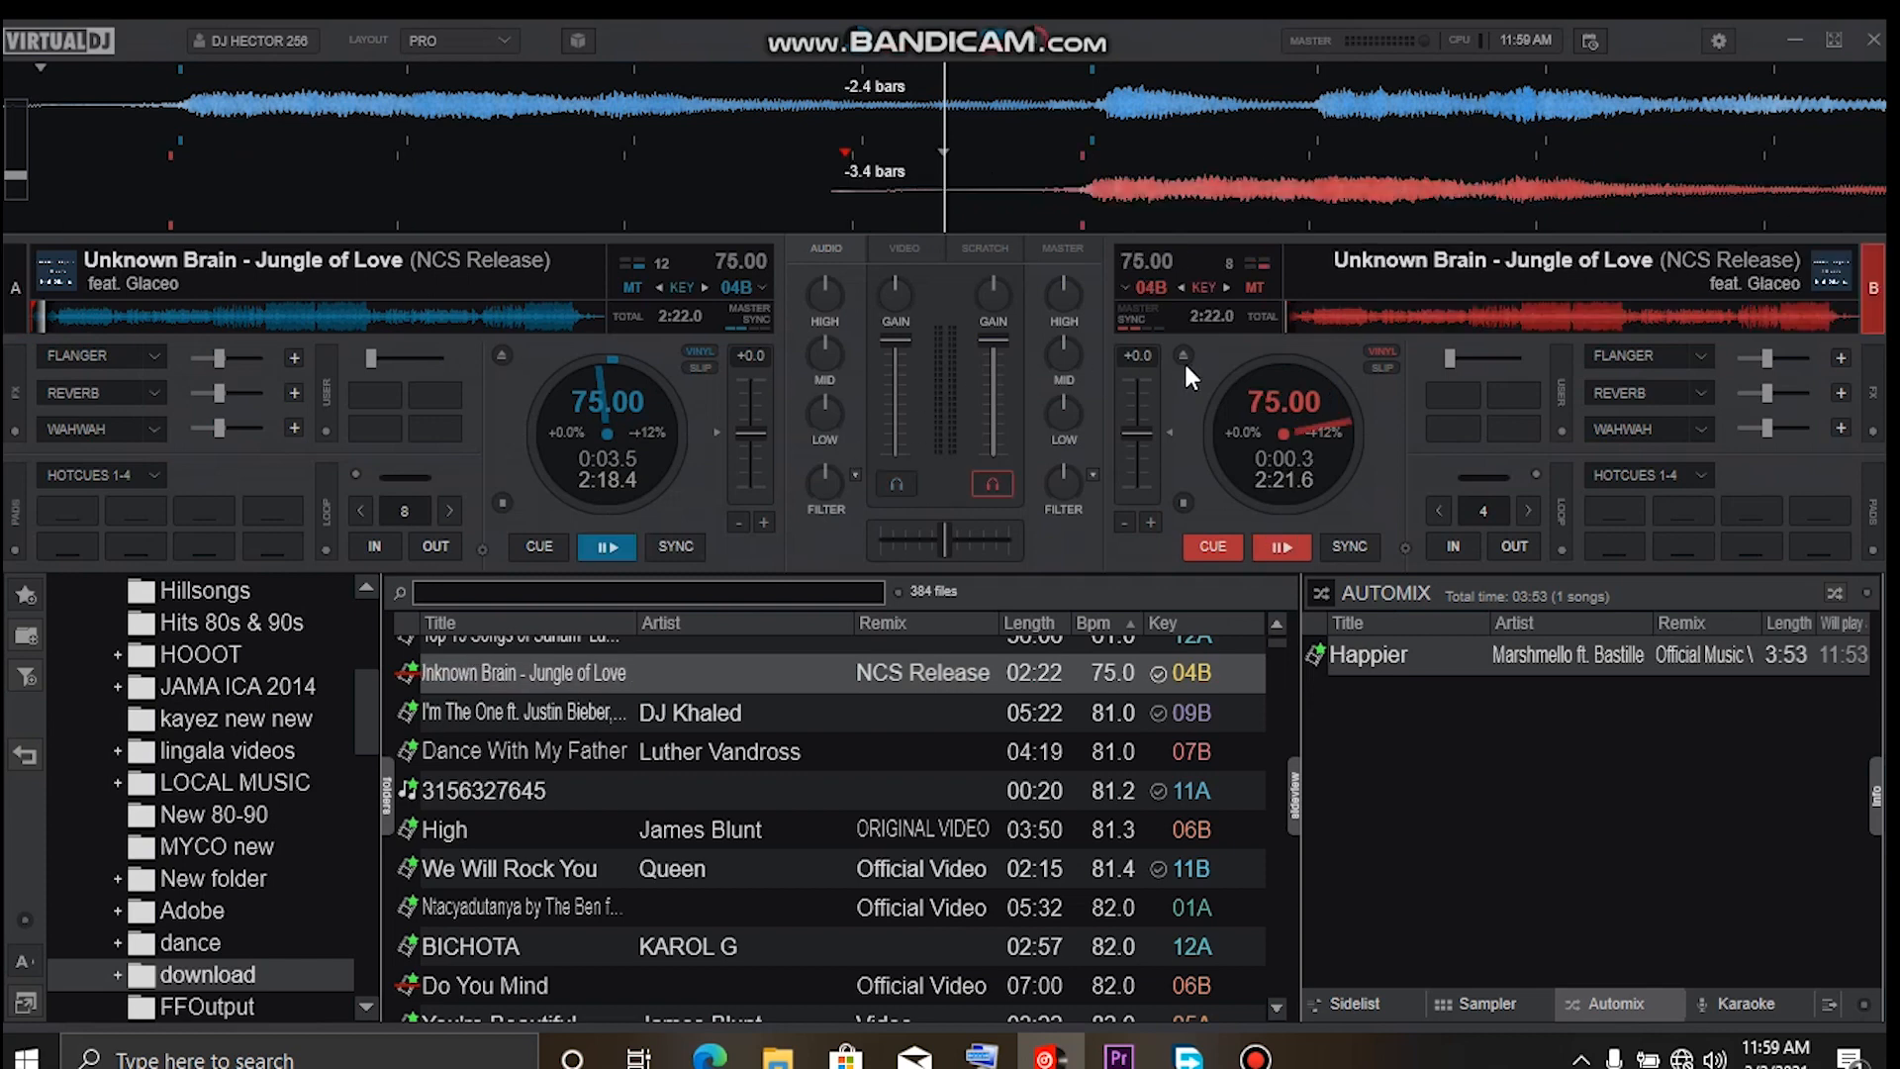
mouse_move(1199, 388)
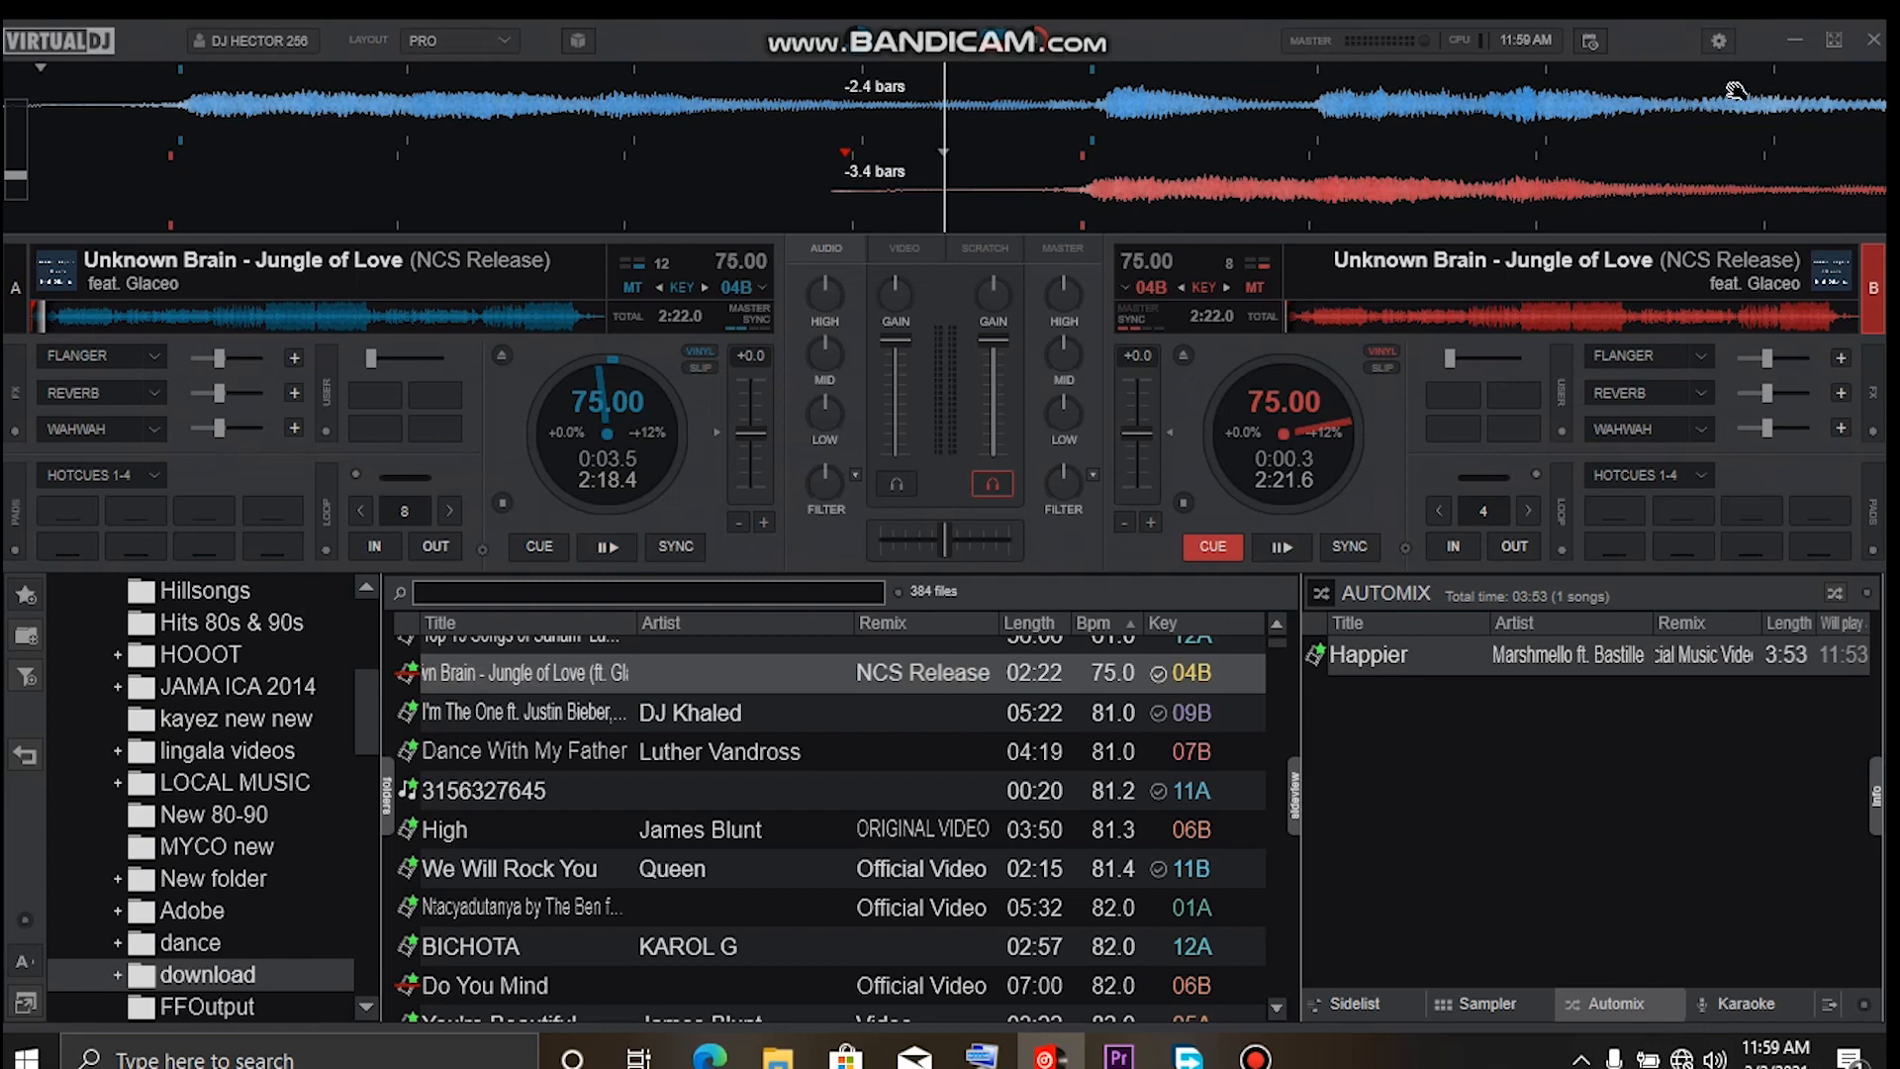
mouse_move(1676, 162)
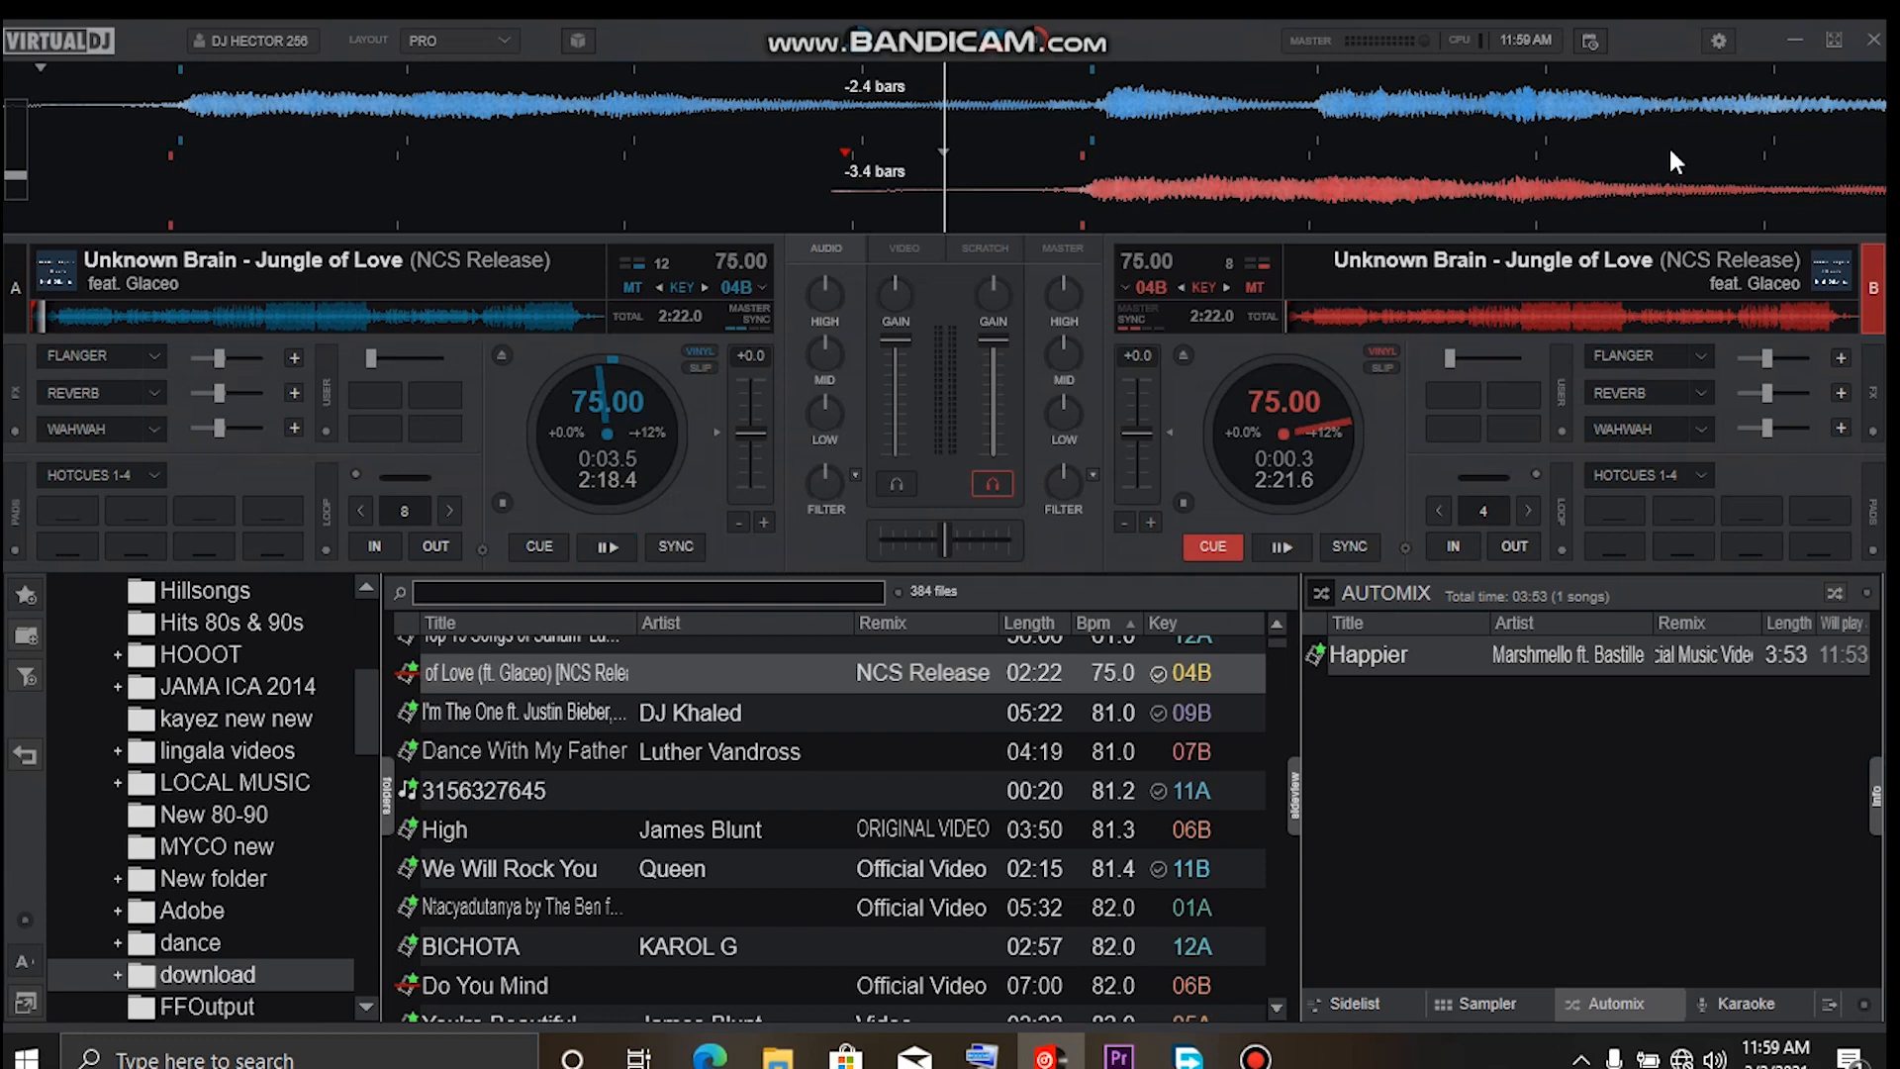
mouse_move(1633, 308)
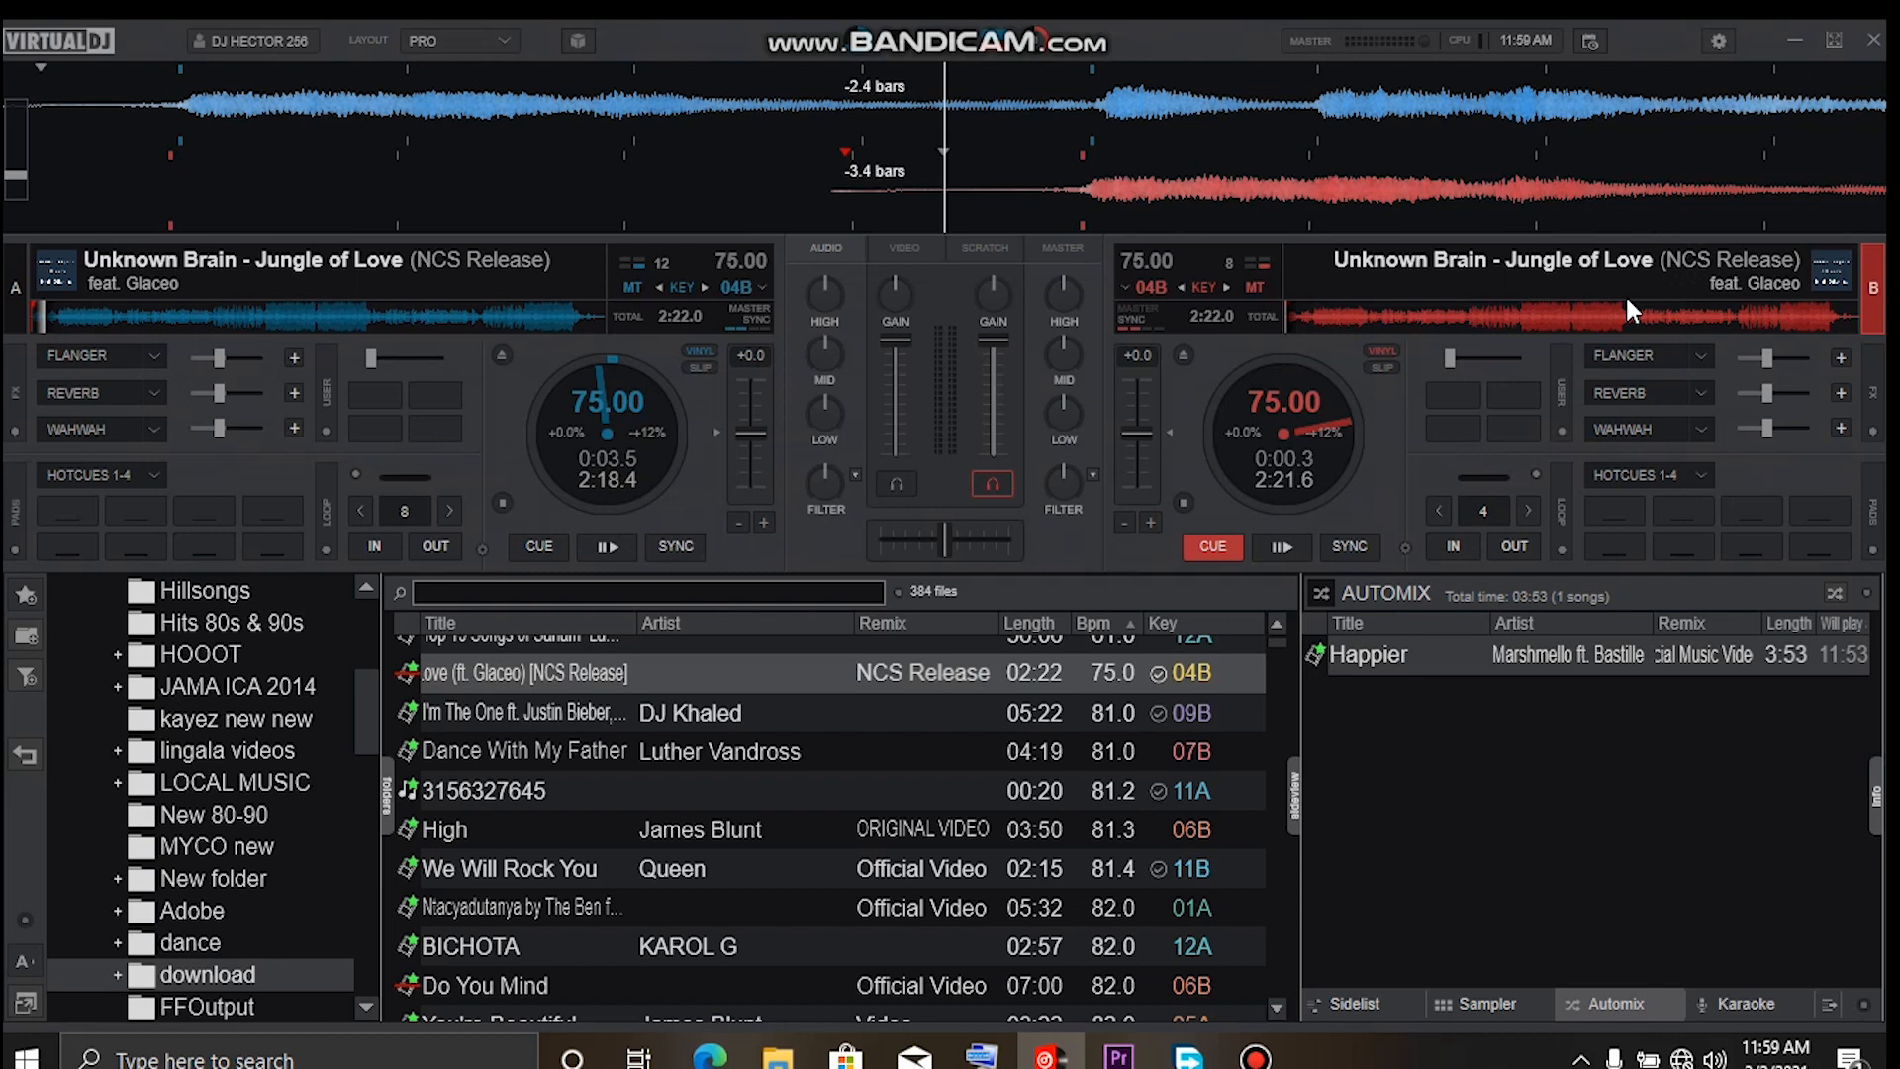
mouse_move(1427, 342)
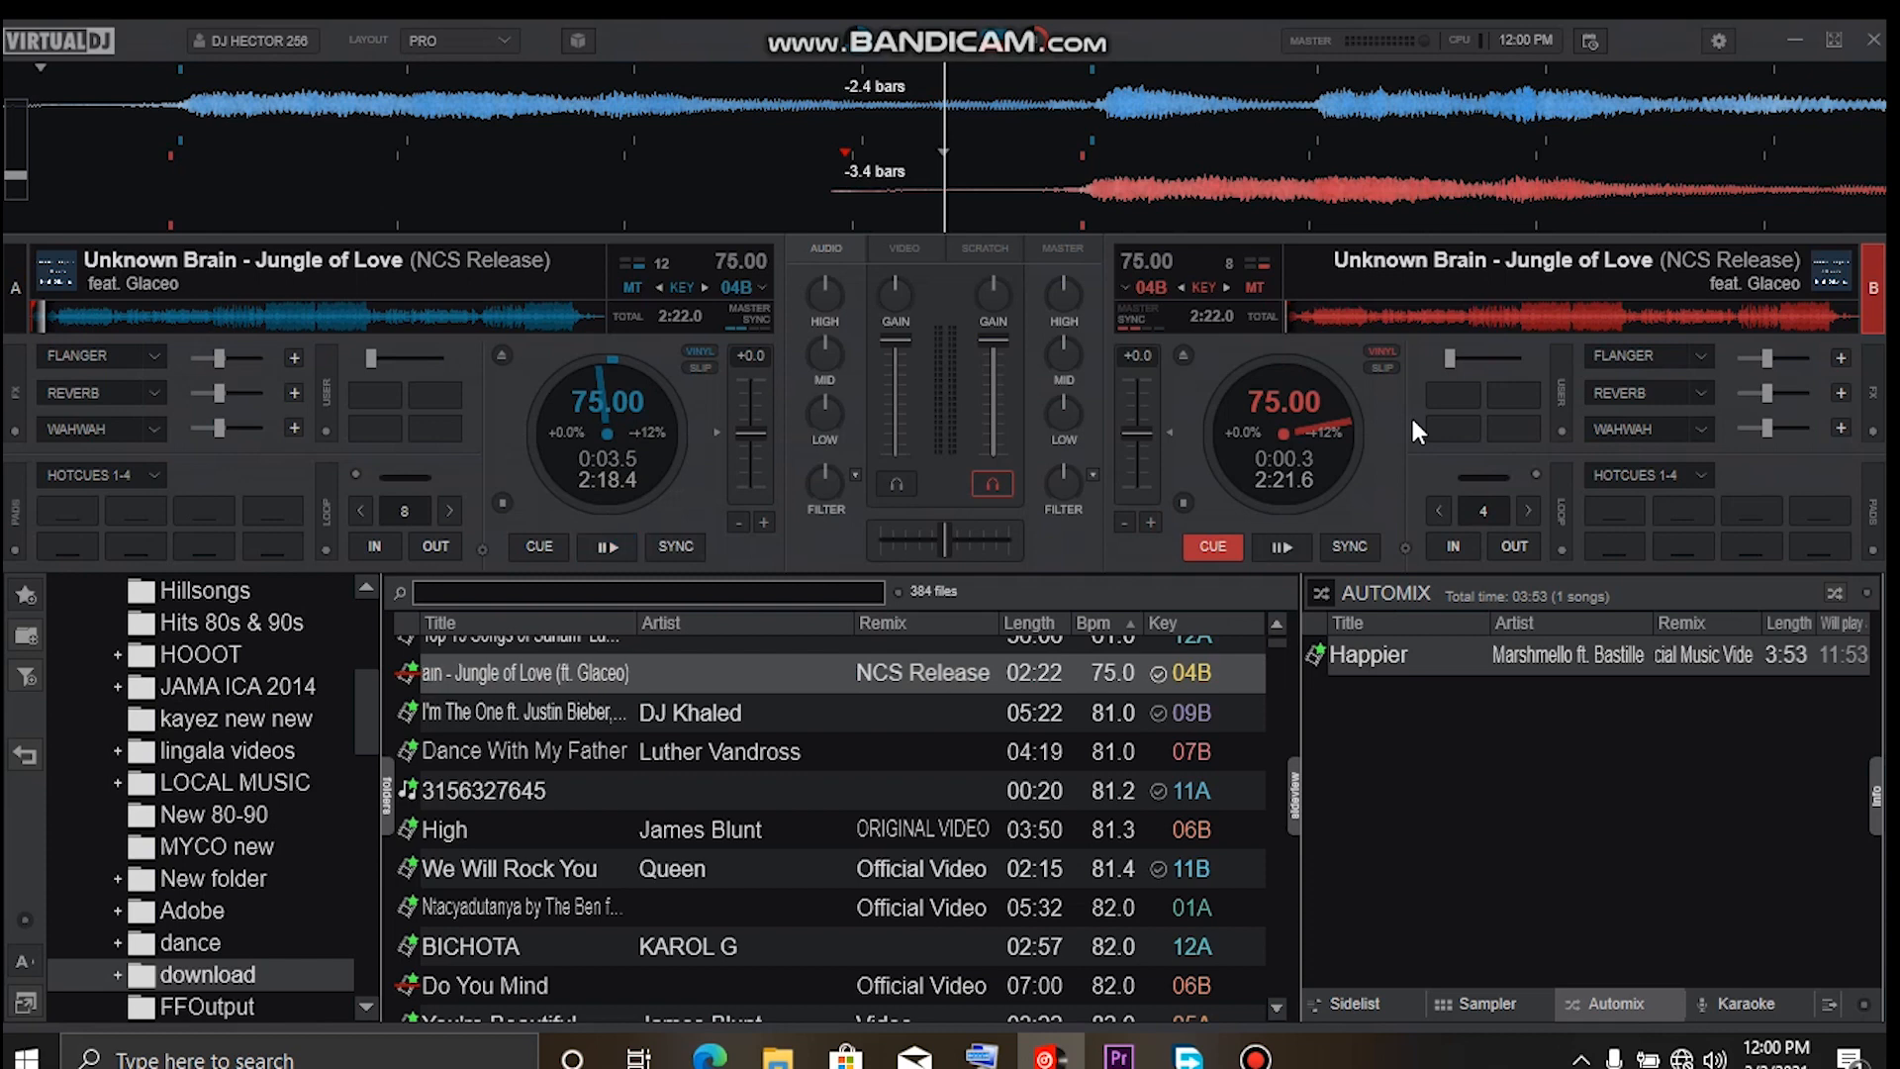
left_click(606, 547)
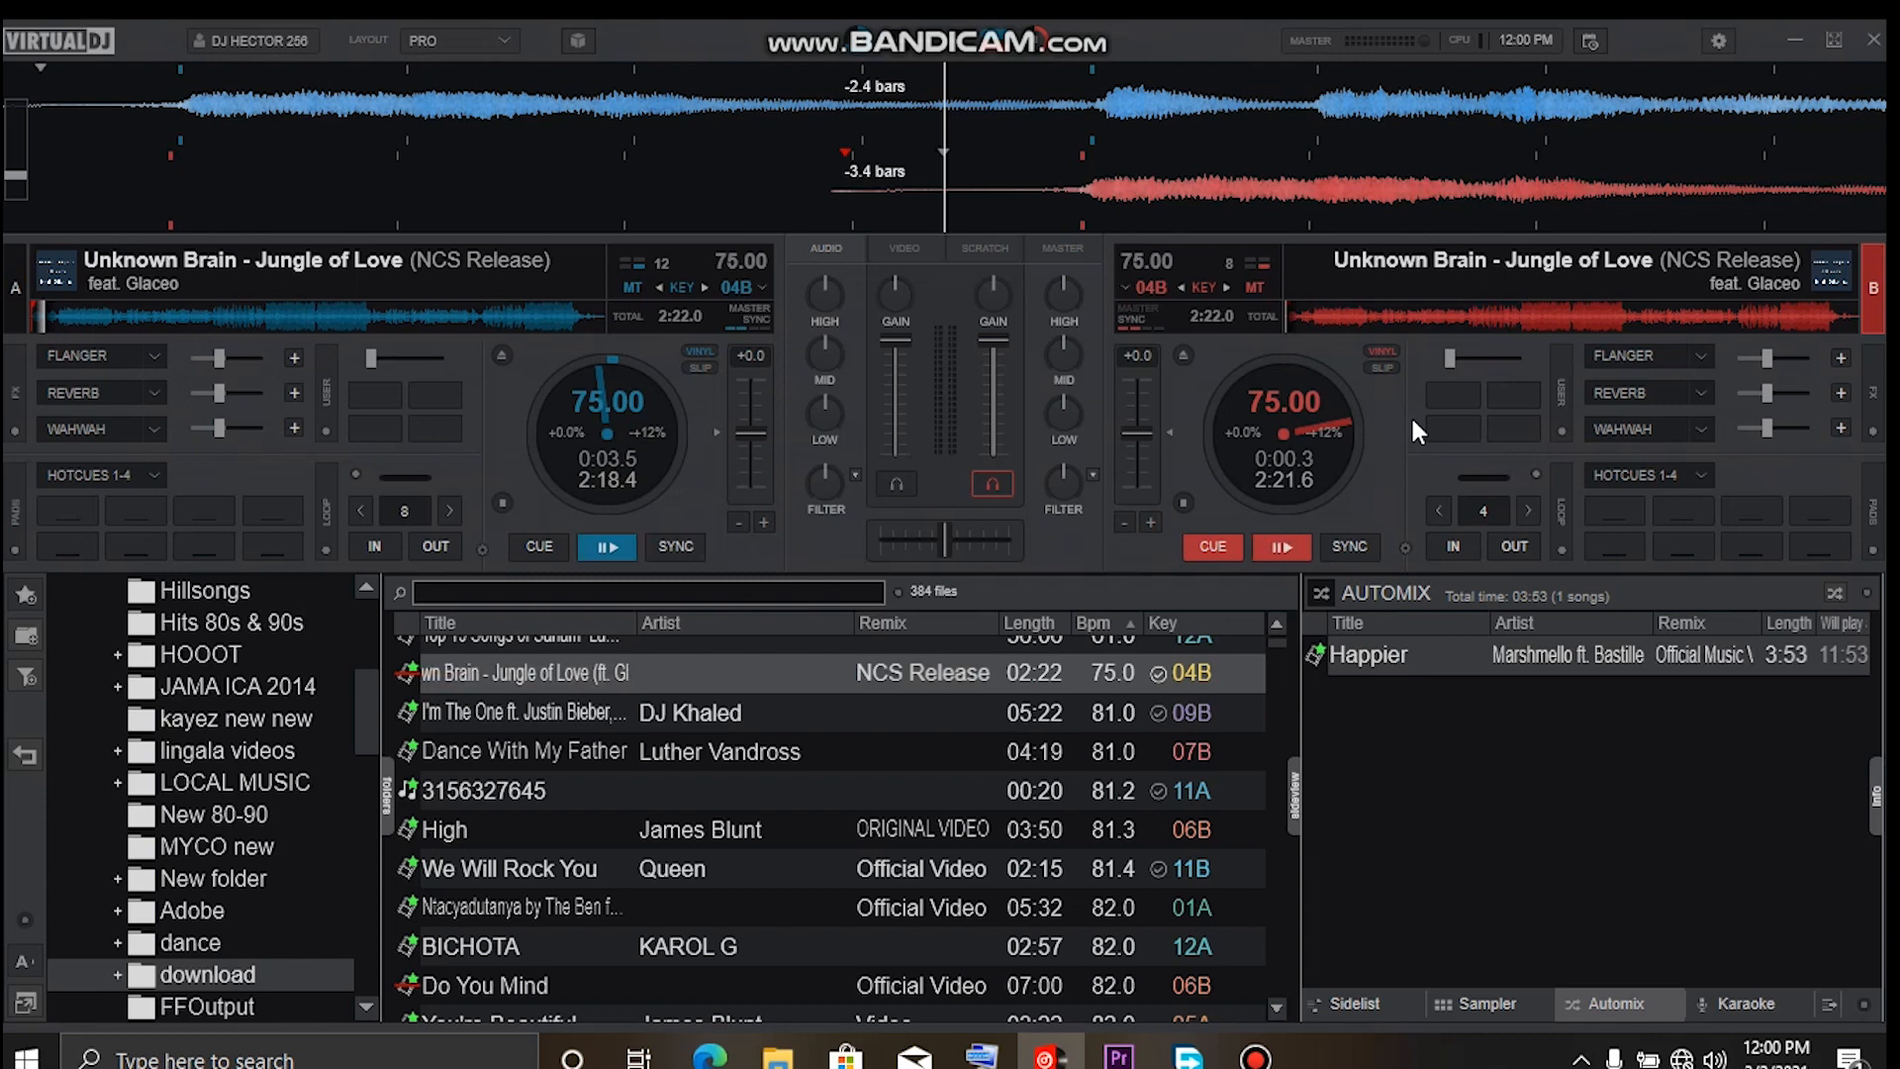